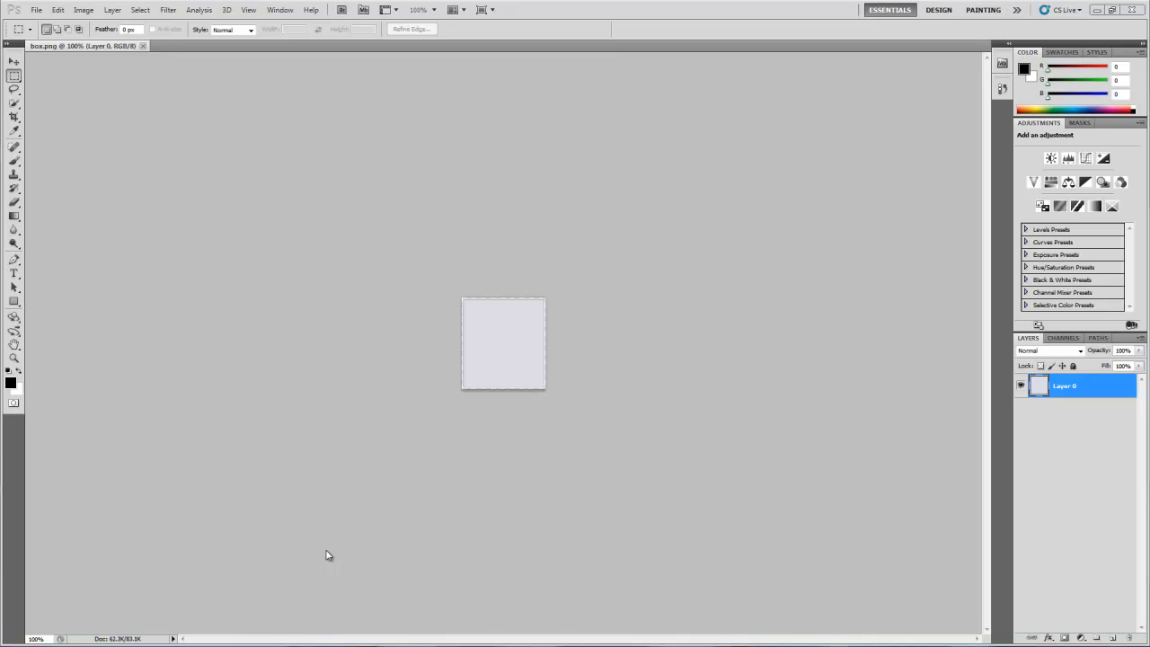
pyautogui.moveTo(505, 289)
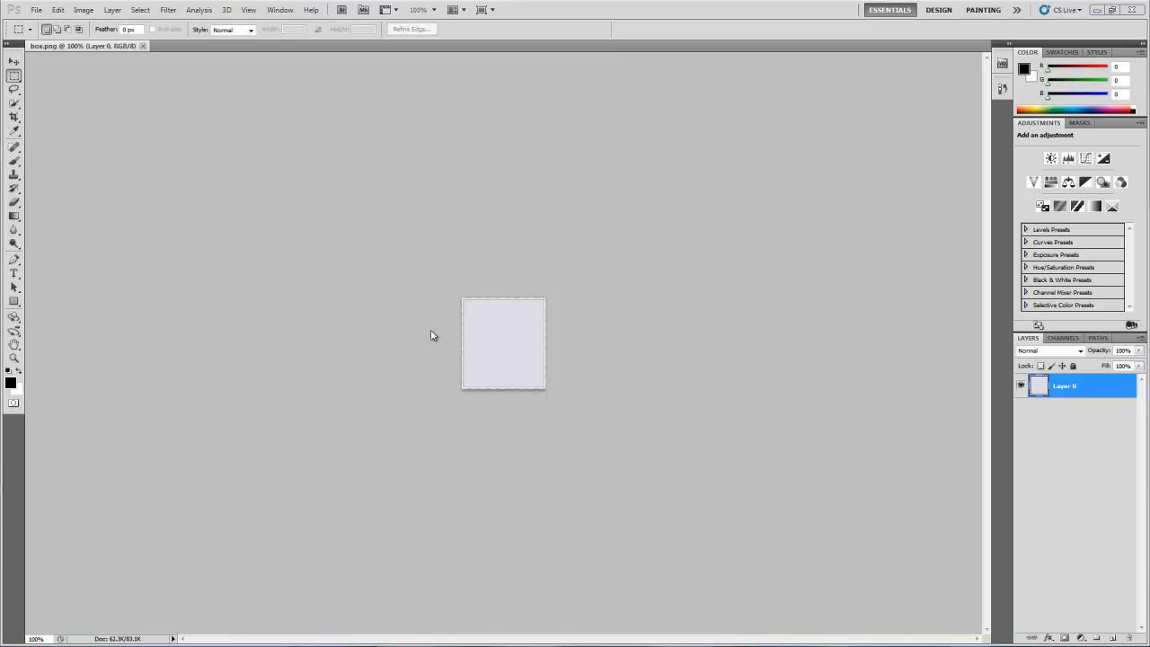
pyautogui.moveTo(474, 416)
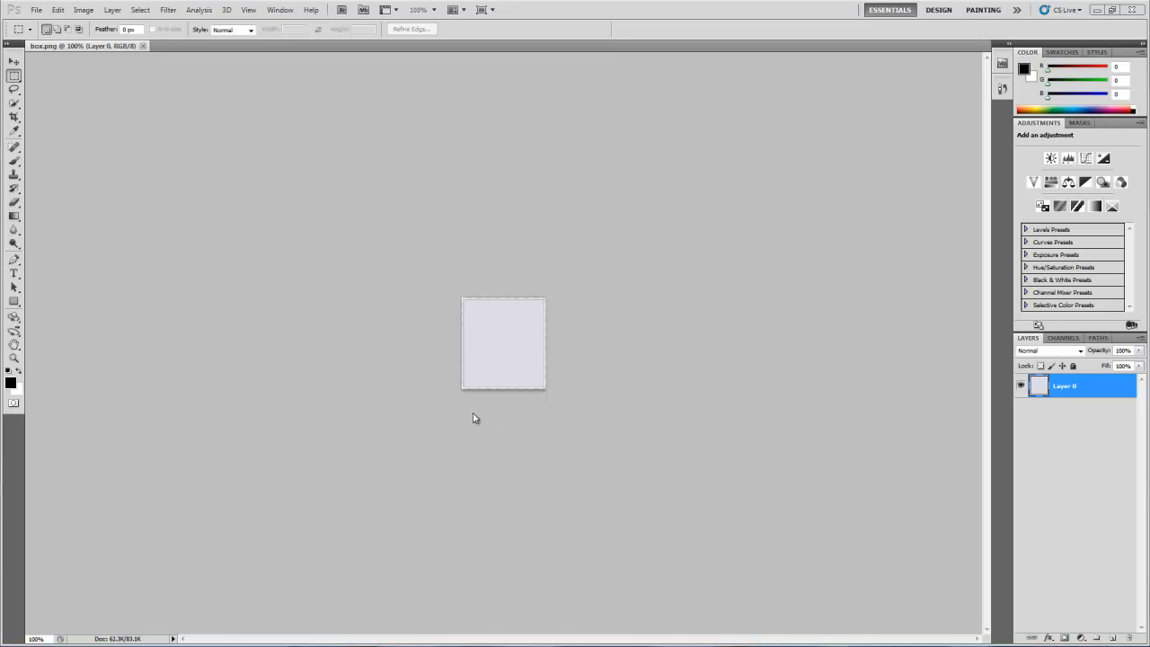
pyautogui.moveTo(578, 384)
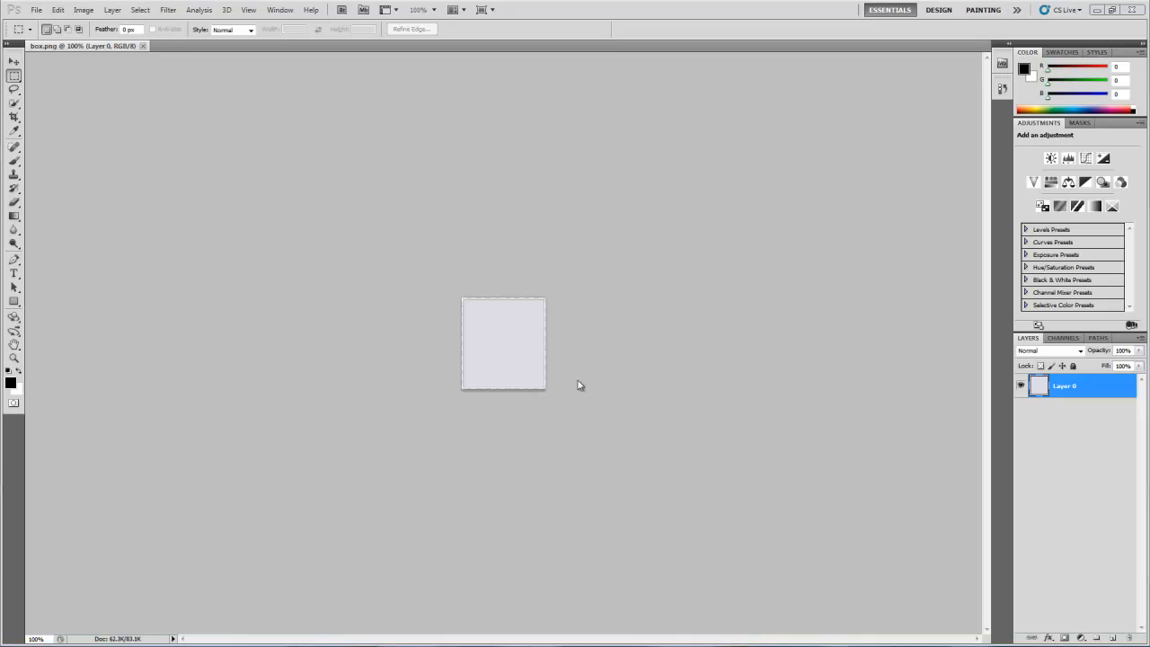
# Zoom in and out on the box image, then show the local site's files in the Files panel.
pyautogui.click(14, 359)
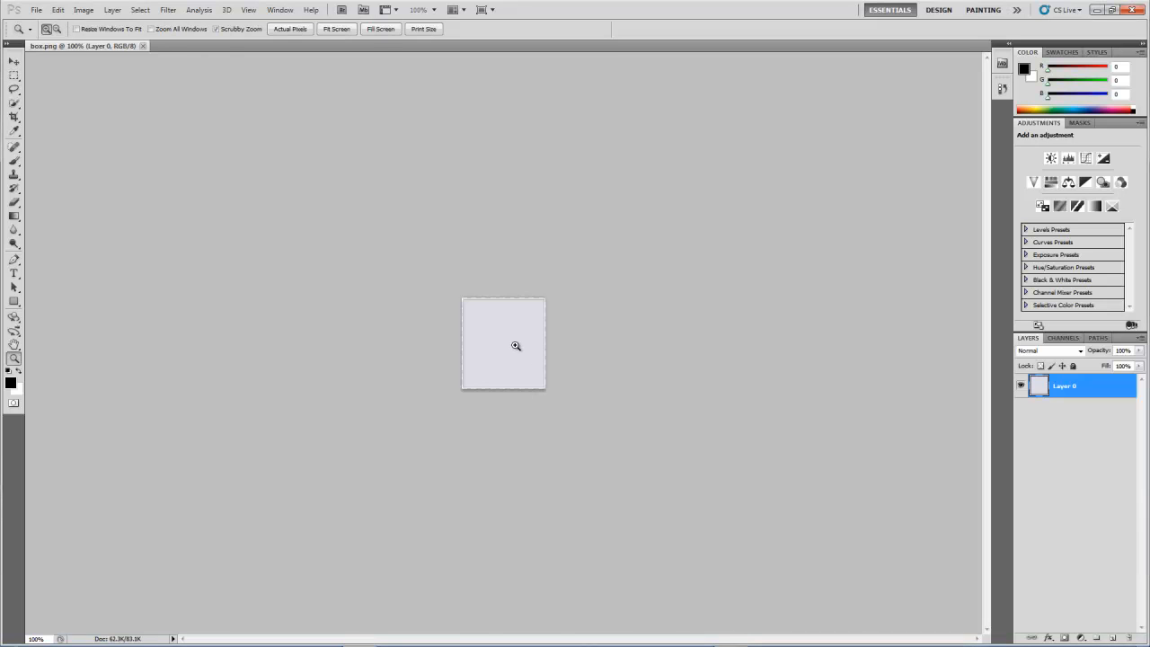
pyautogui.click(516, 345)
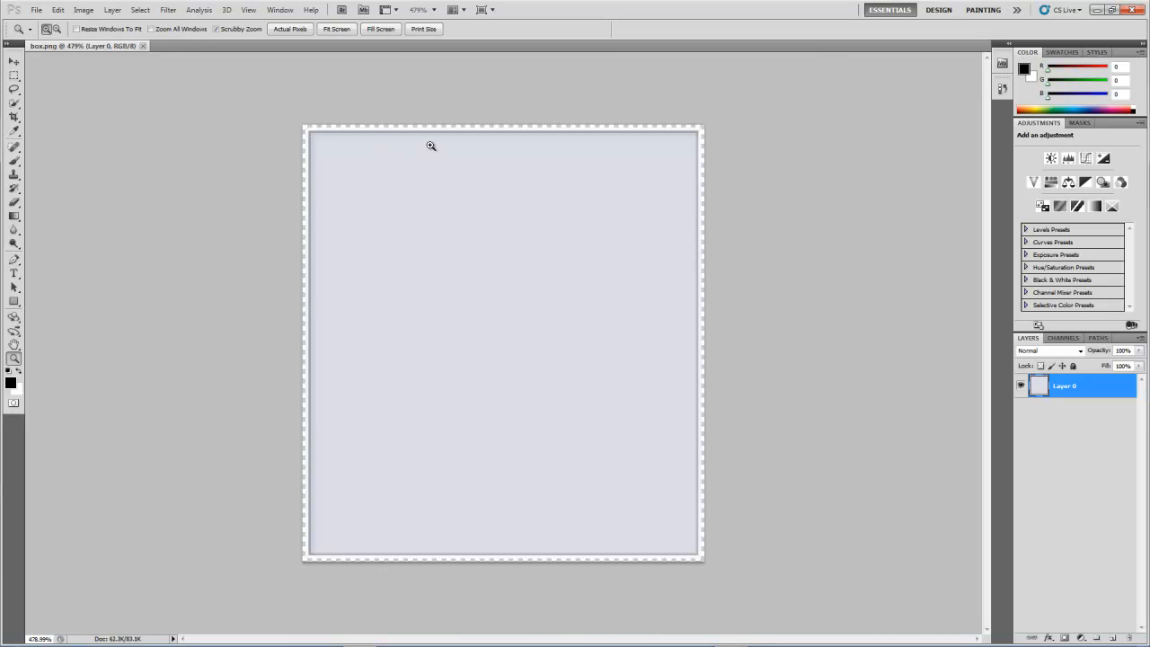
pyautogui.moveTo(323, 562)
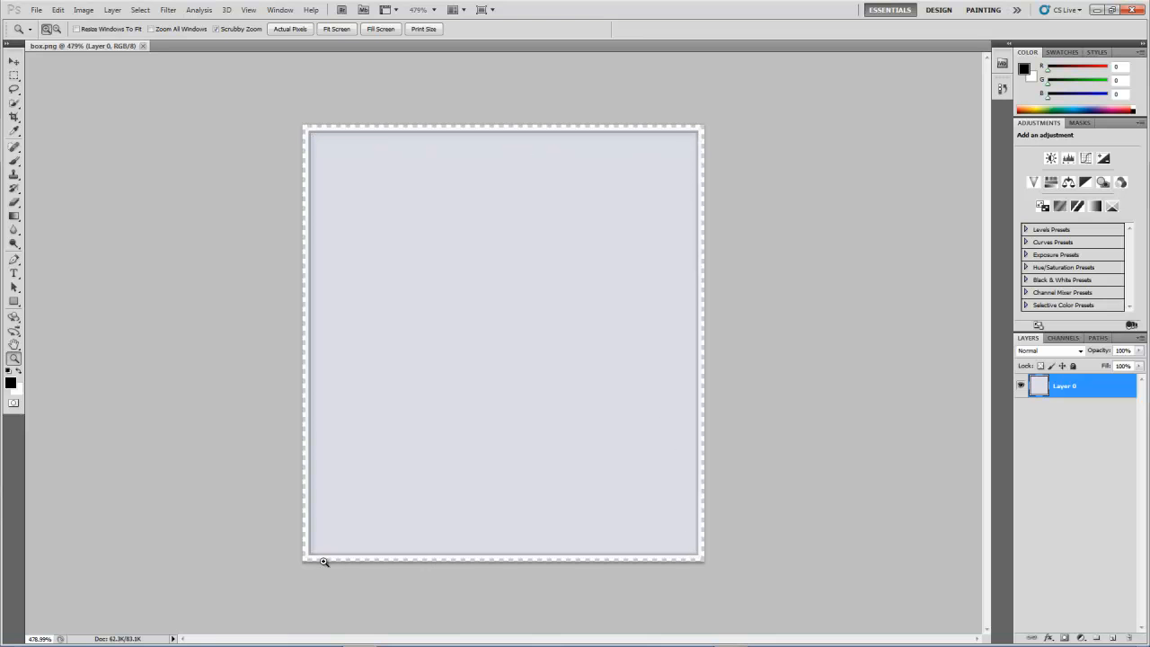
pyautogui.click(324, 561)
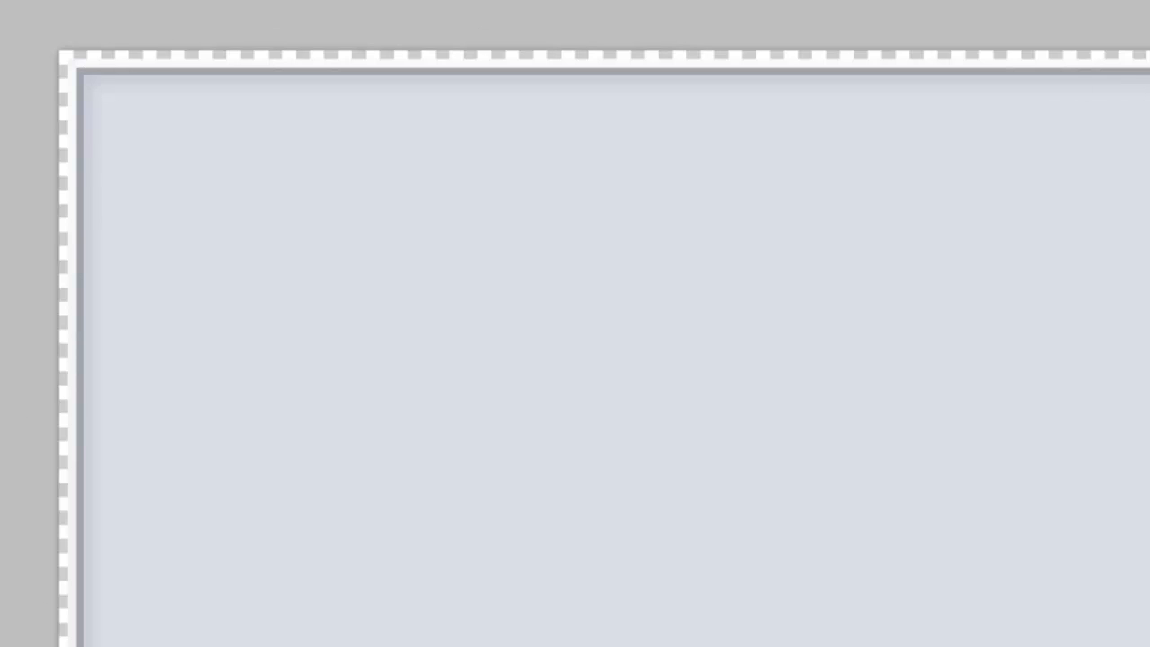
pyautogui.moveTo(1128, 65)
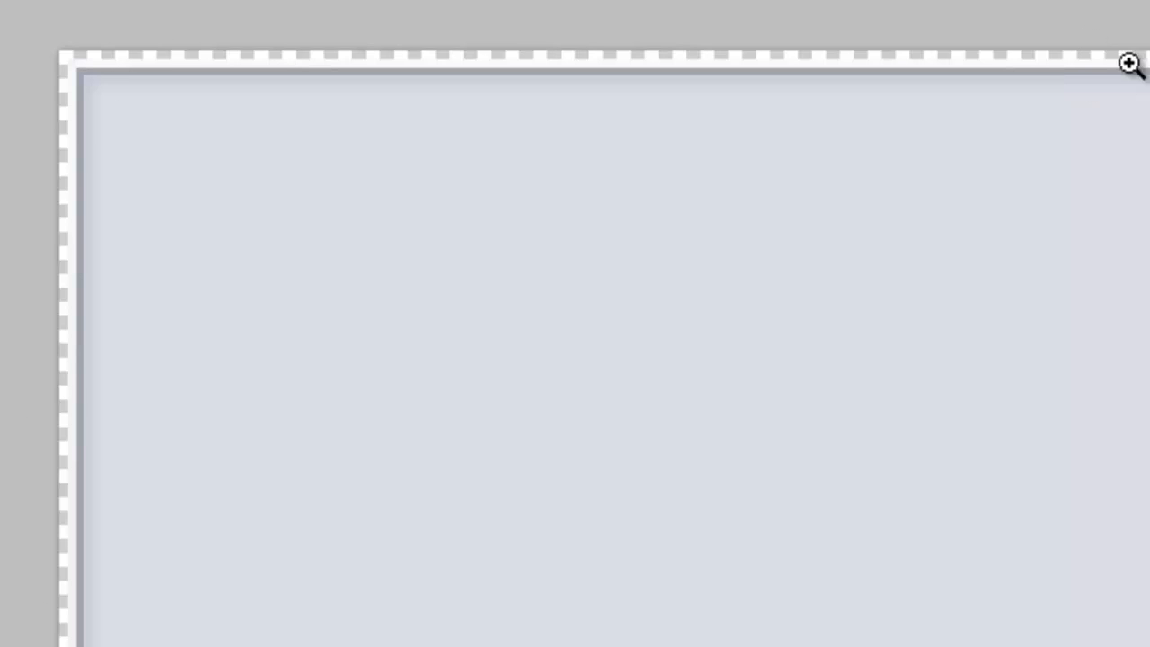
pyautogui.moveTo(106, 568)
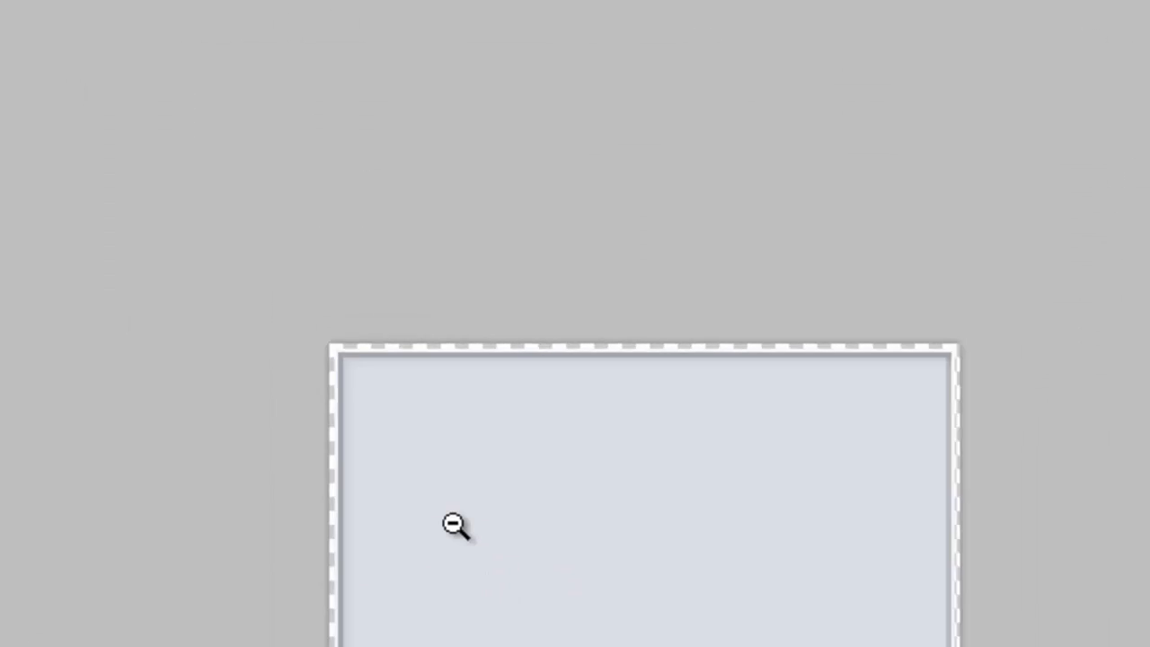
pyautogui.click(452, 524)
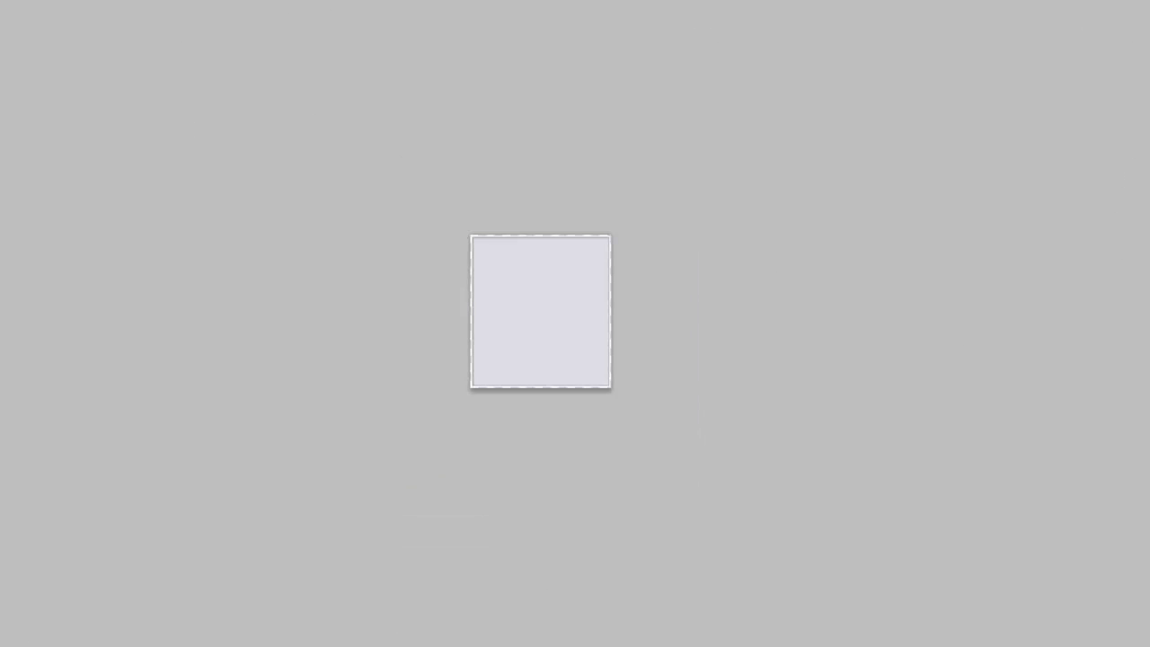
pyautogui.moveTo(235, 36)
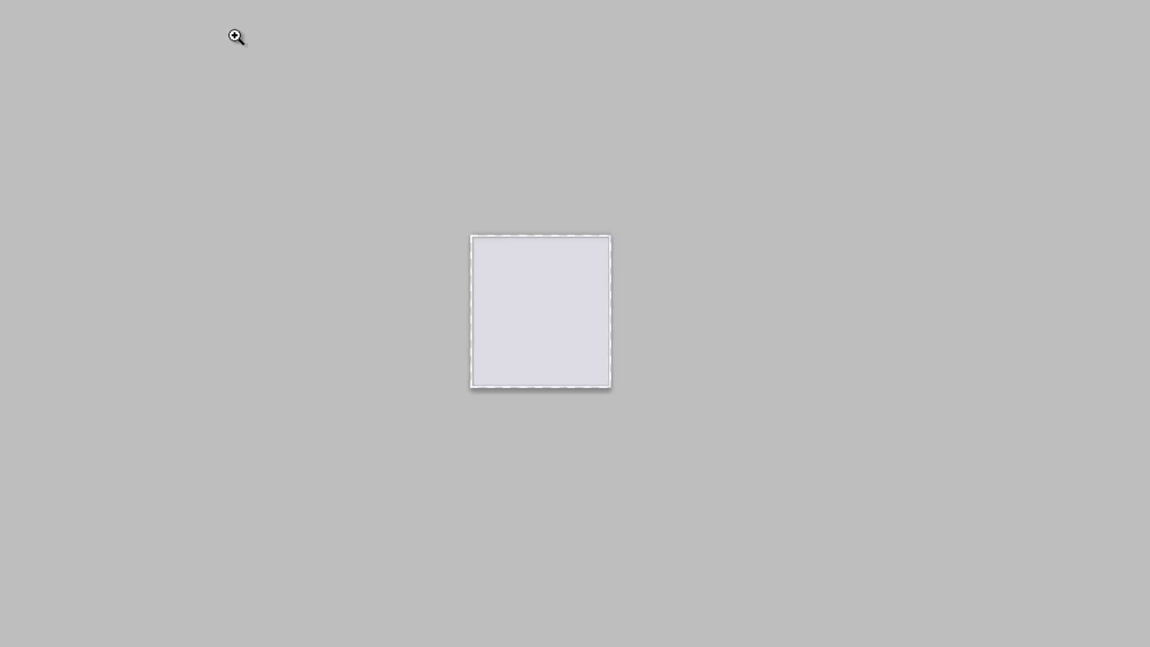
pyautogui.moveTo(434, 400)
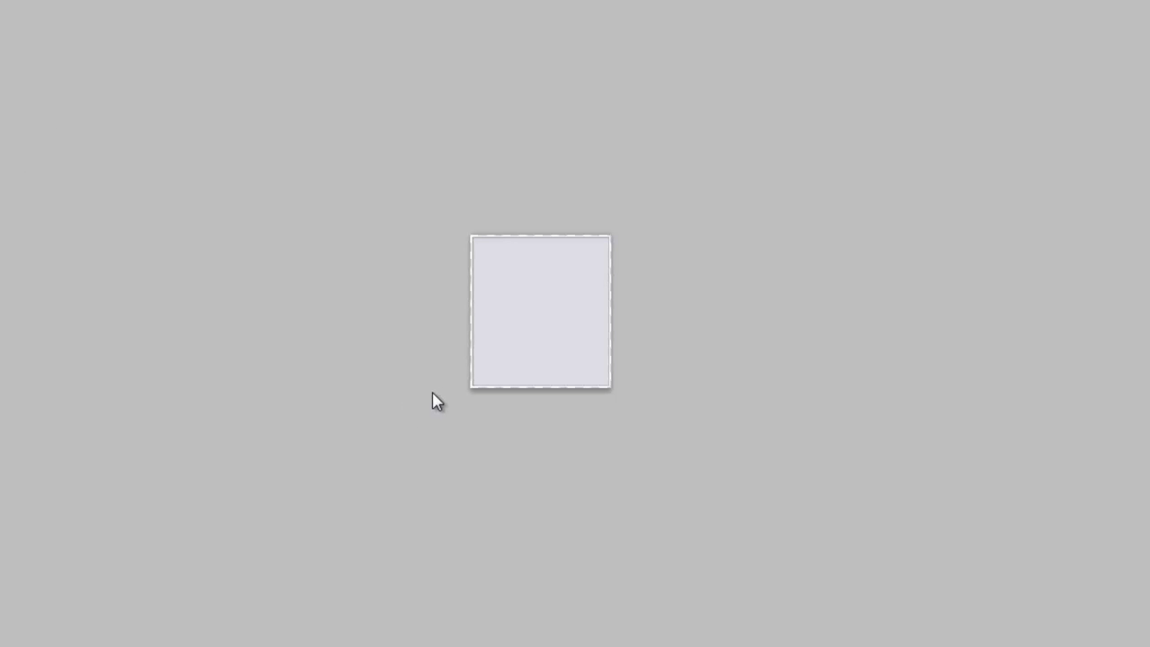
pyautogui.moveTo(525, 275)
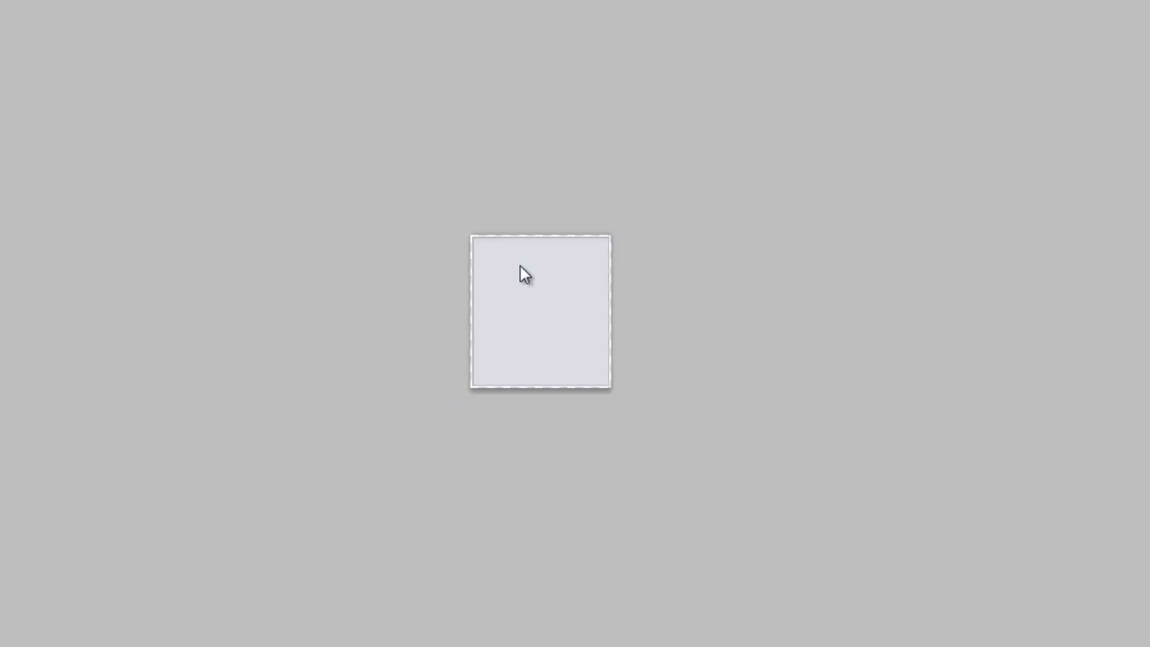
pyautogui.moveTo(722, 387)
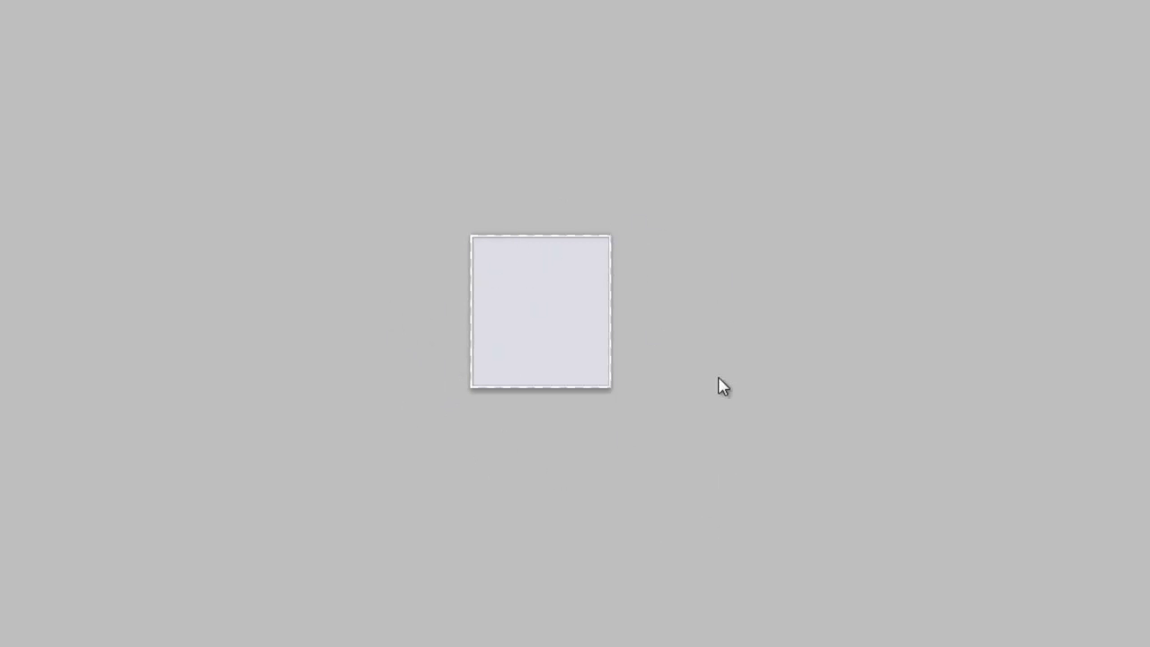
pyautogui.moveTo(671, 456)
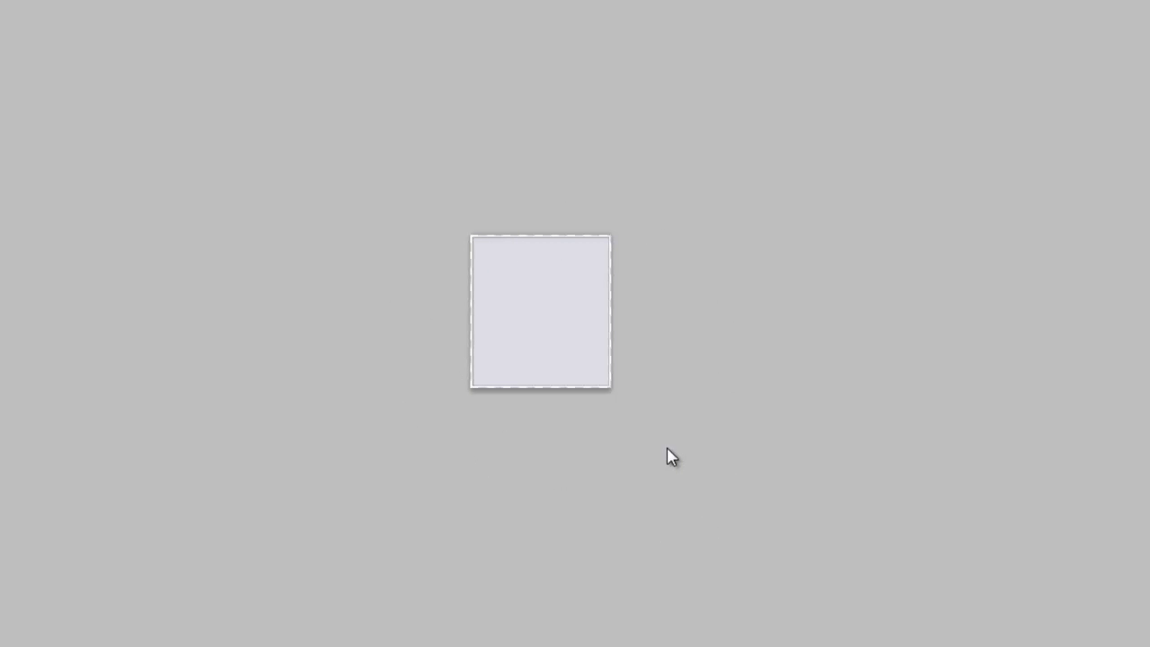
pyautogui.moveTo(648, 451)
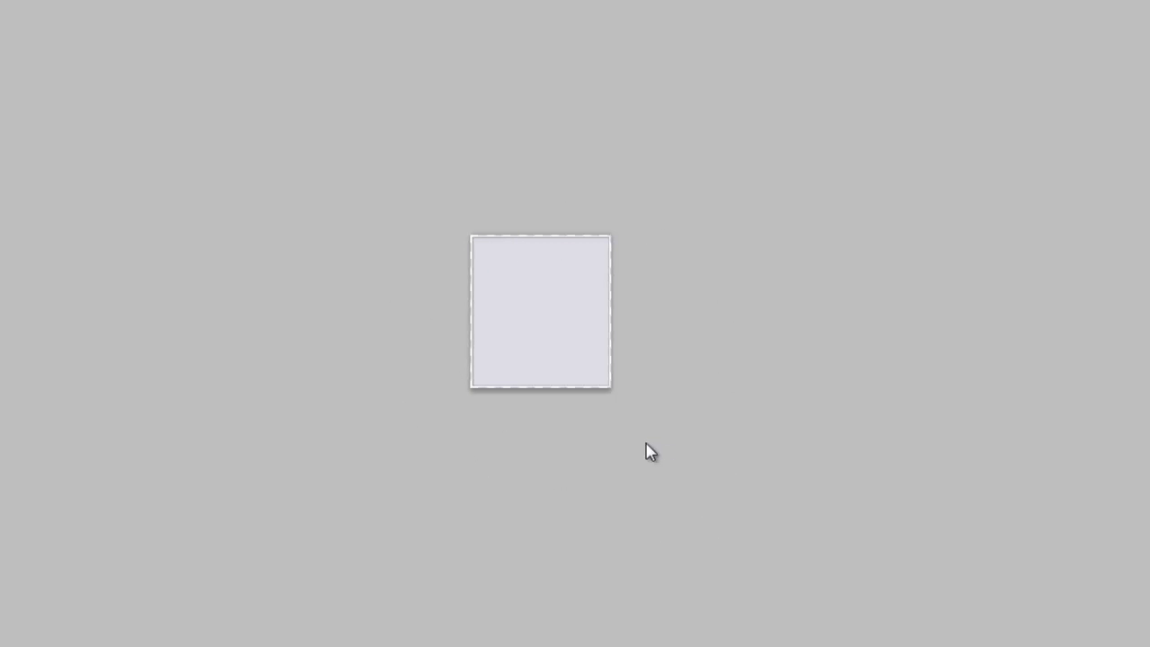
pyautogui.moveTo(248, 350)
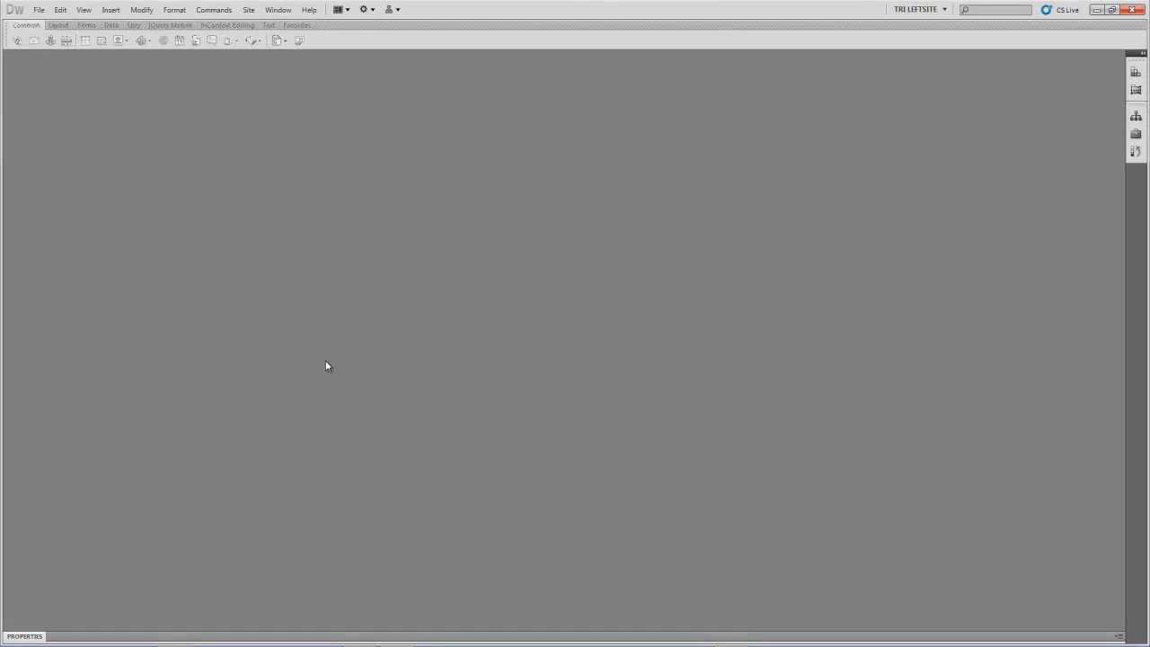
pyautogui.moveTo(1135, 116)
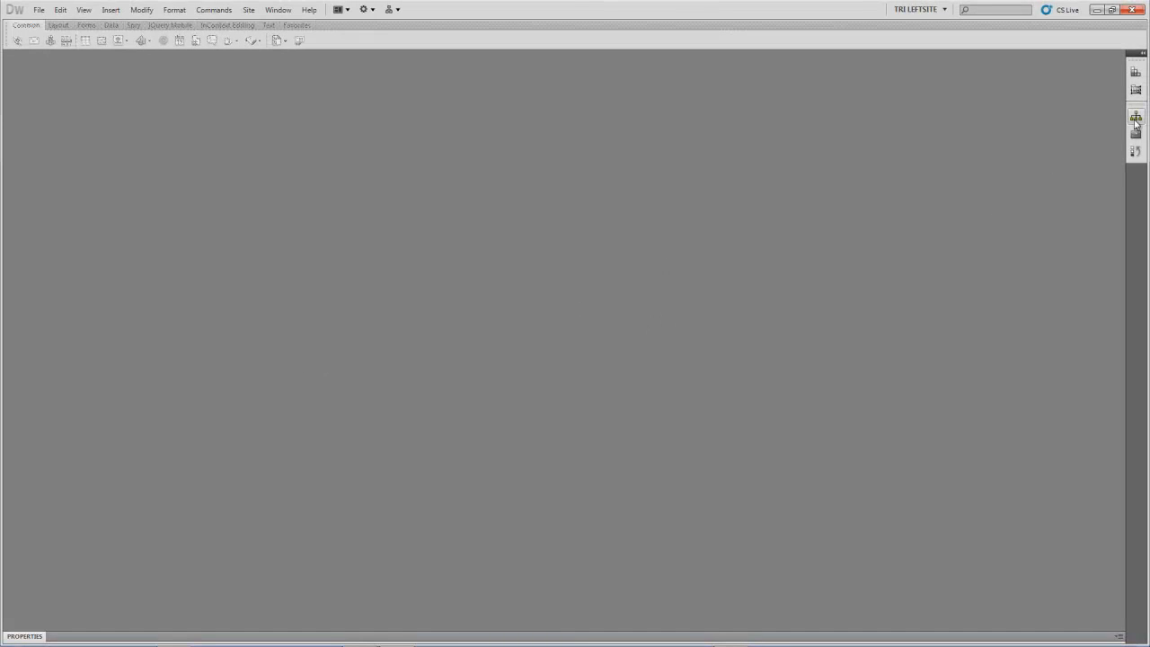
pyautogui.click(1136, 117)
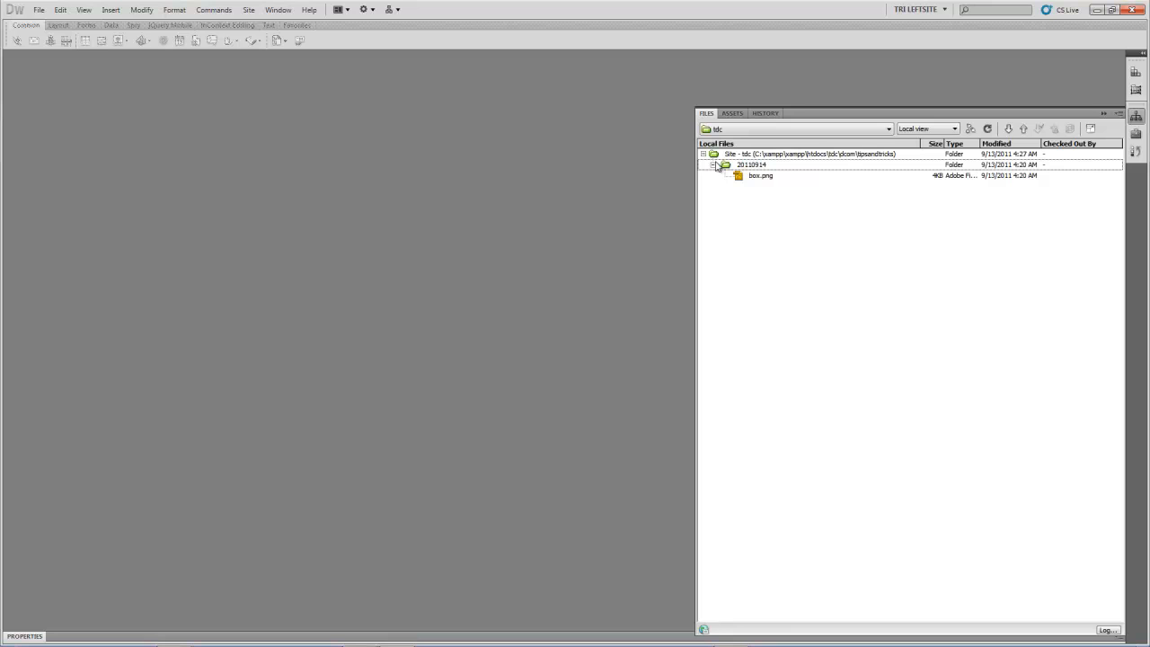
pyautogui.moveTo(733, 180)
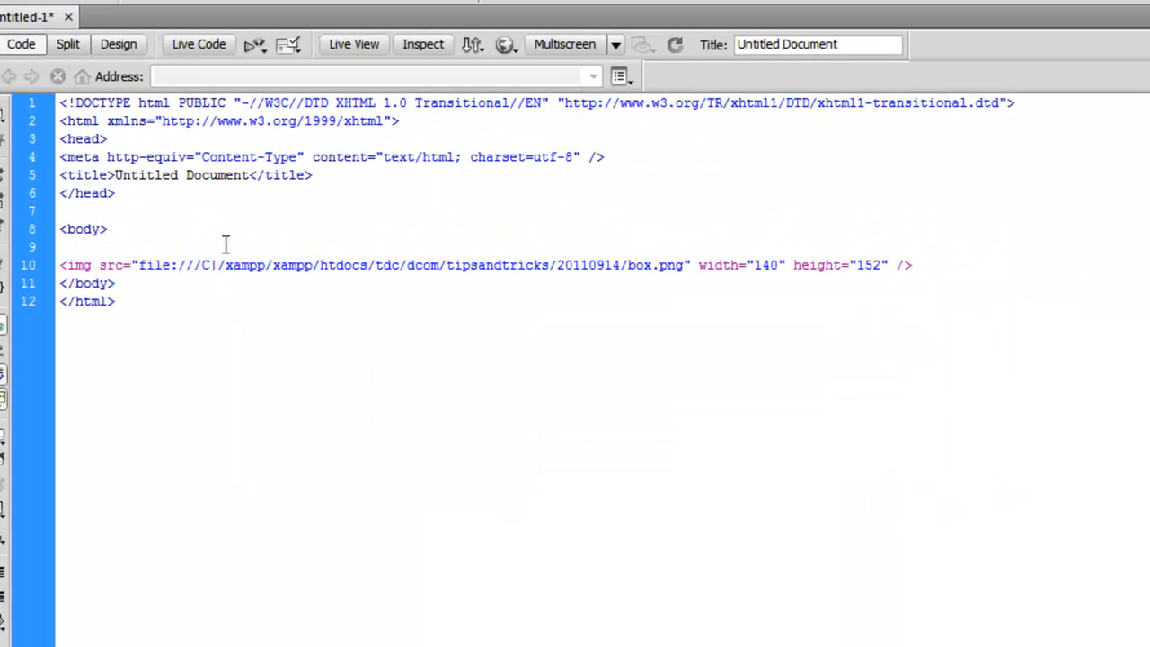
# Save the new page under the name box_large.php in the tipsandtricks folder.
pyautogui.press('Return')
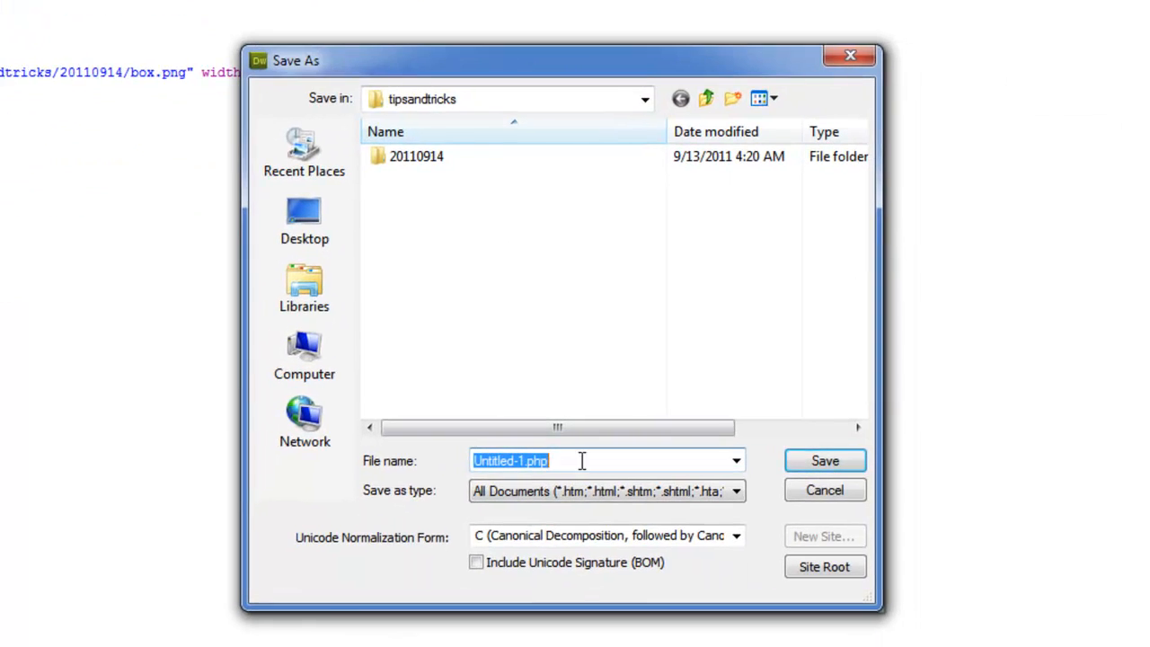
pyautogui.write('box')
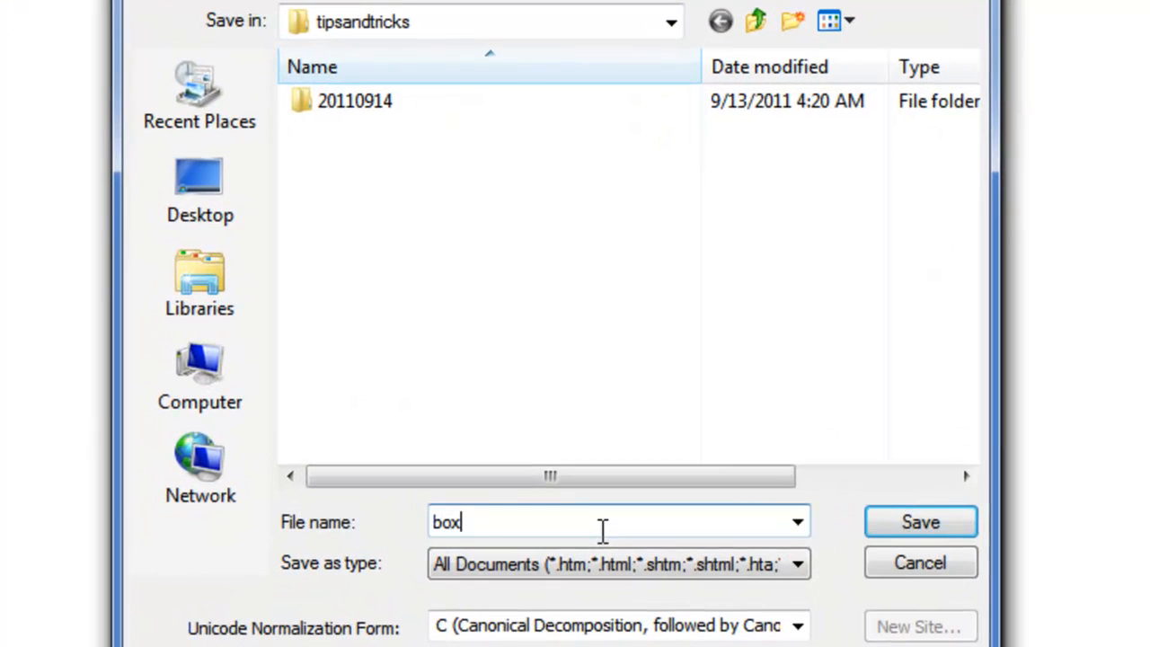
pyautogui.click(920, 521)
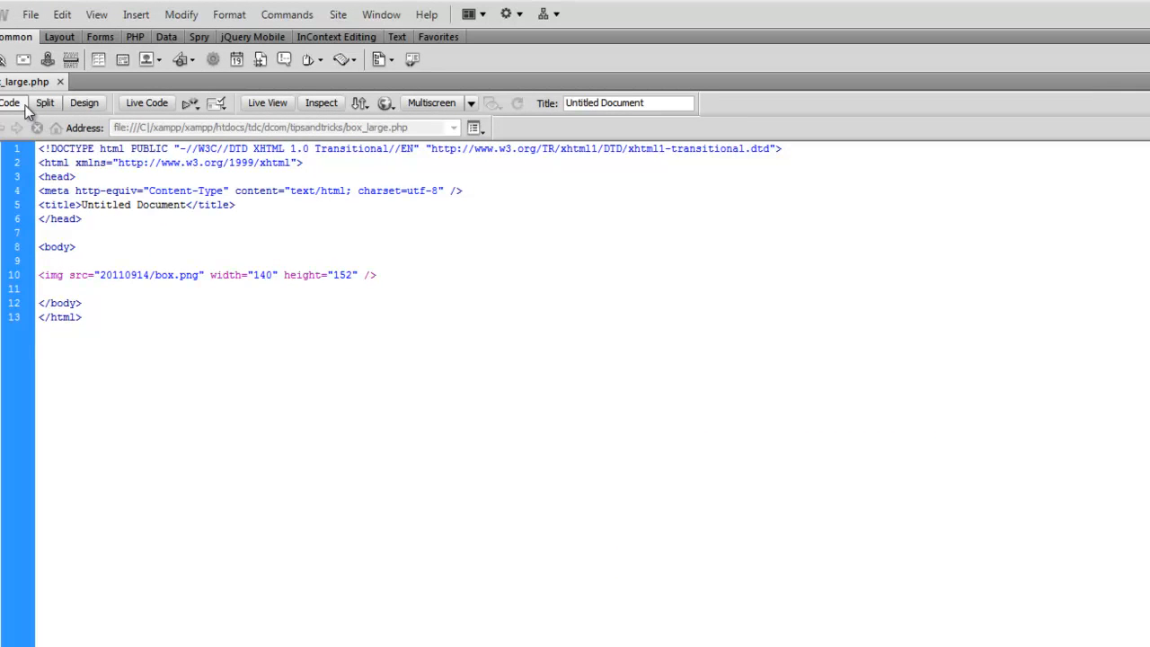
# In Design view, drag the box image's corner handle to enlarge it and save the page.
pyautogui.click(104, 103)
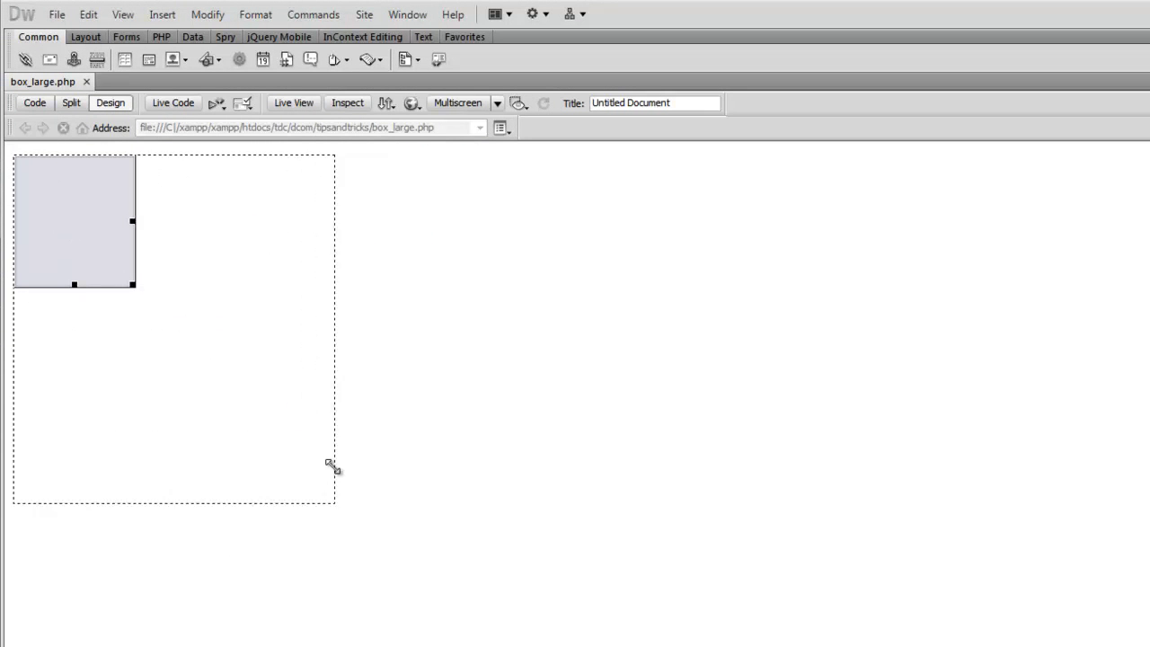
pyautogui.moveTo(335, 466); pyautogui.dragTo(374, 513)
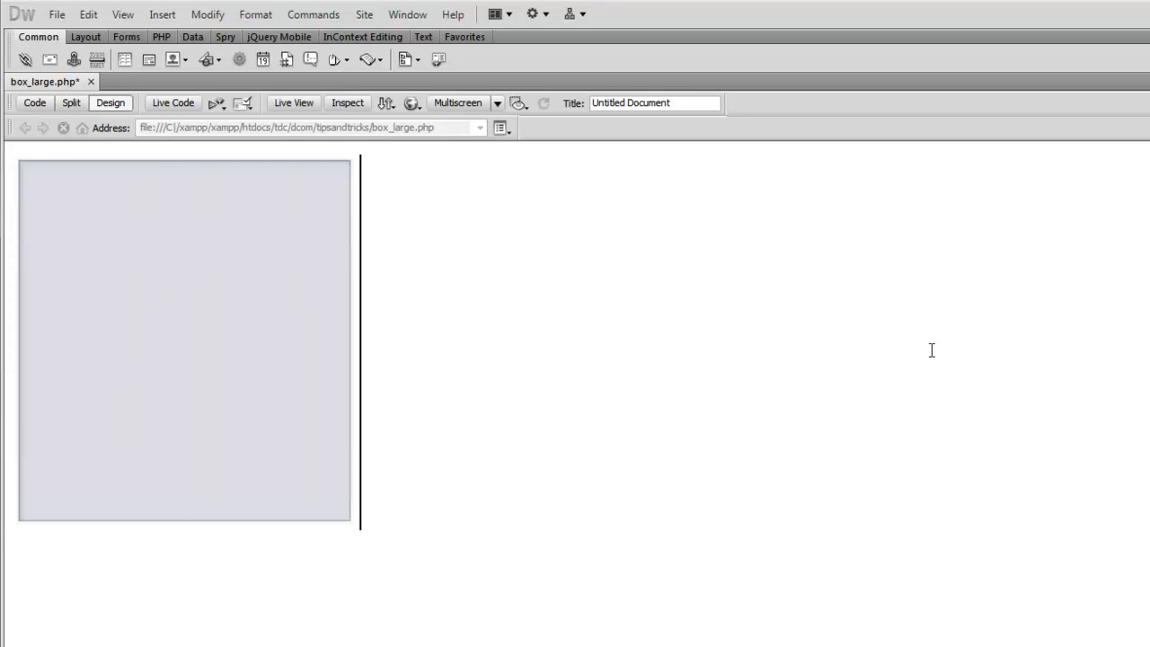
pyautogui.press('ctrl+s')
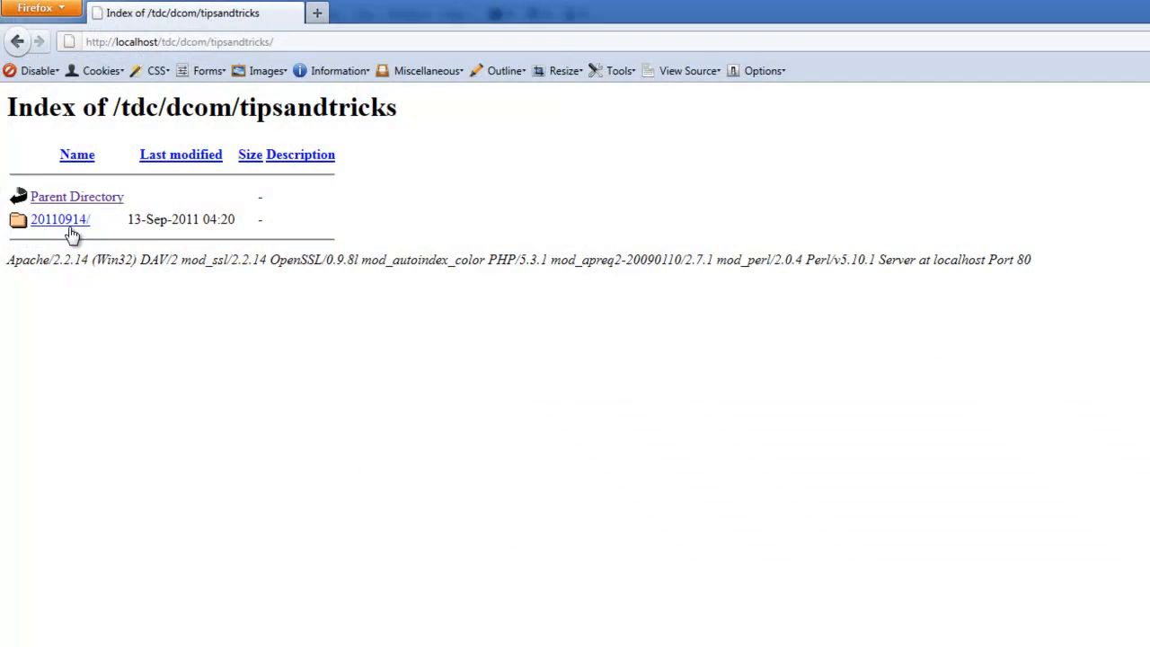
pyautogui.click(59, 219)
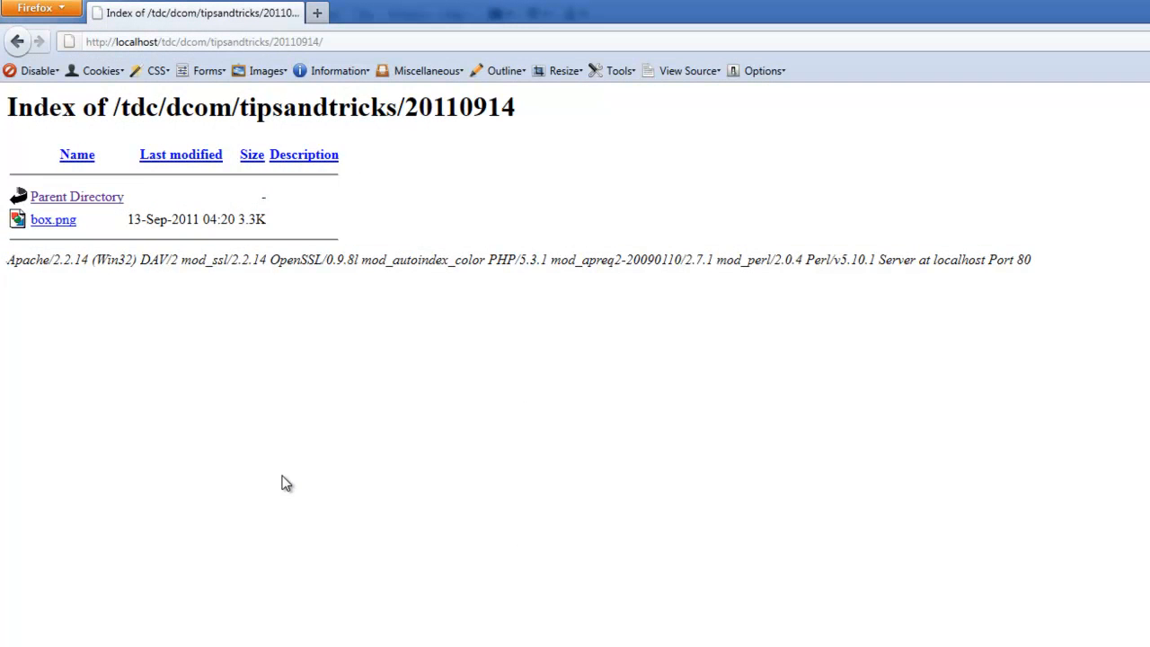
pyautogui.moveTo(104, 356)
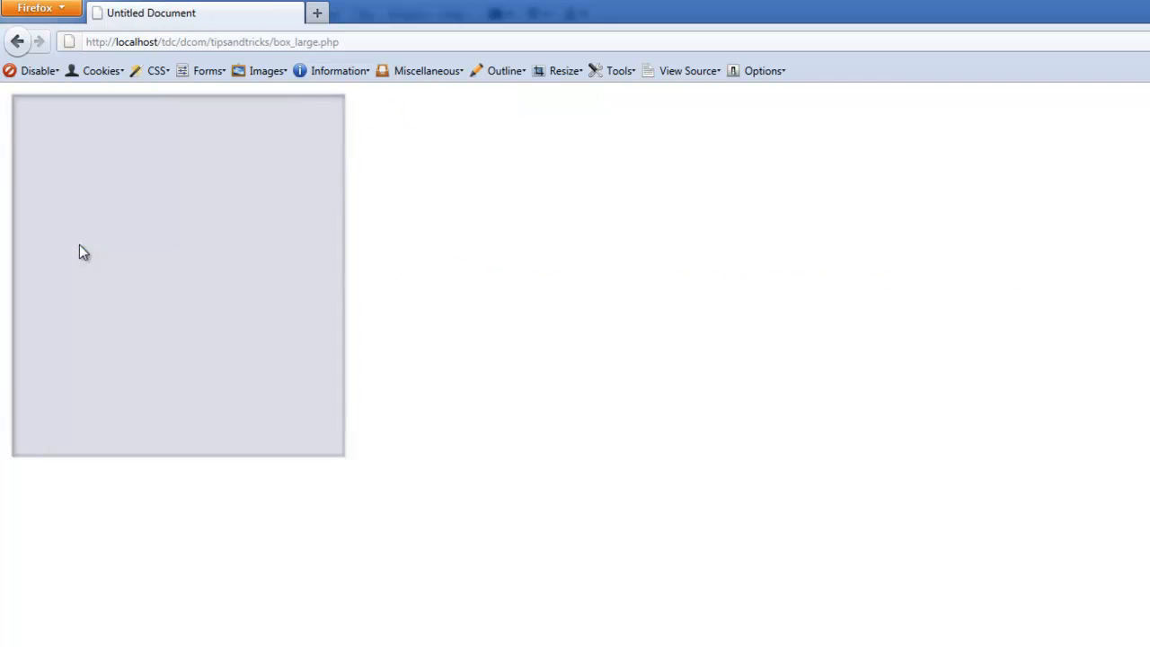
pyautogui.moveTo(301, 595)
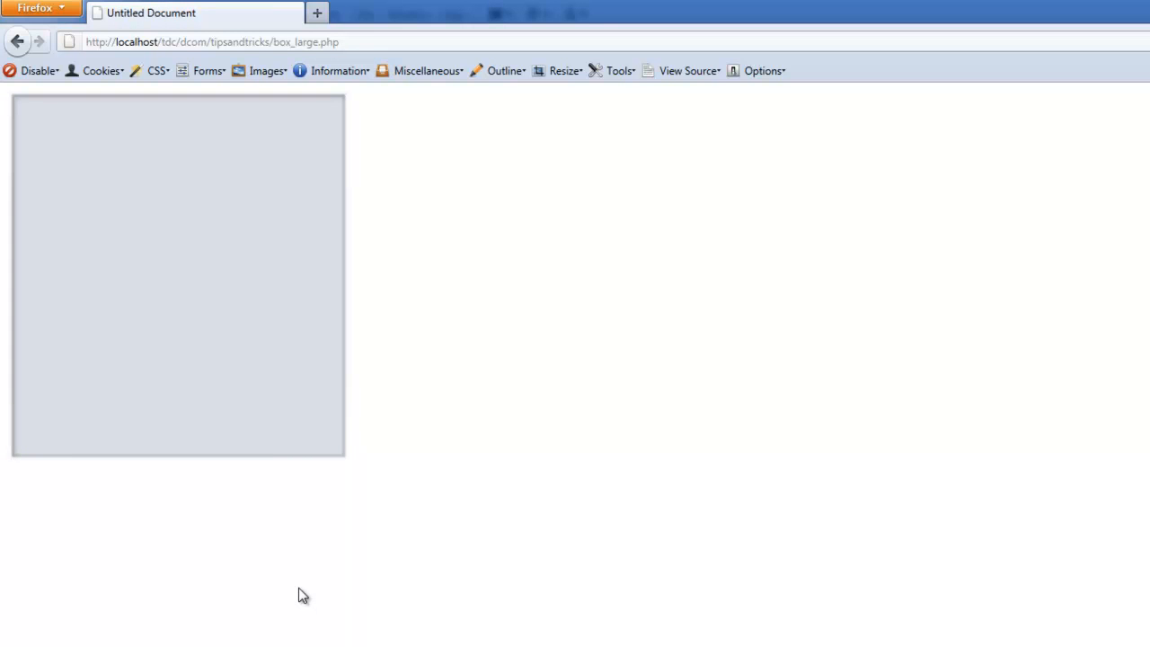
pyautogui.moveTo(106, 147)
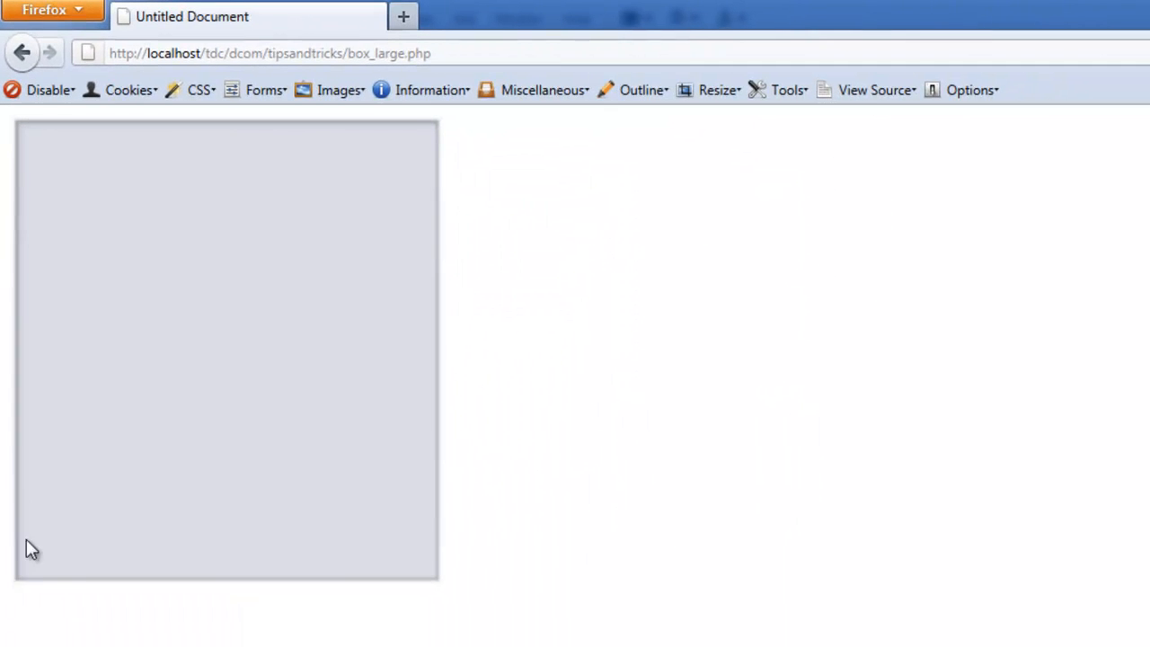
pyautogui.moveTo(573, 575)
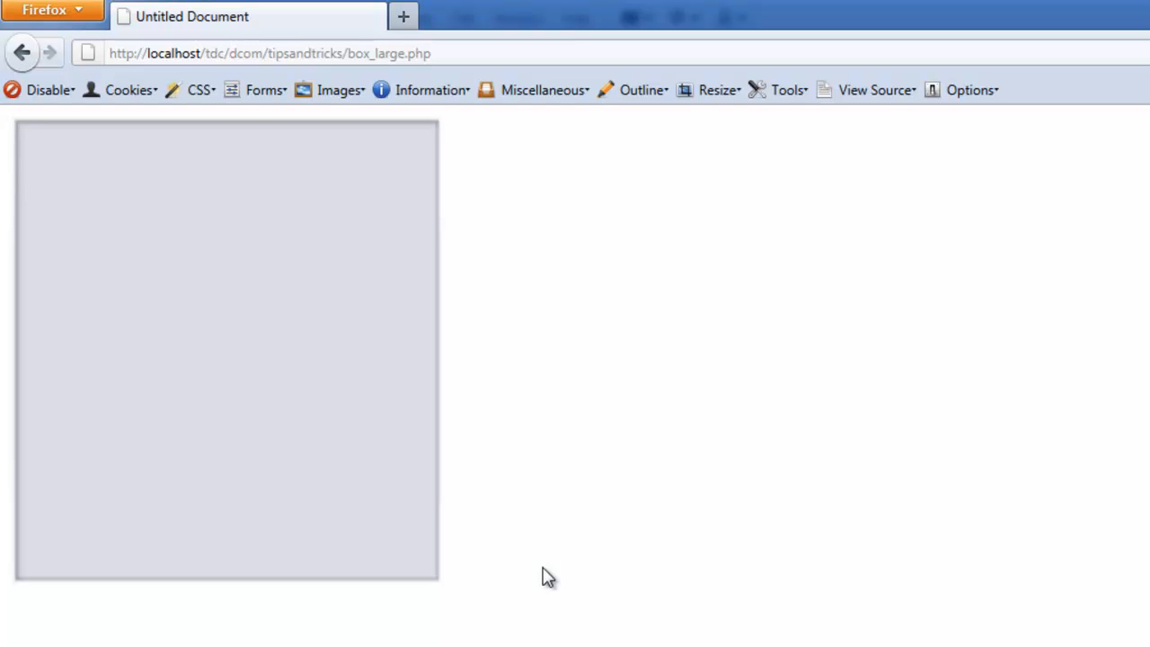
pyautogui.moveTo(701, 279)
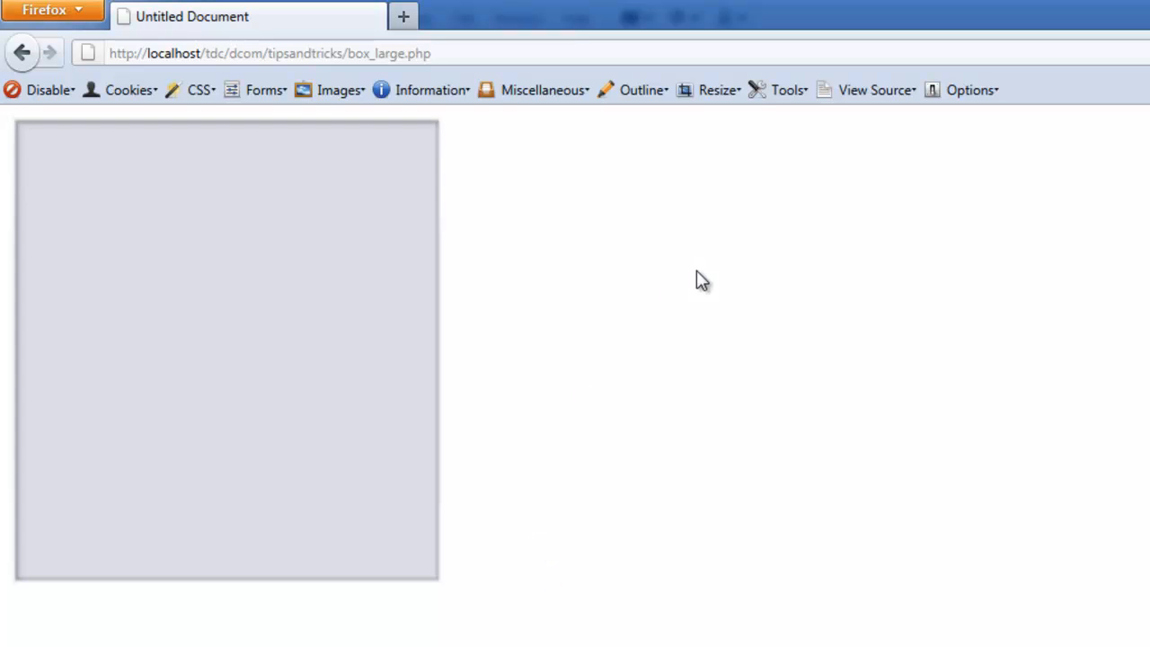
pyautogui.moveTo(359, 417)
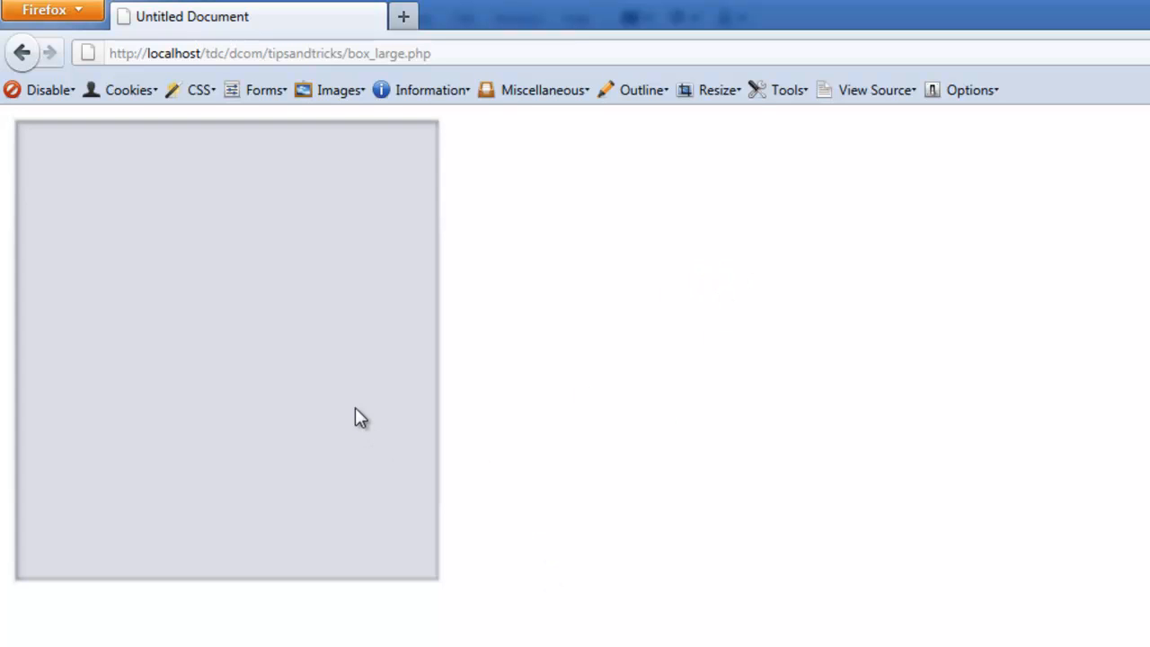
pyautogui.moveTo(844, 529)
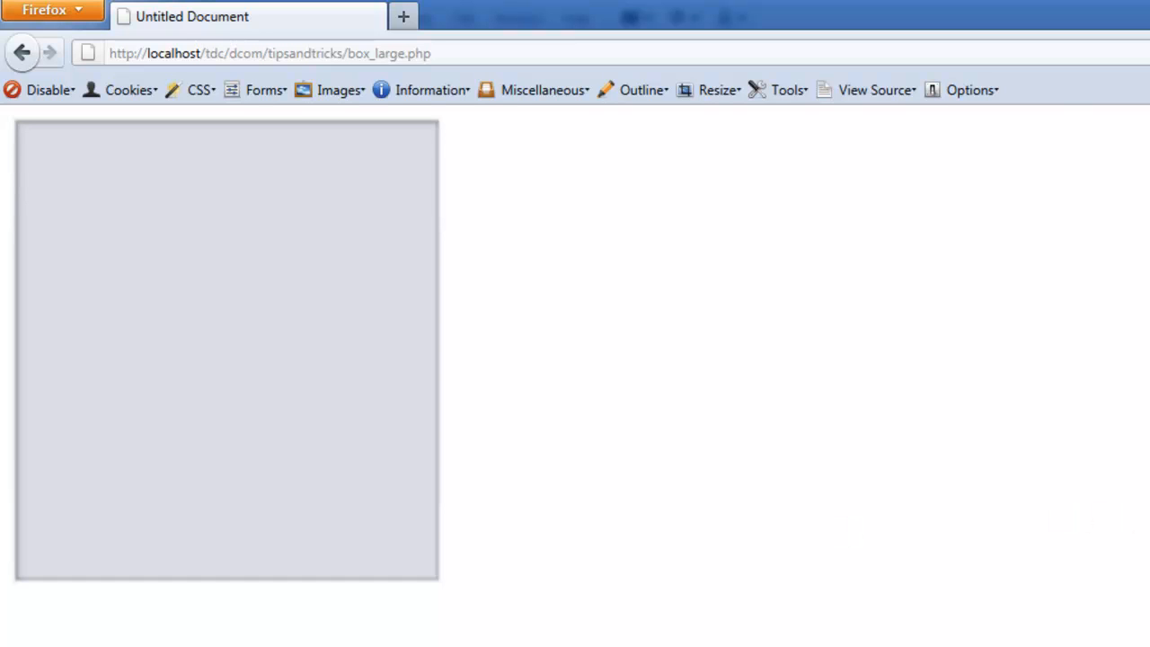
pyautogui.moveTo(294, 348)
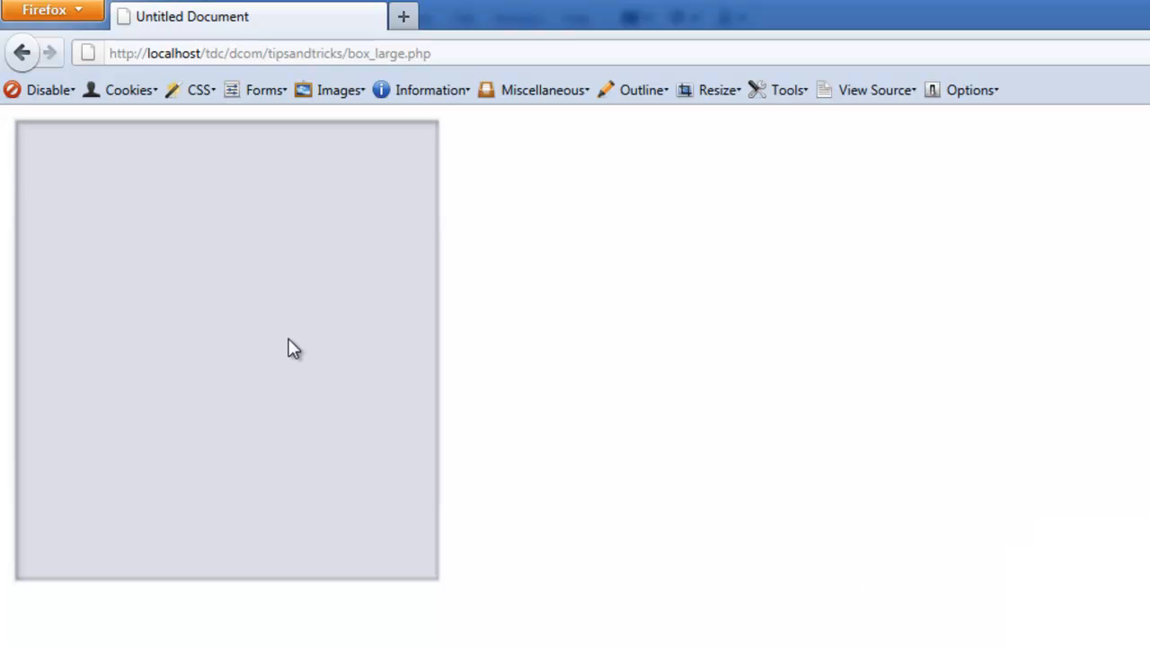
pyautogui.moveTo(794, 510)
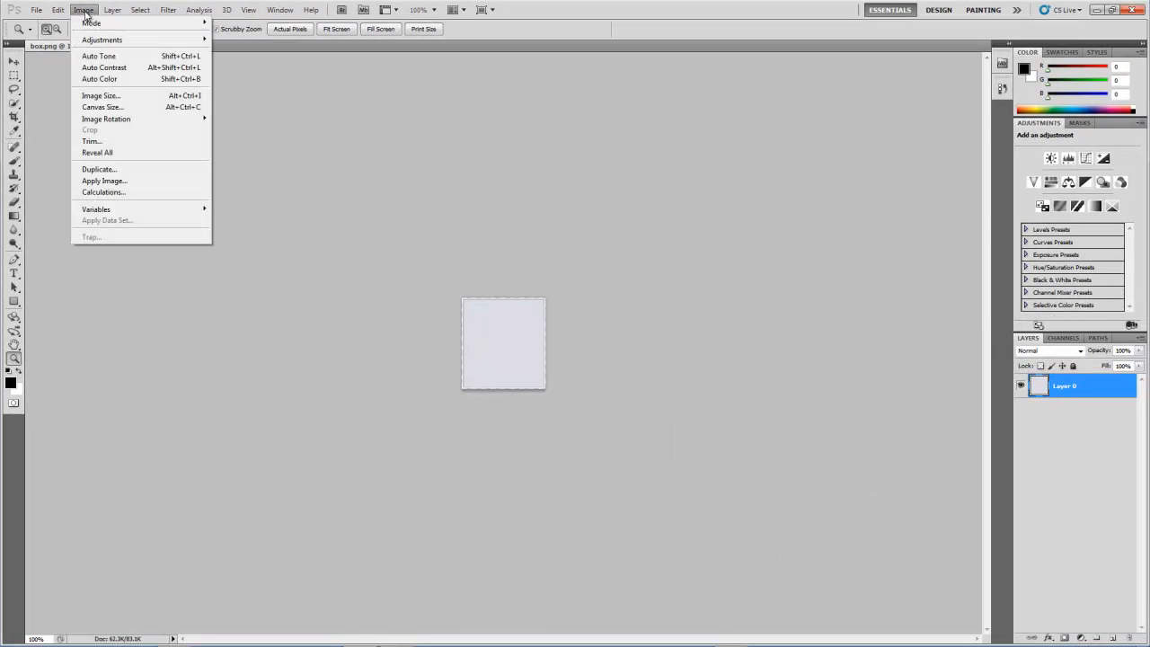
# Resize the box image to 300 percent width via Image Size.
pyautogui.click(100, 95)
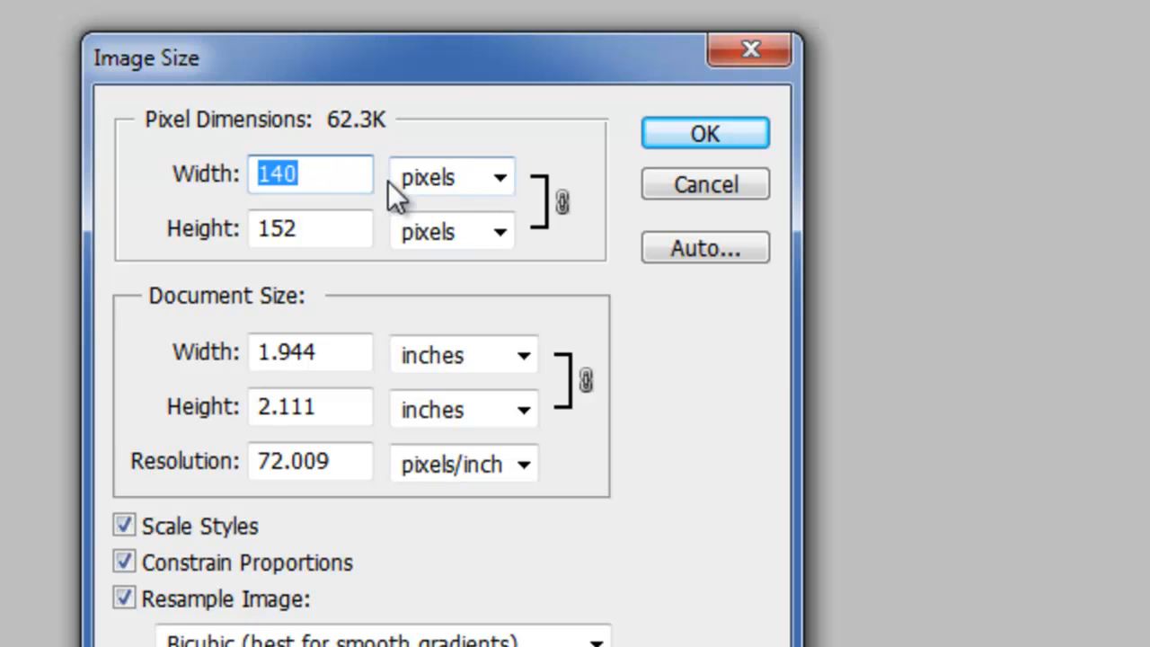
pyautogui.click(451, 176)
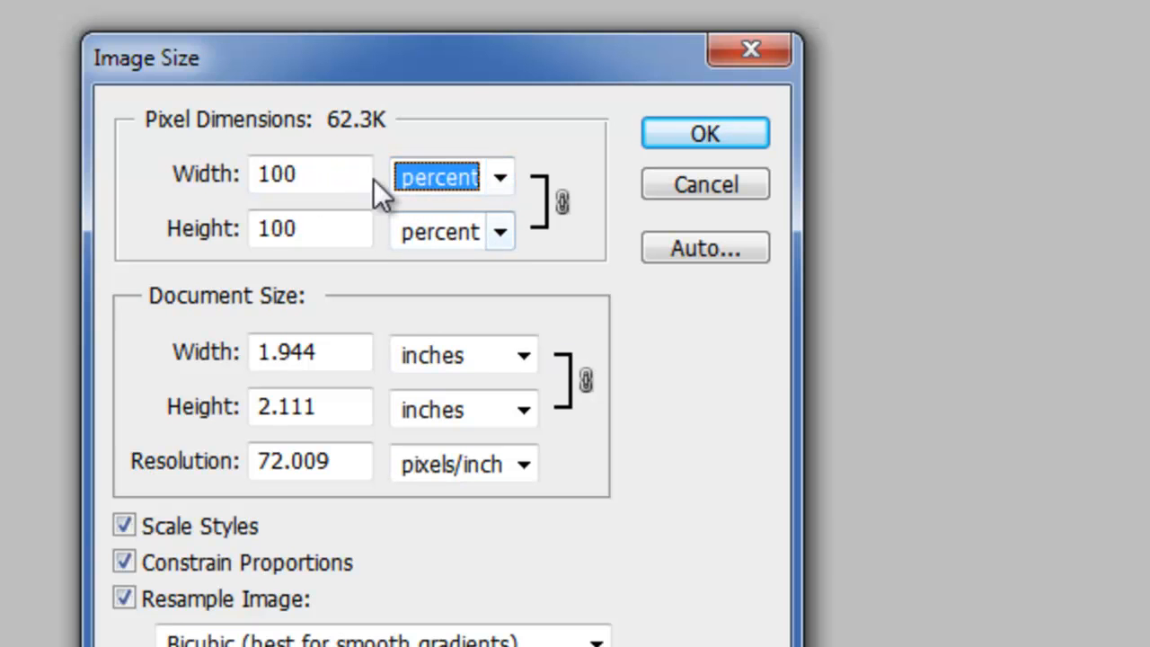
pyautogui.write('30')
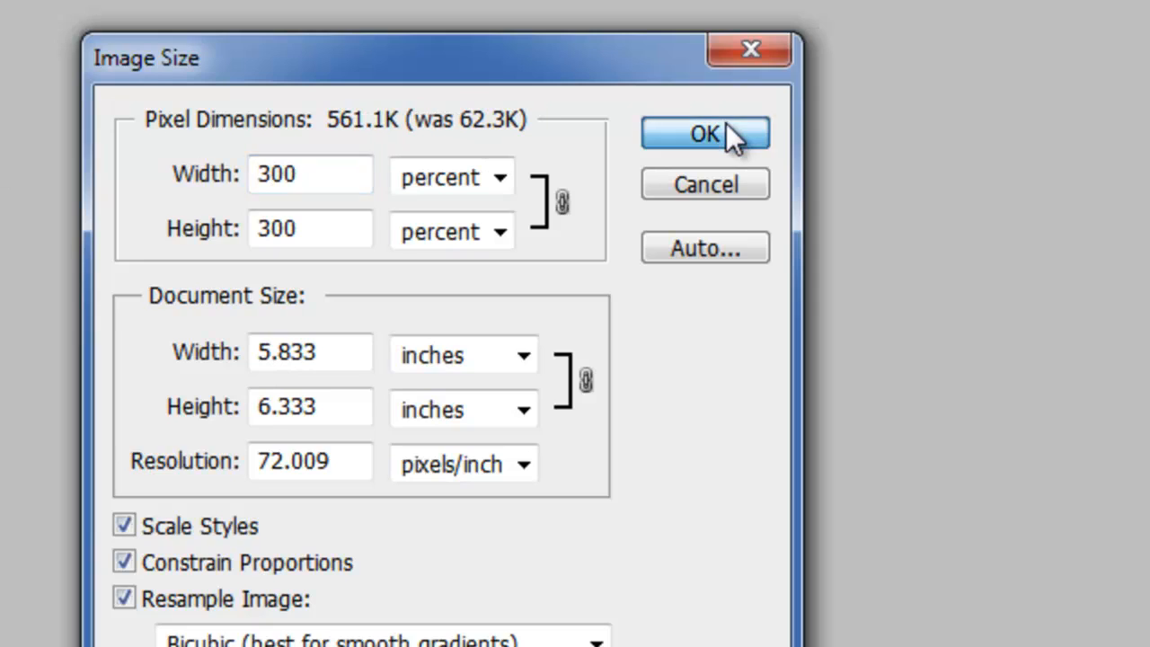
pyautogui.click(704, 133)
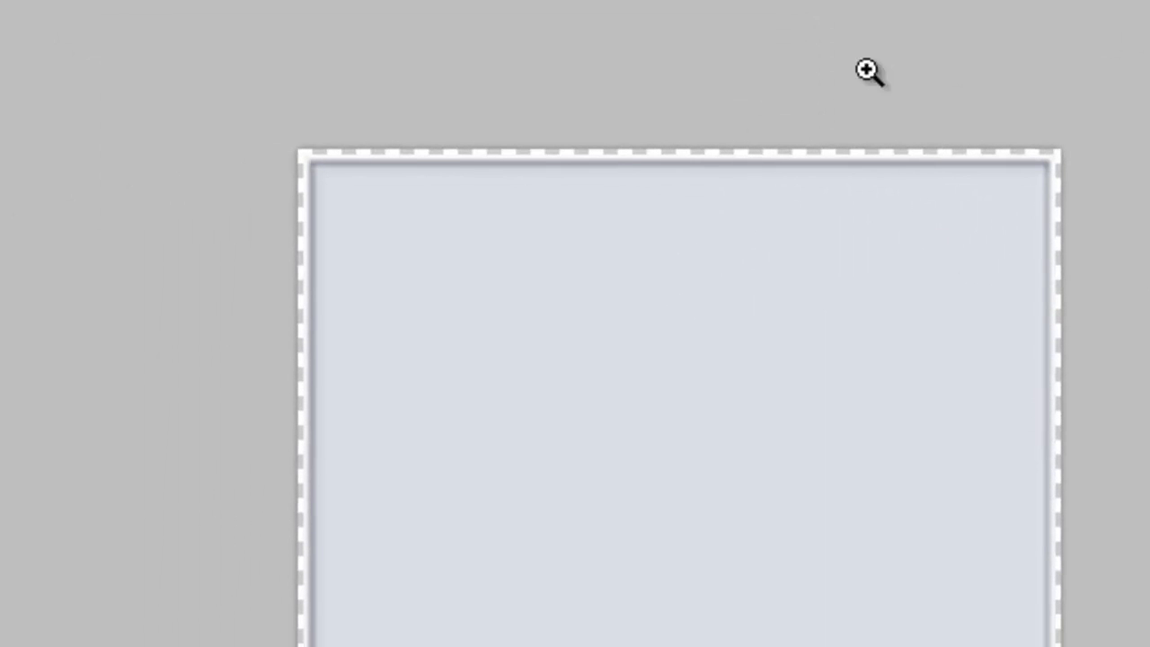
pyautogui.moveTo(268, 474)
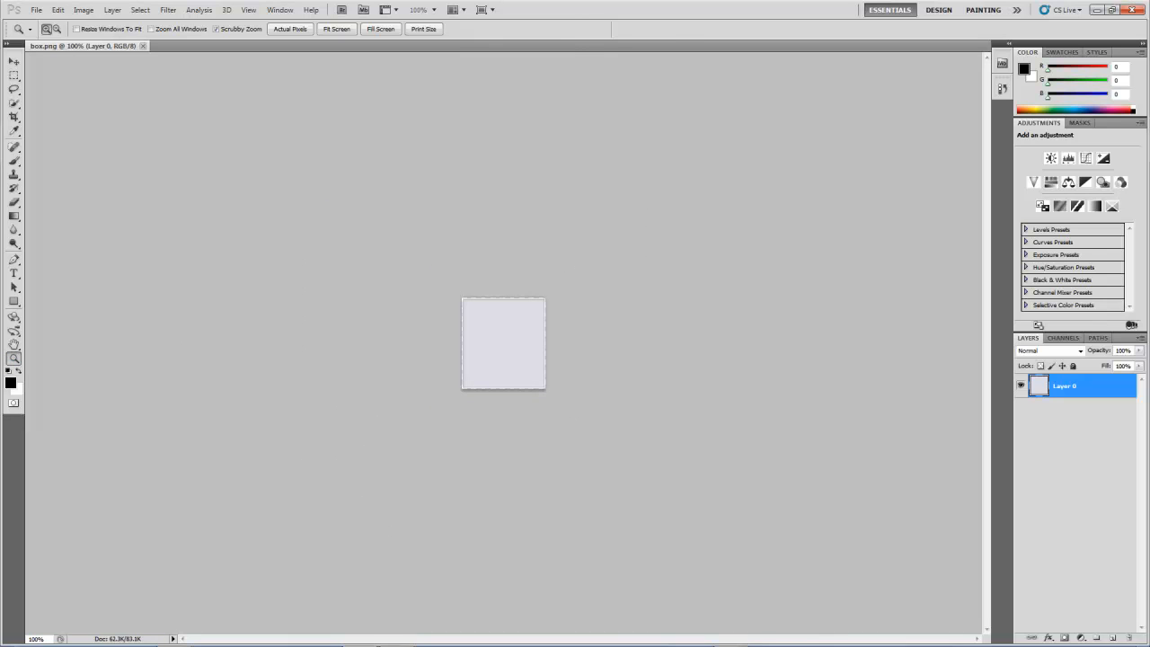
pyautogui.moveTo(340, 366)
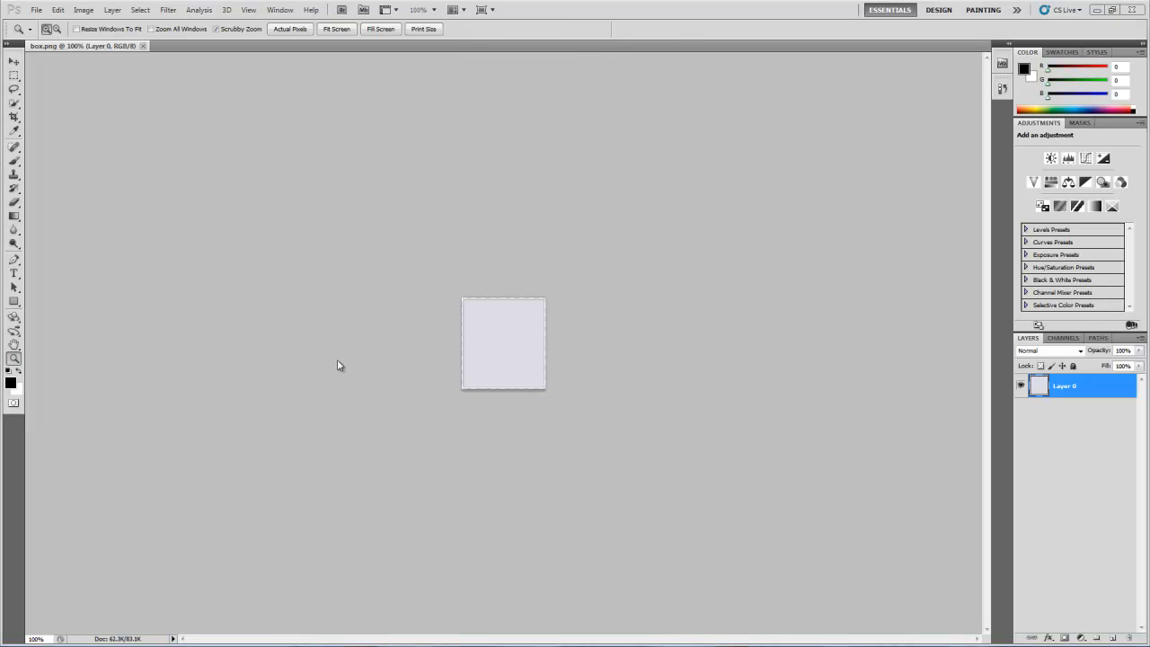
pyautogui.moveTo(14, 351)
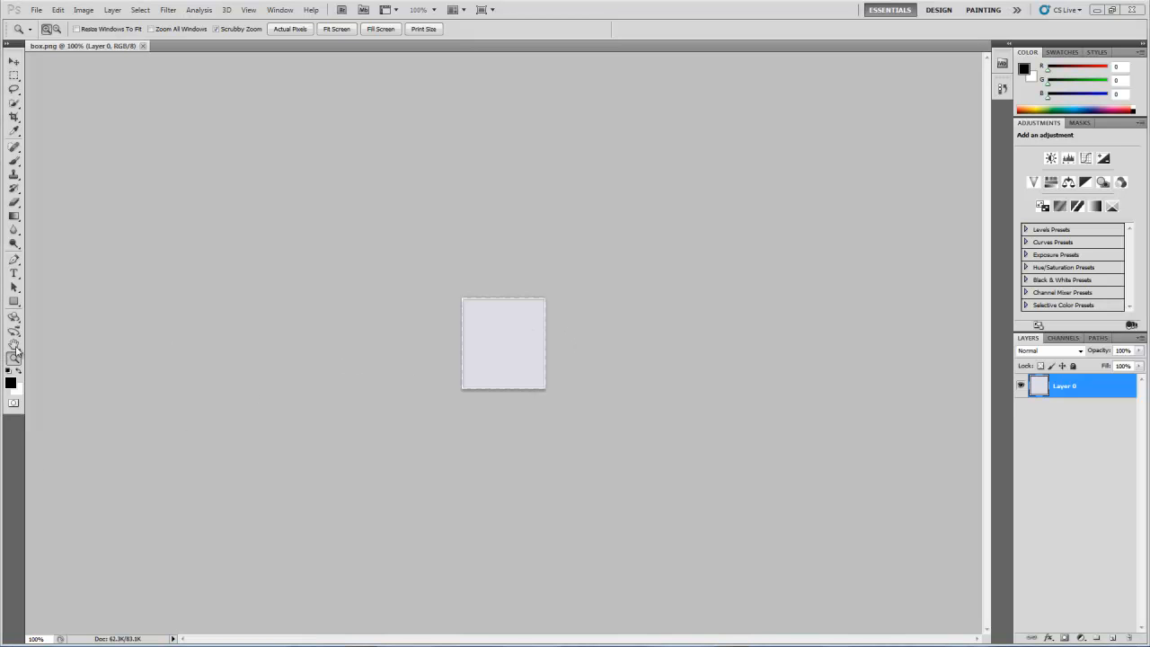
# Zoom in repeatedly on the small box image in the document window.
pyautogui.click(503, 344)
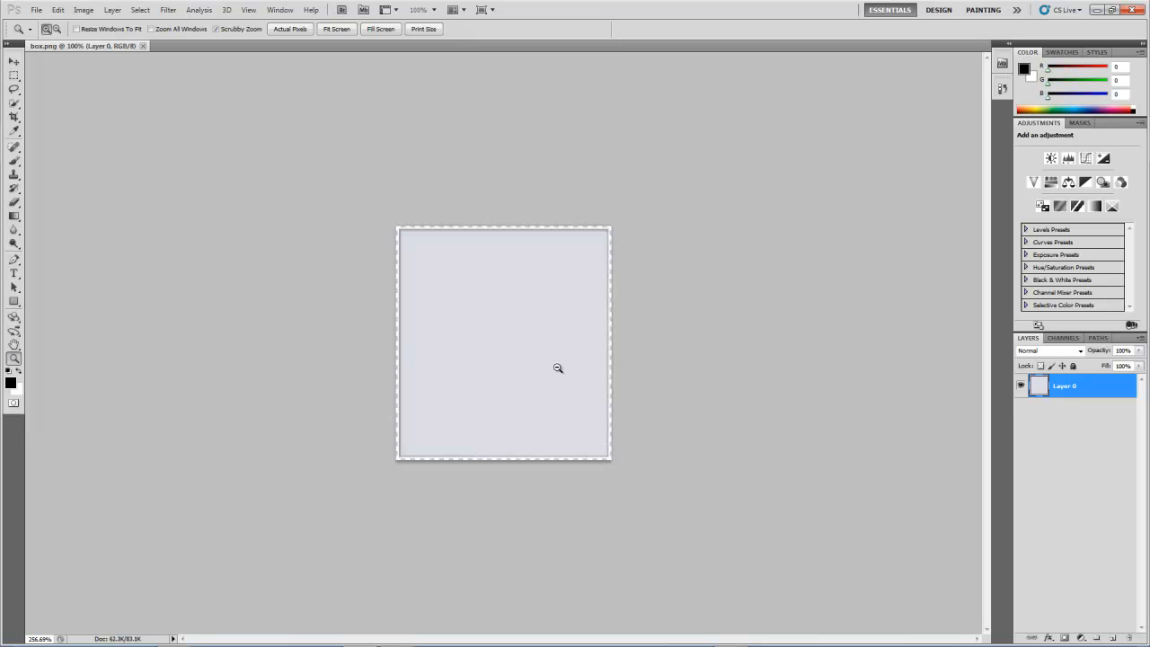
pyautogui.click(557, 367)
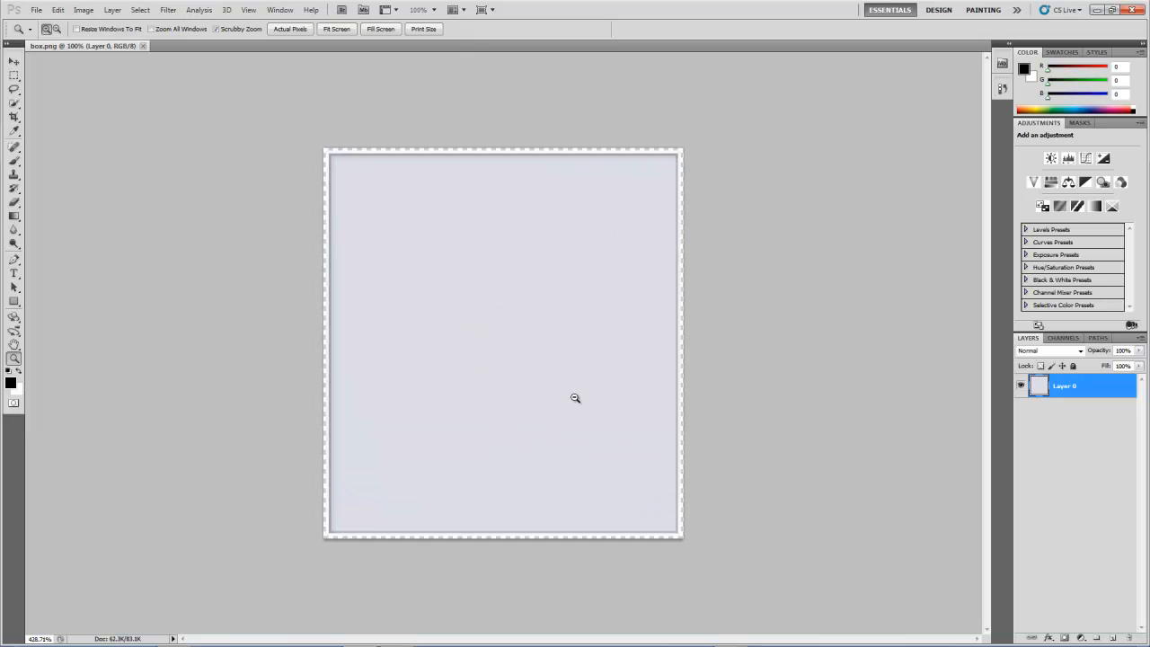
pyautogui.click(575, 399)
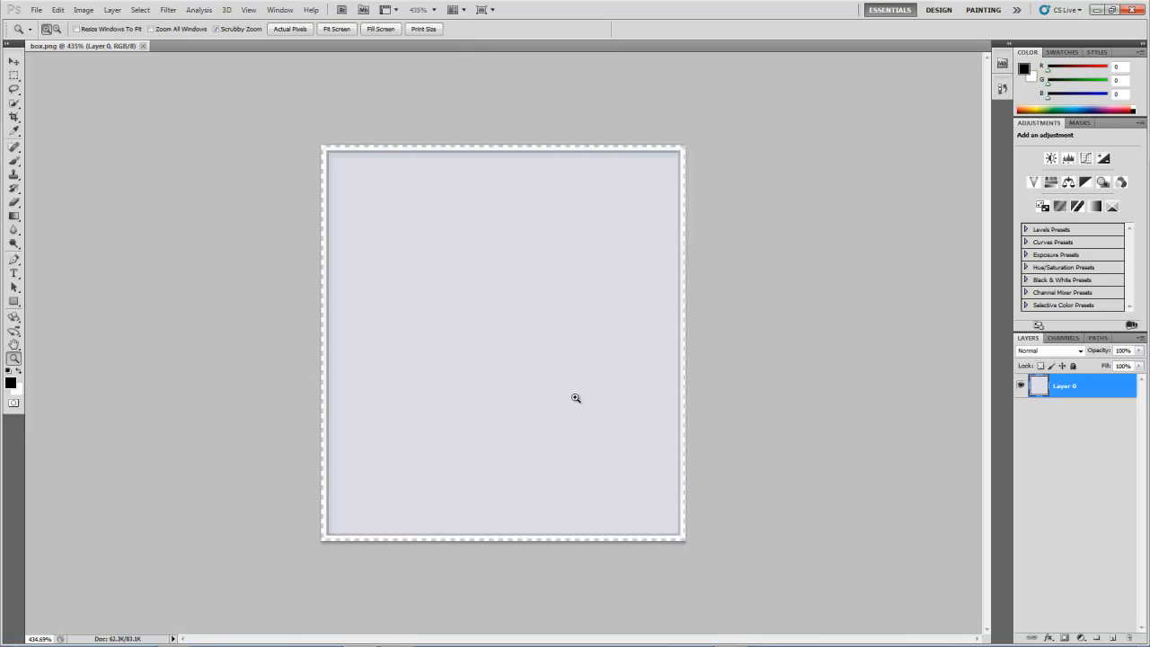
pyautogui.moveTo(539, 337)
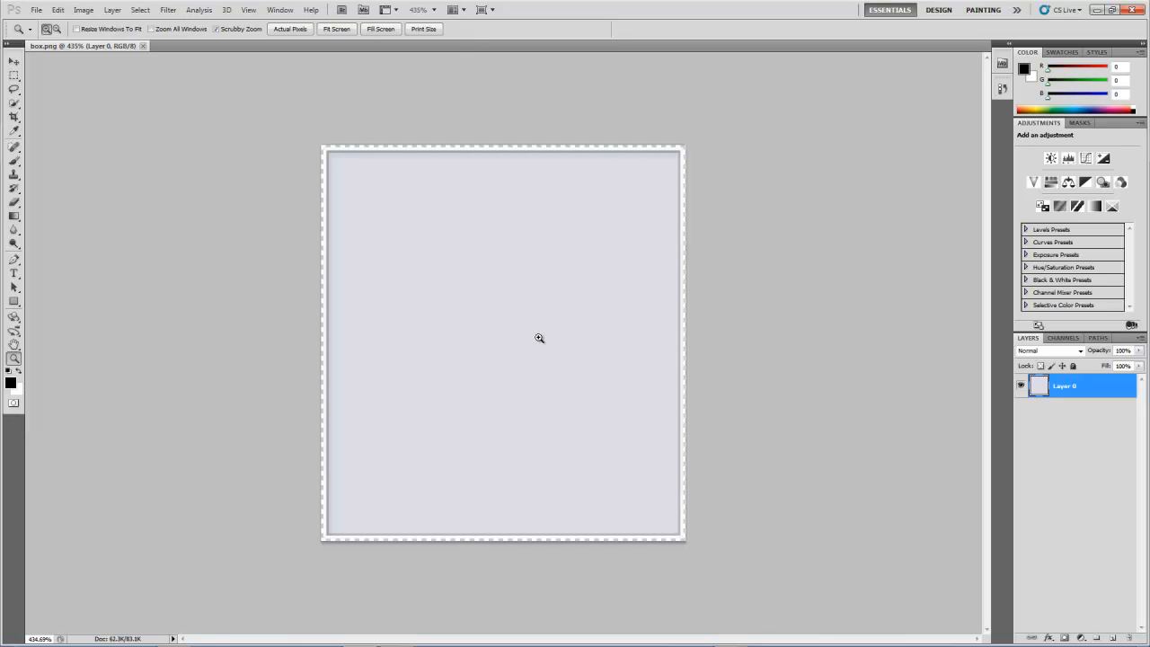
pyautogui.moveTo(500, 303)
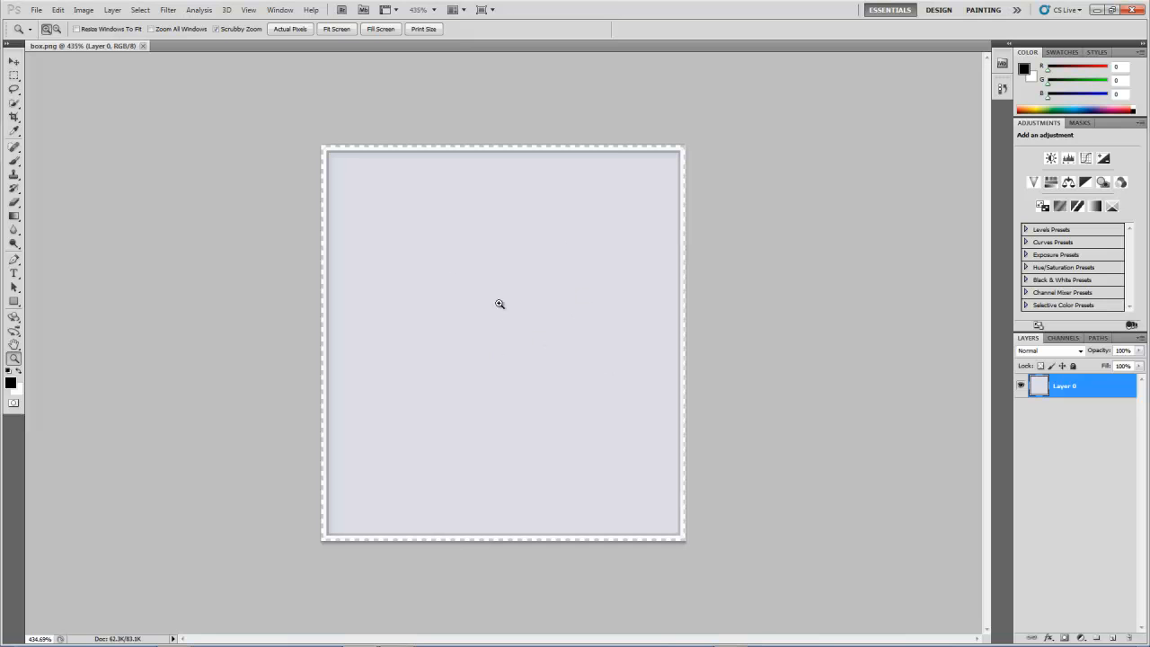
pyautogui.moveTo(561, 282)
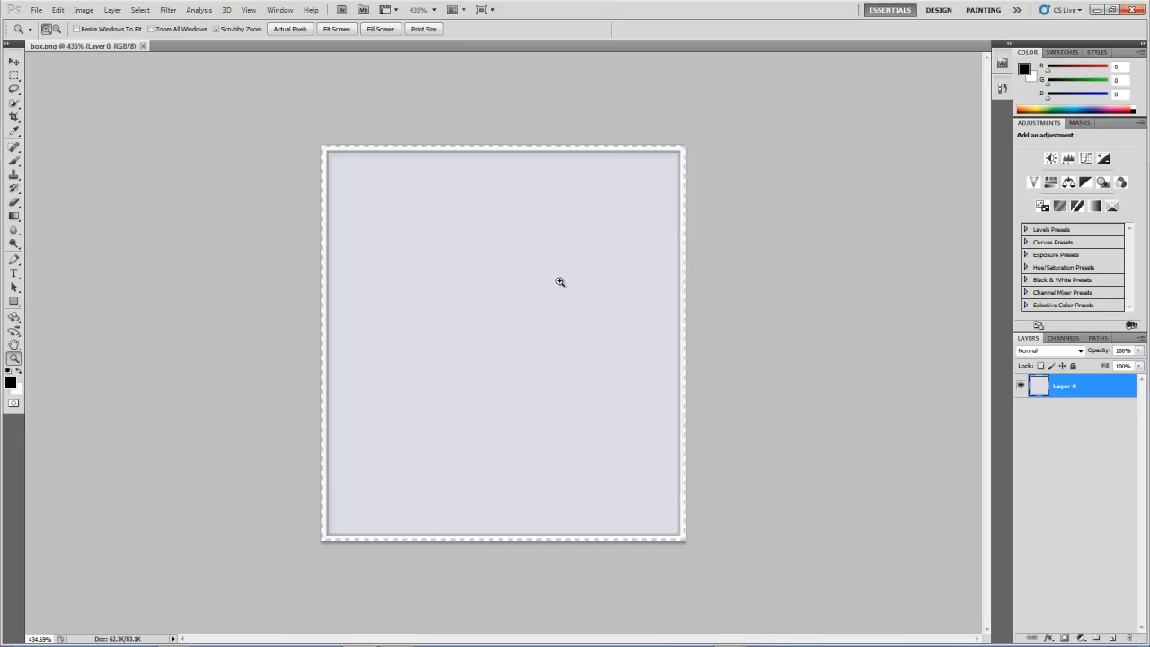
pyautogui.moveTo(621, 299)
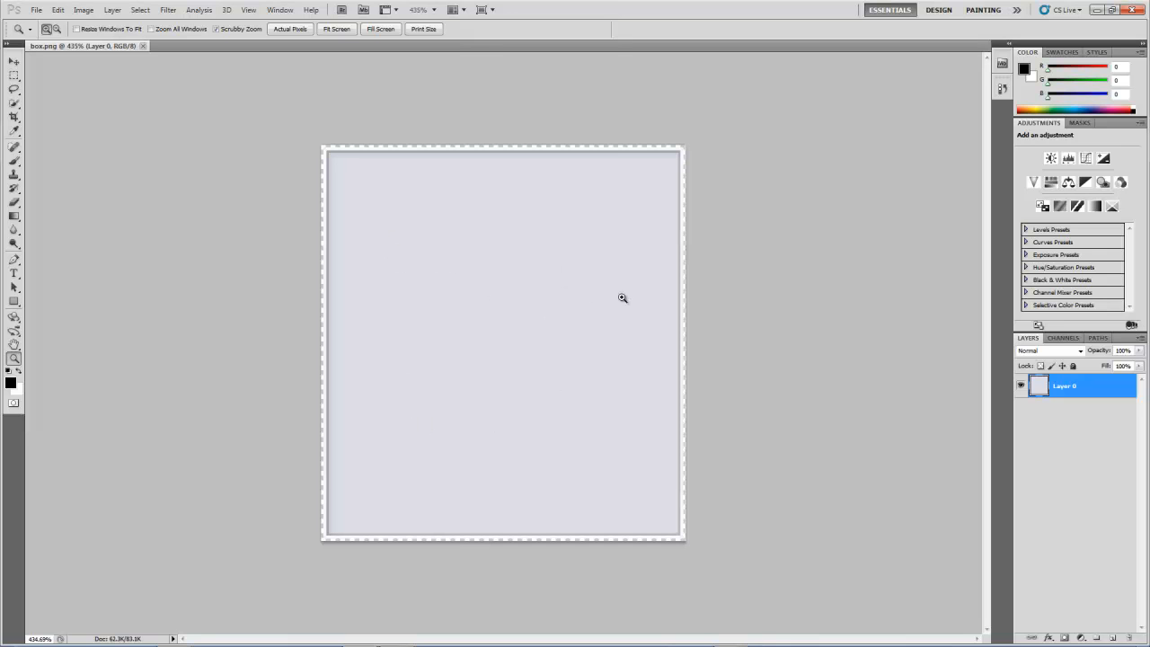
pyautogui.click(621, 298)
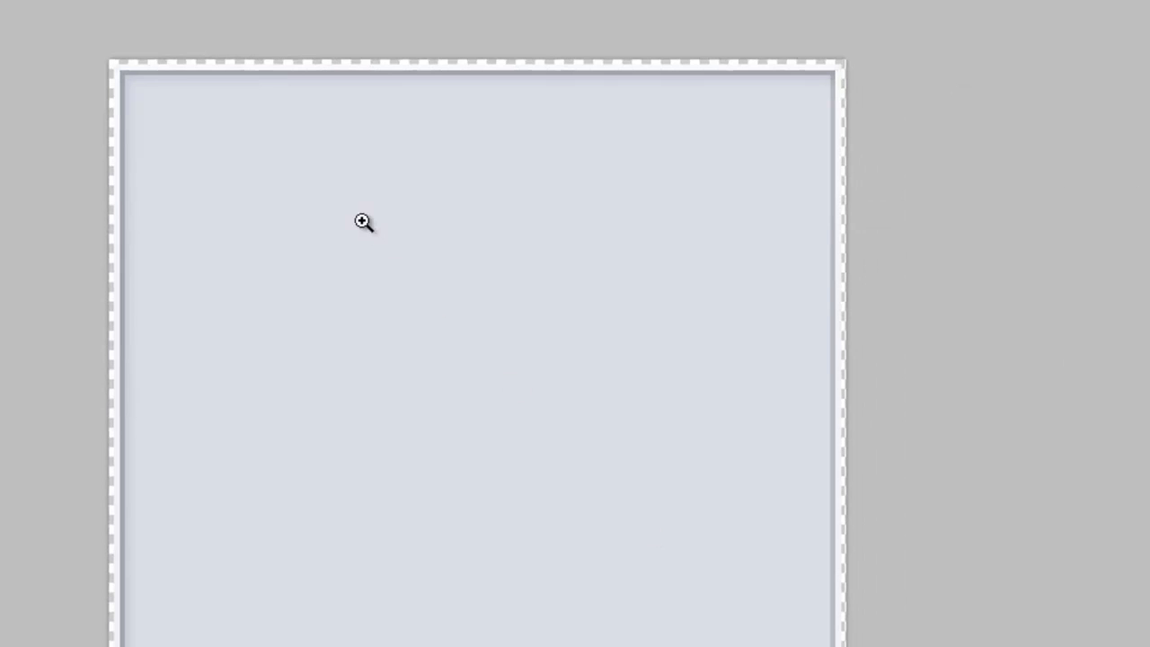
pyautogui.moveTo(216, 76)
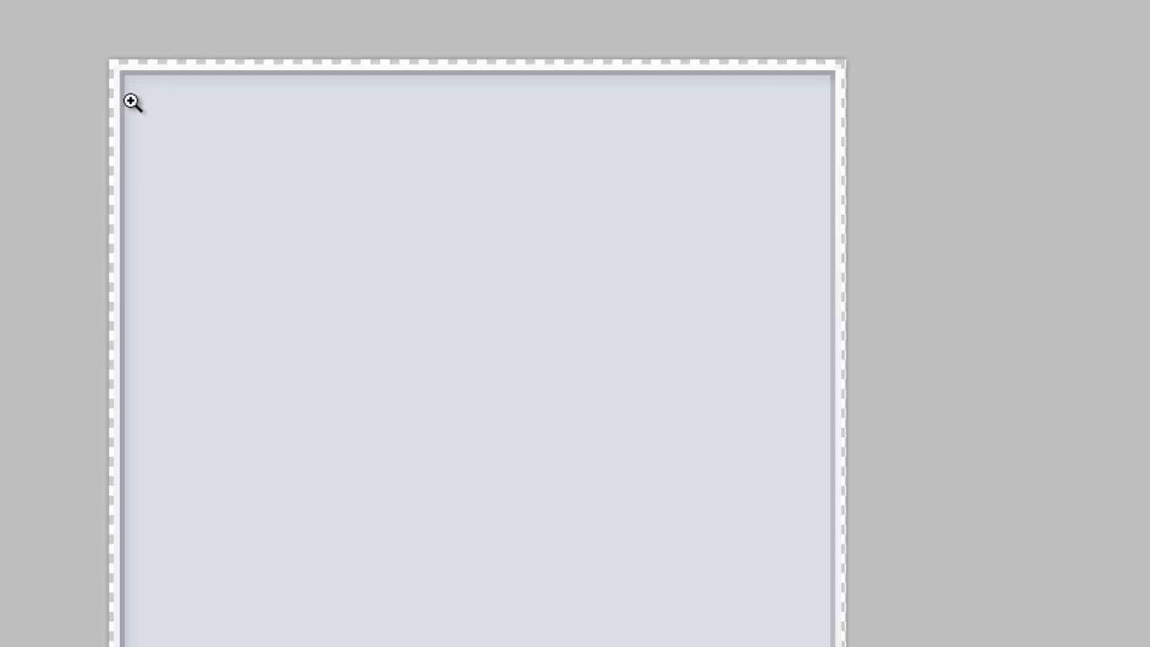
pyautogui.moveTo(155, 68)
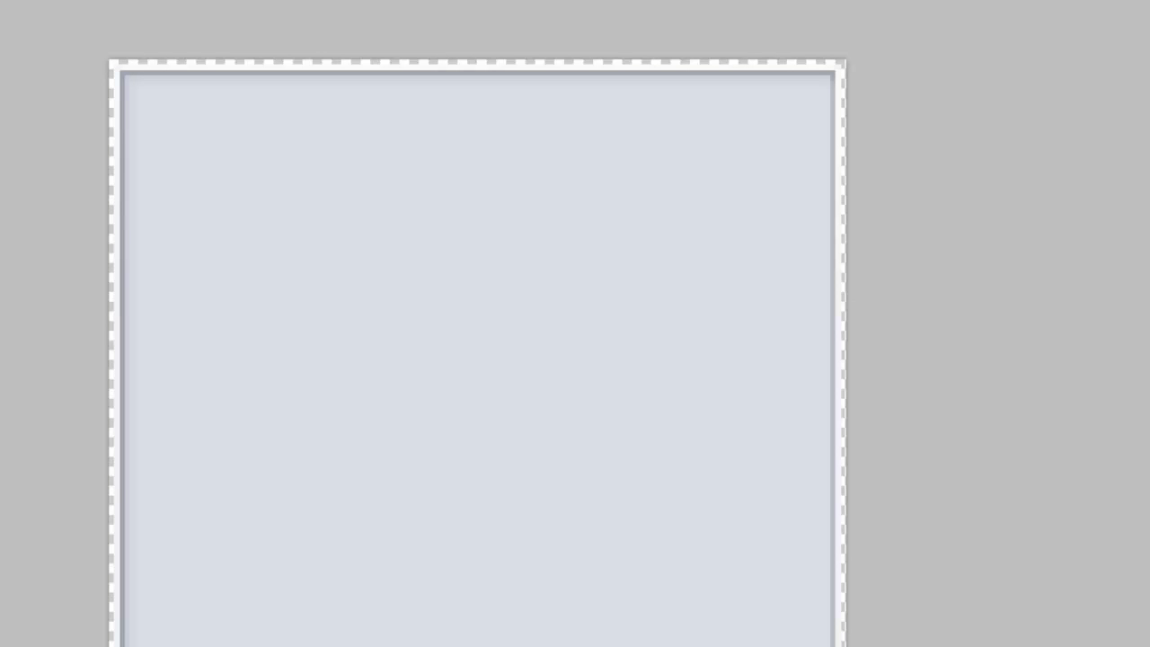
pyautogui.moveTo(442, 338)
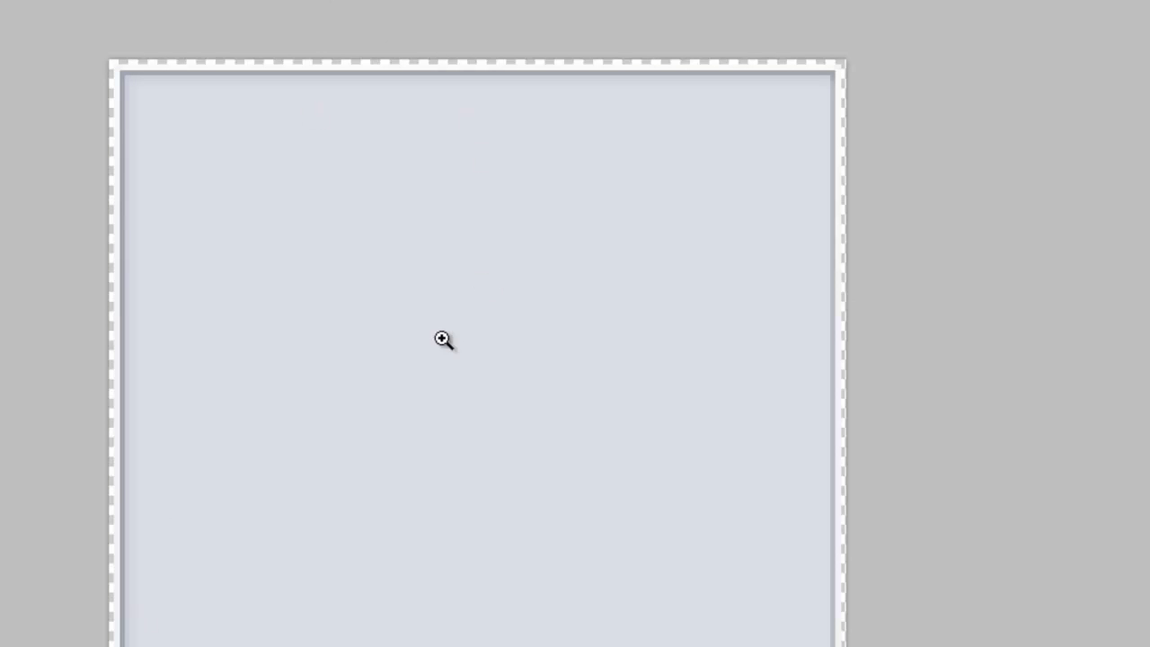
pyautogui.moveTo(410, 348)
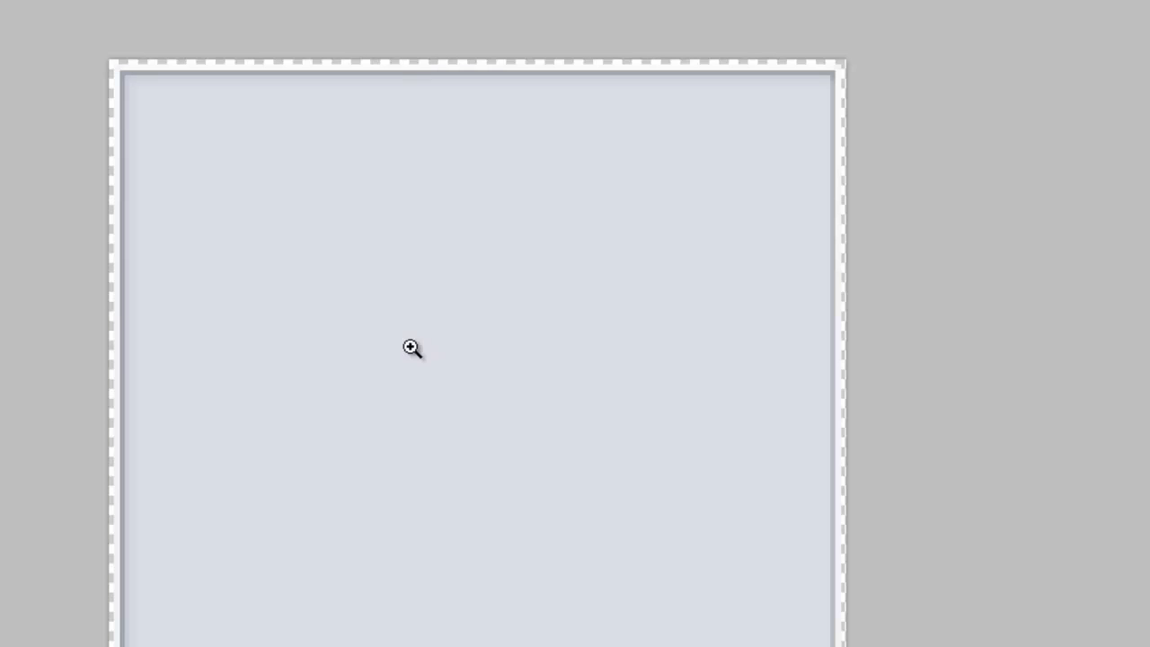
pyautogui.click(409, 348)
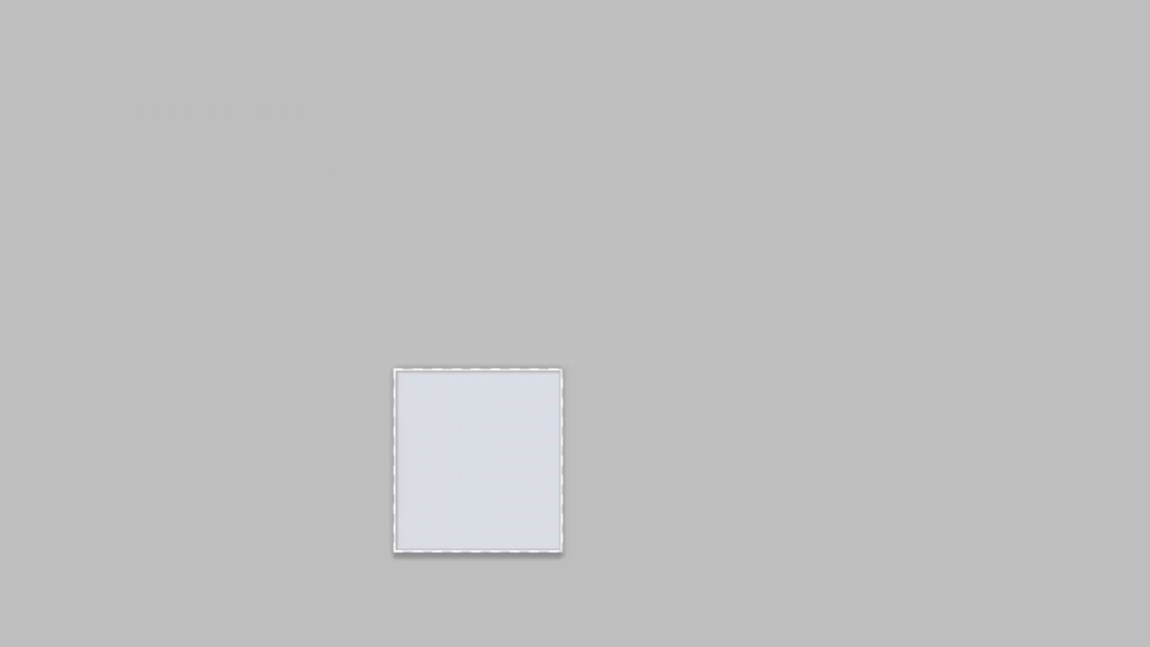
# Set the canvas size to 150 percent width and height, anchored top-left.
pyautogui.moveTo(478, 460); pyautogui.dragTo(645, 492)
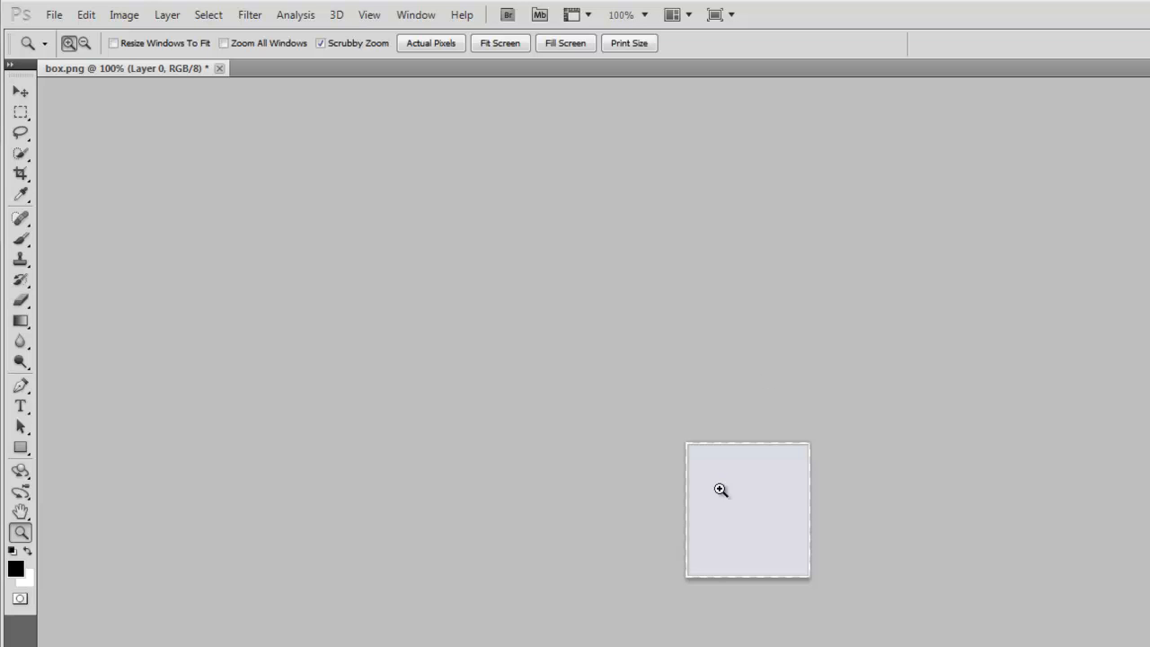
pyautogui.moveTo(271, 160)
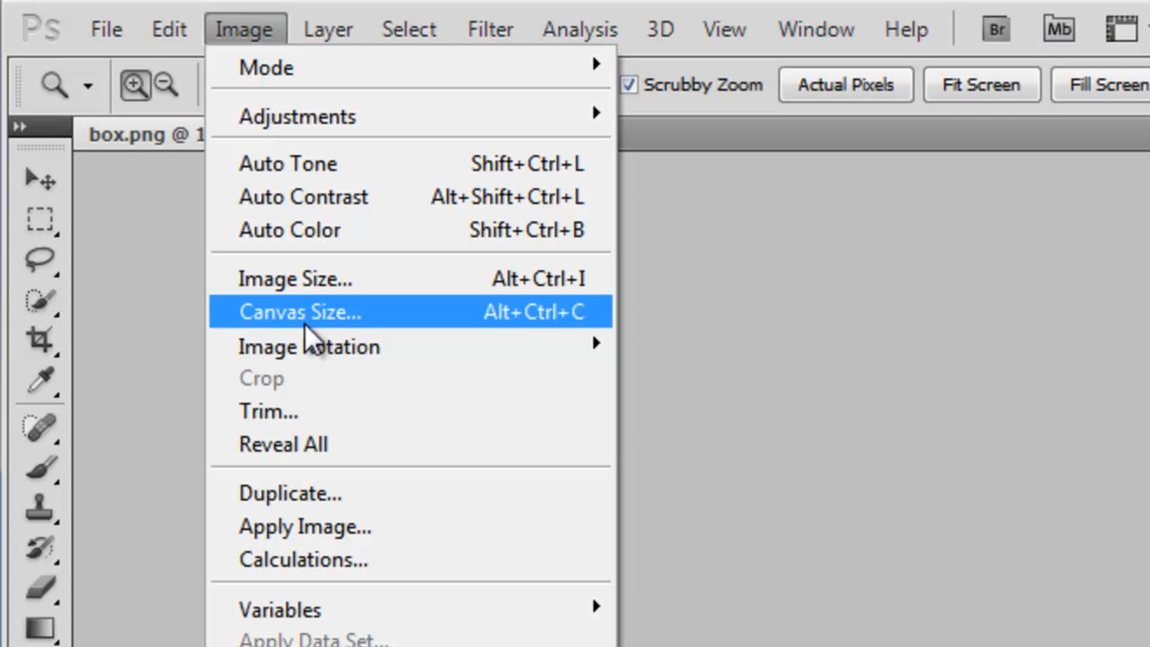
pyautogui.click(300, 311)
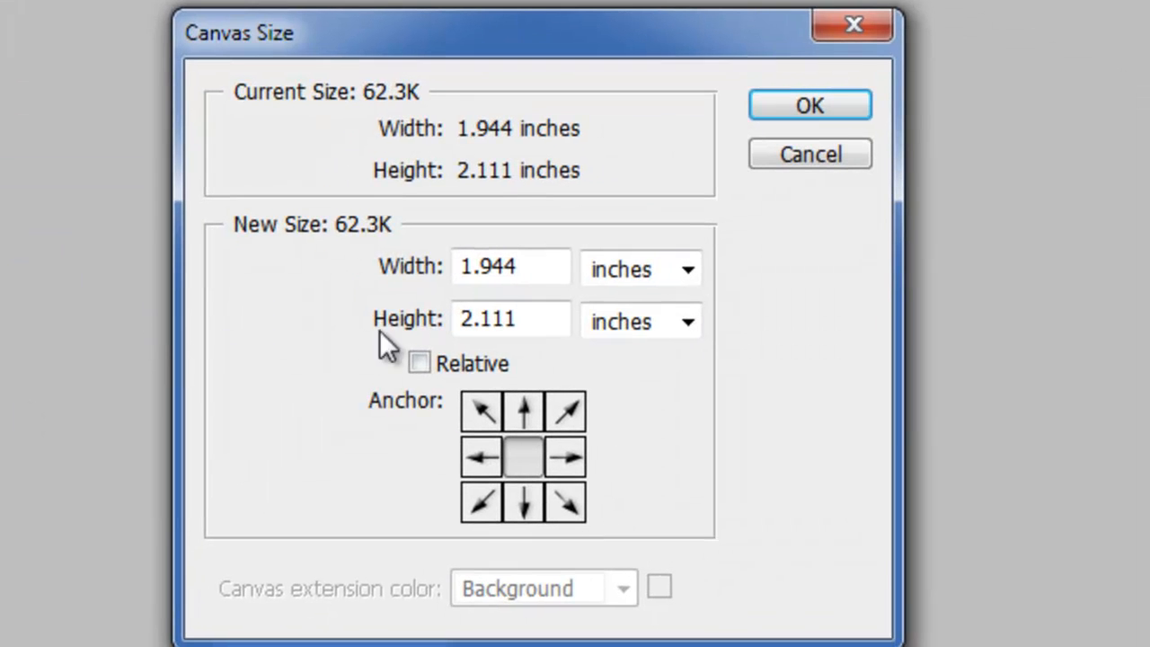
pyautogui.click(686, 269)
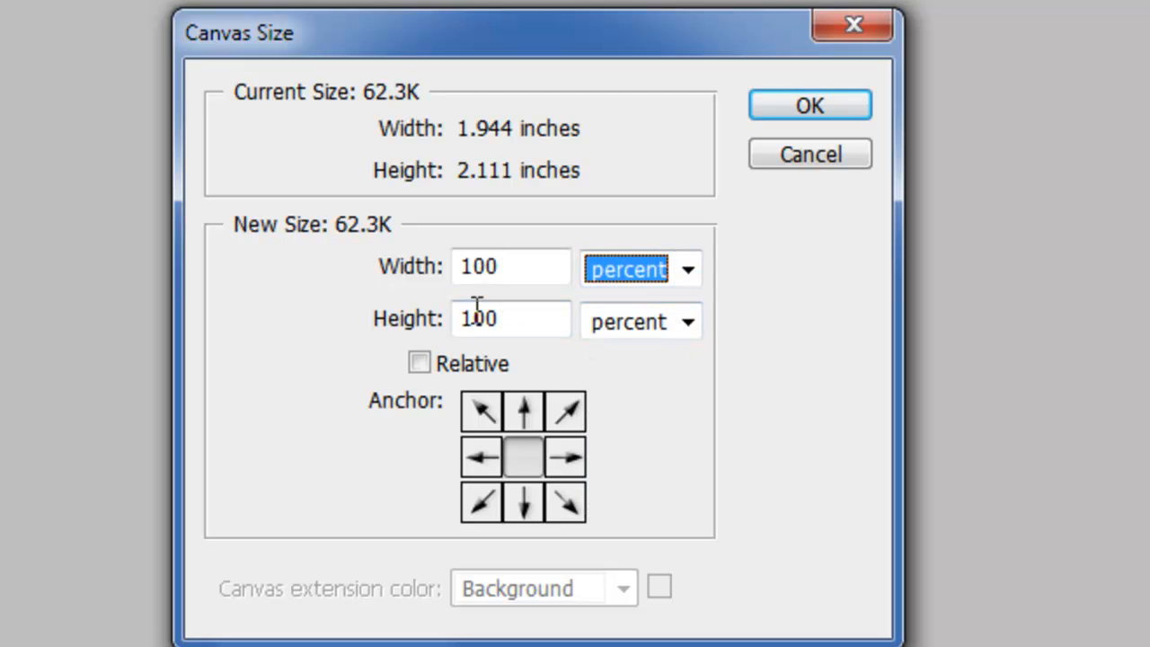
pyautogui.moveTo(575, 273)
pyautogui.write('1')
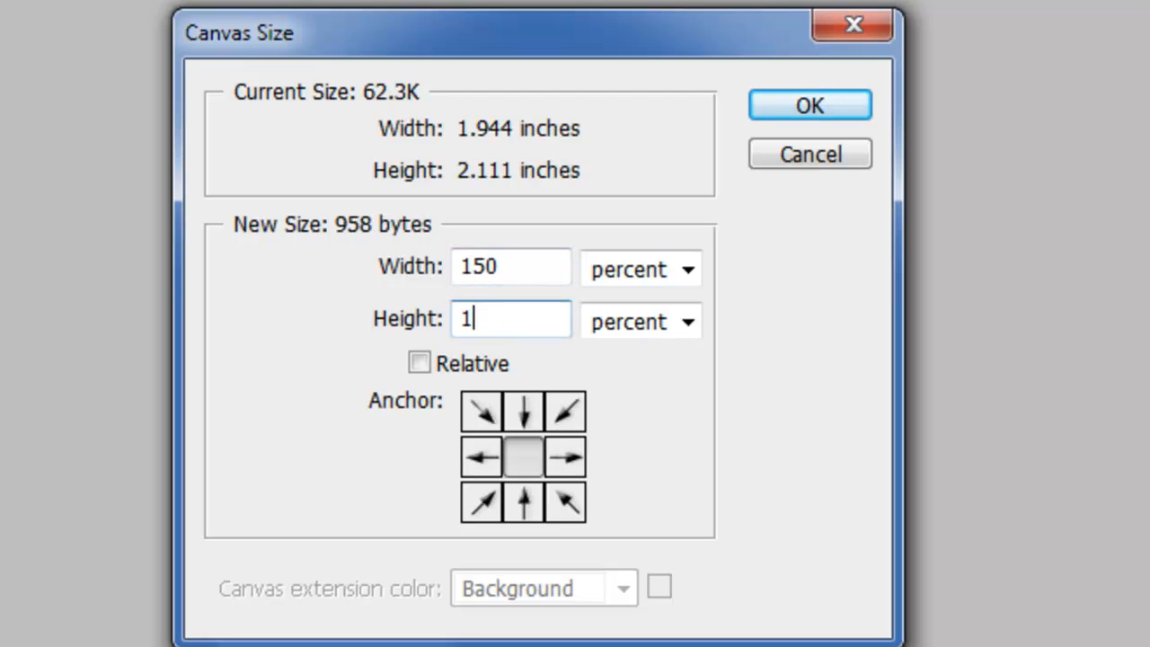
pyautogui.write('50')
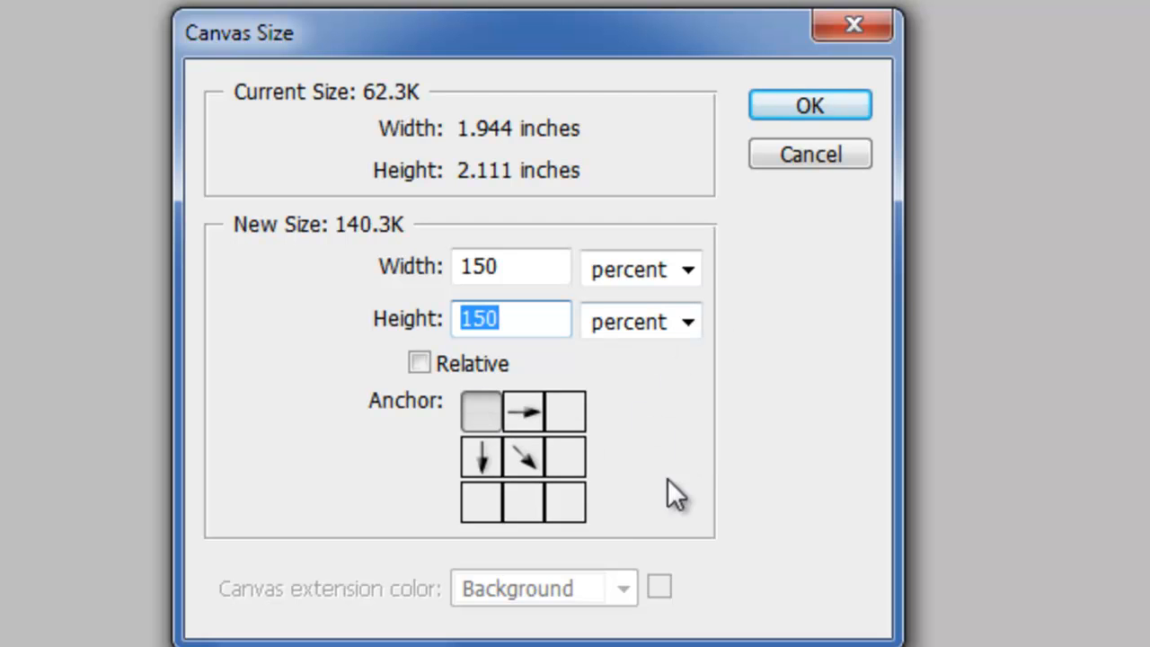
pyautogui.moveTo(808, 105)
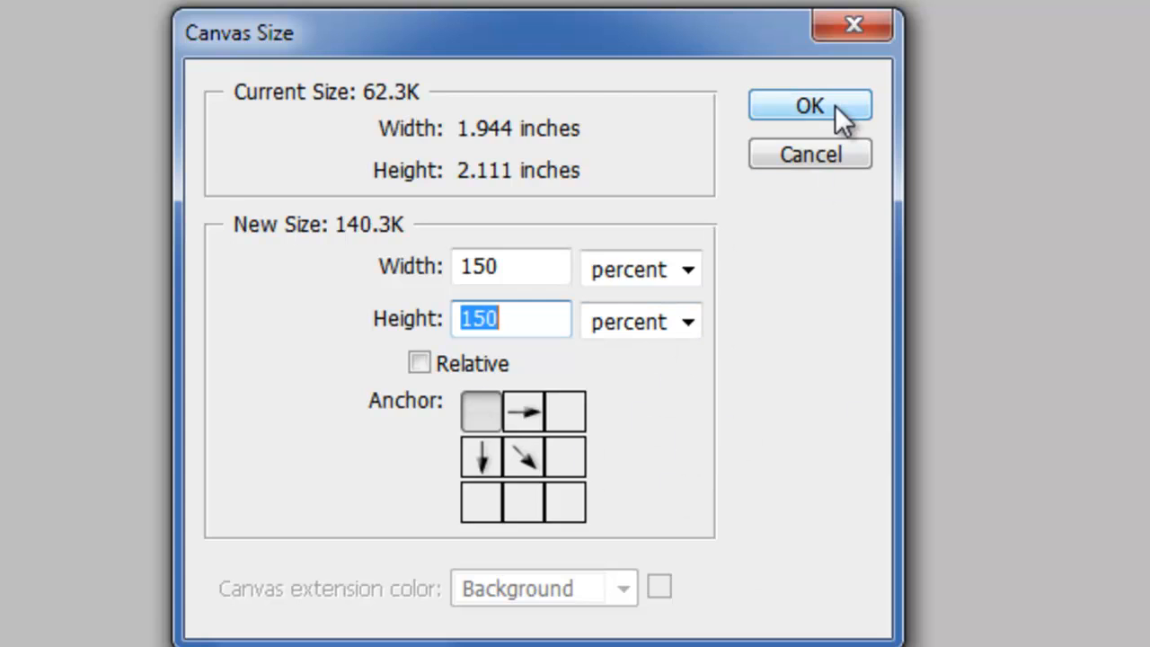
pyautogui.click(808, 104)
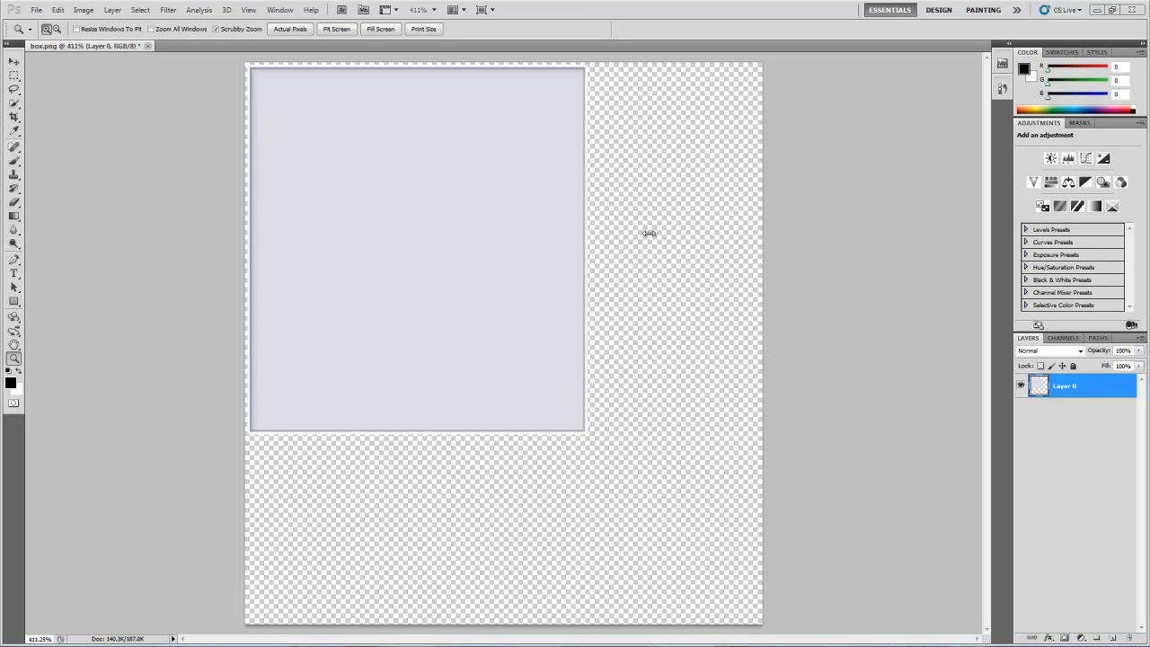
pyautogui.moveTo(510, 219)
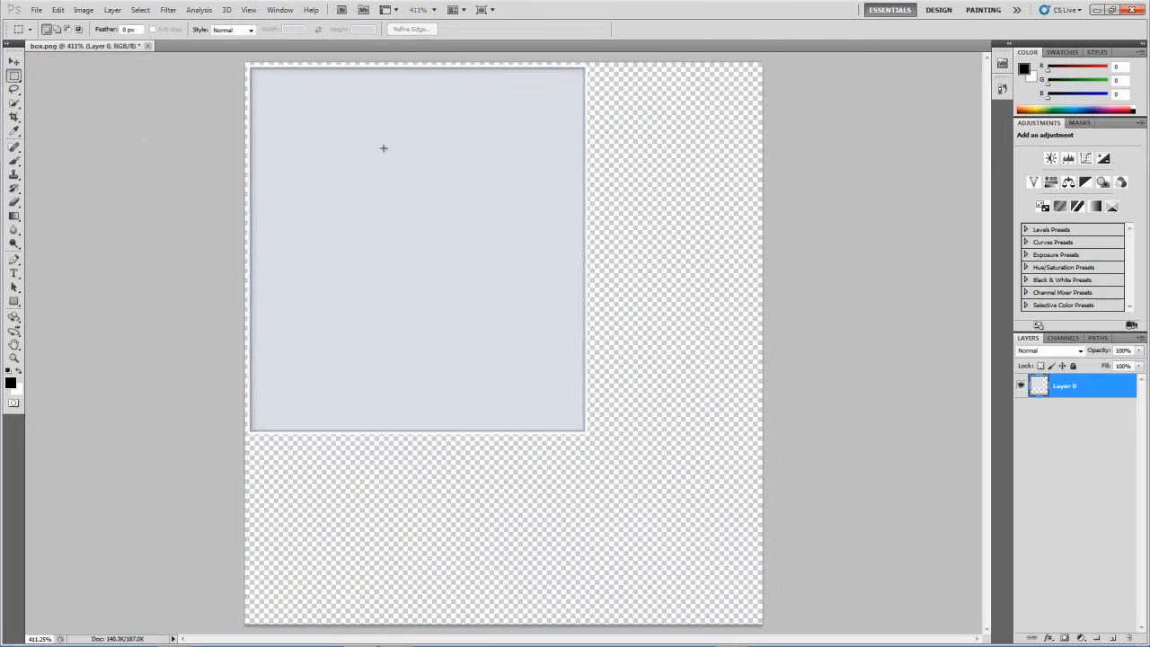
pyautogui.moveTo(618, 138)
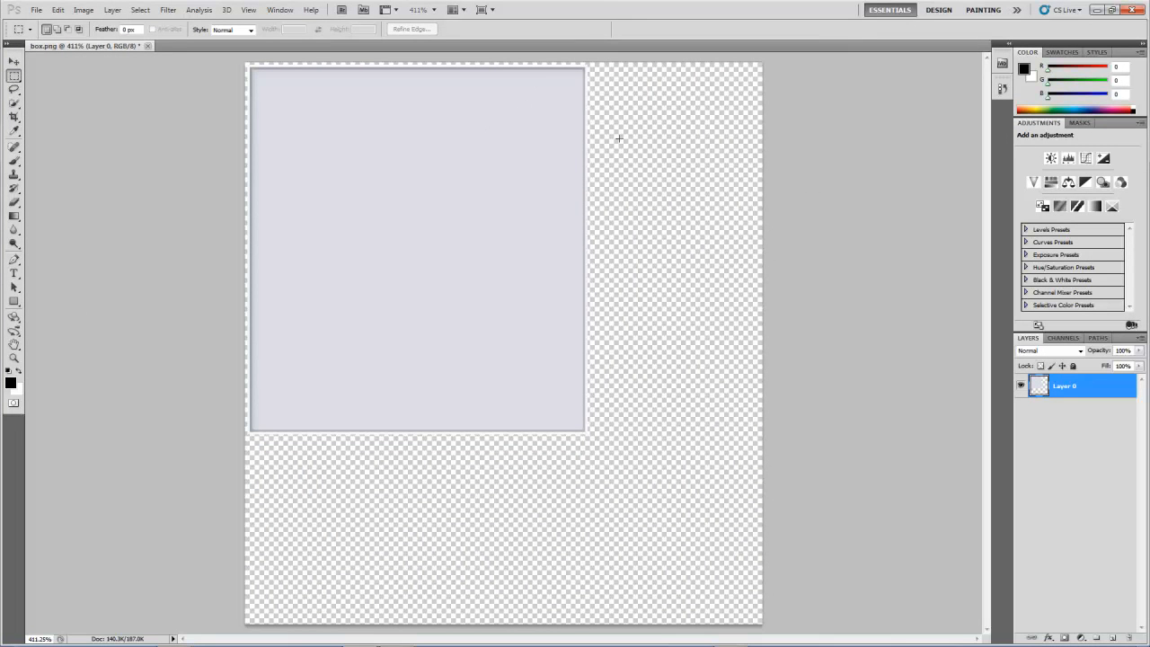
pyautogui.moveTo(600, 370)
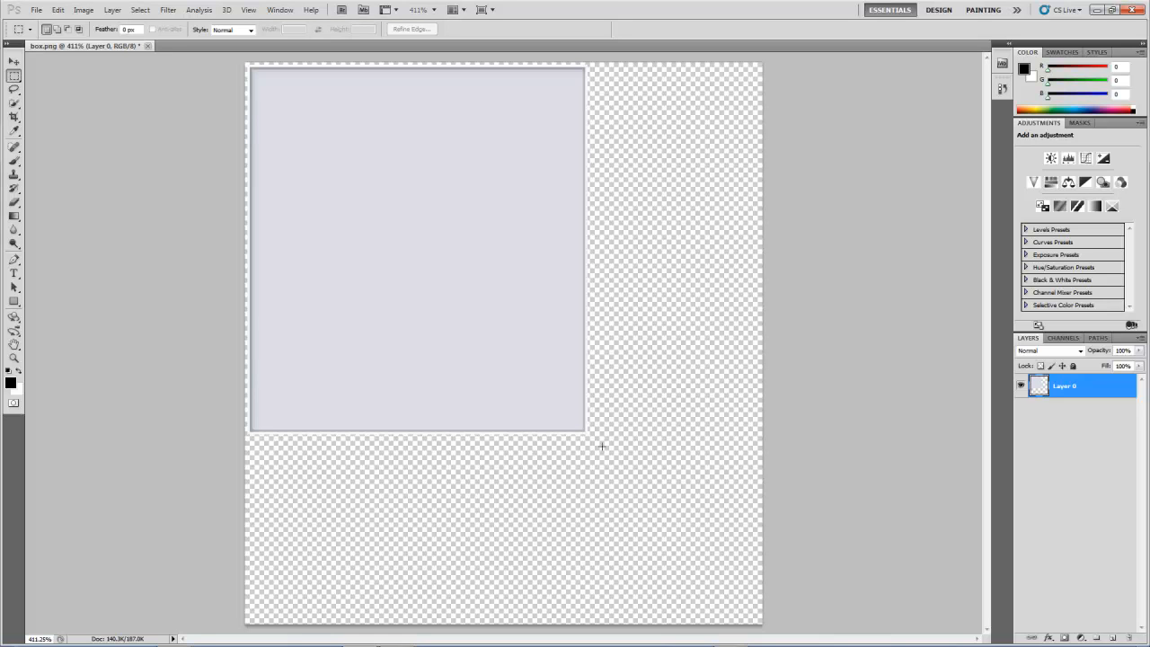
pyautogui.moveTo(548, 442)
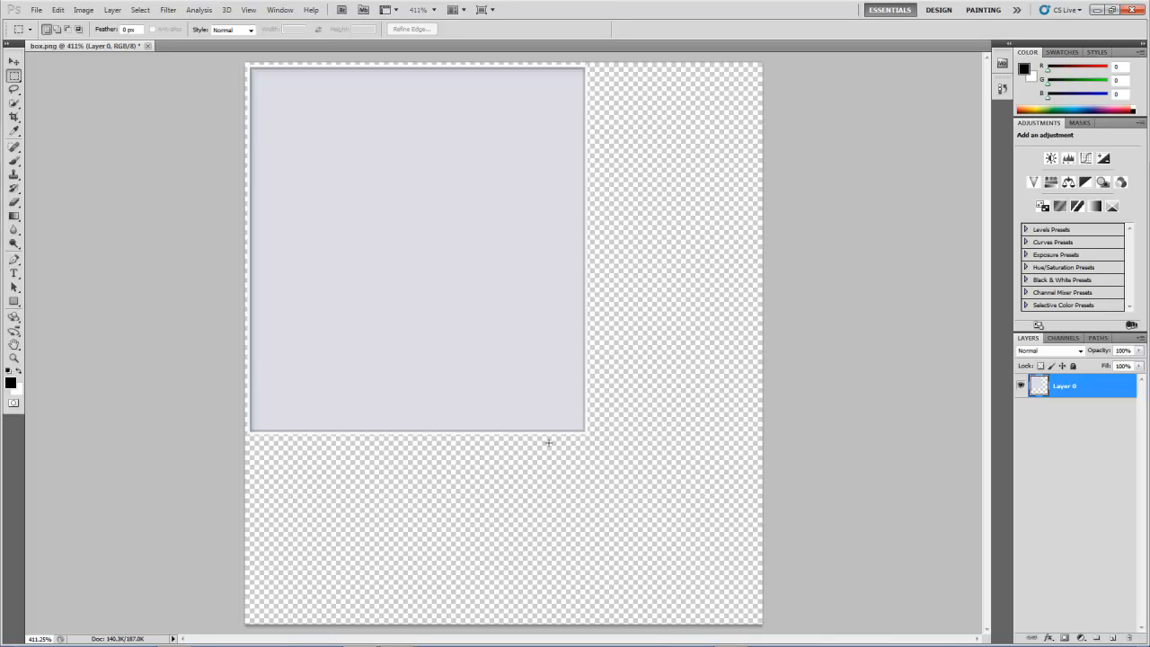
pyautogui.moveTo(758, 67)
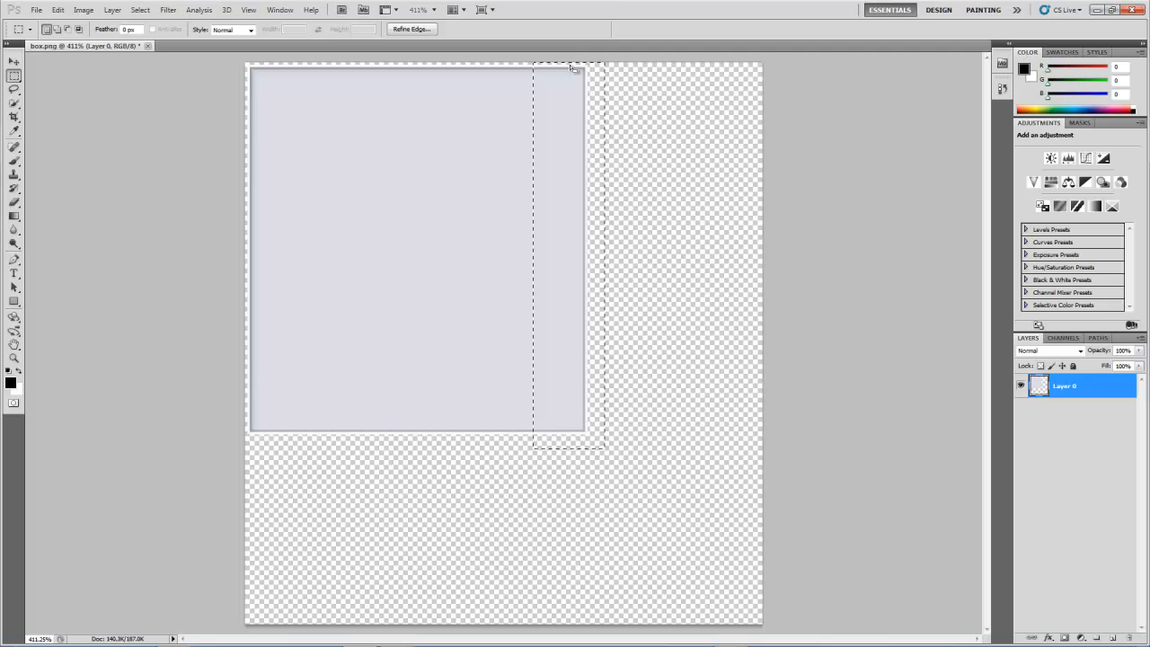
pyautogui.moveTo(568, 321)
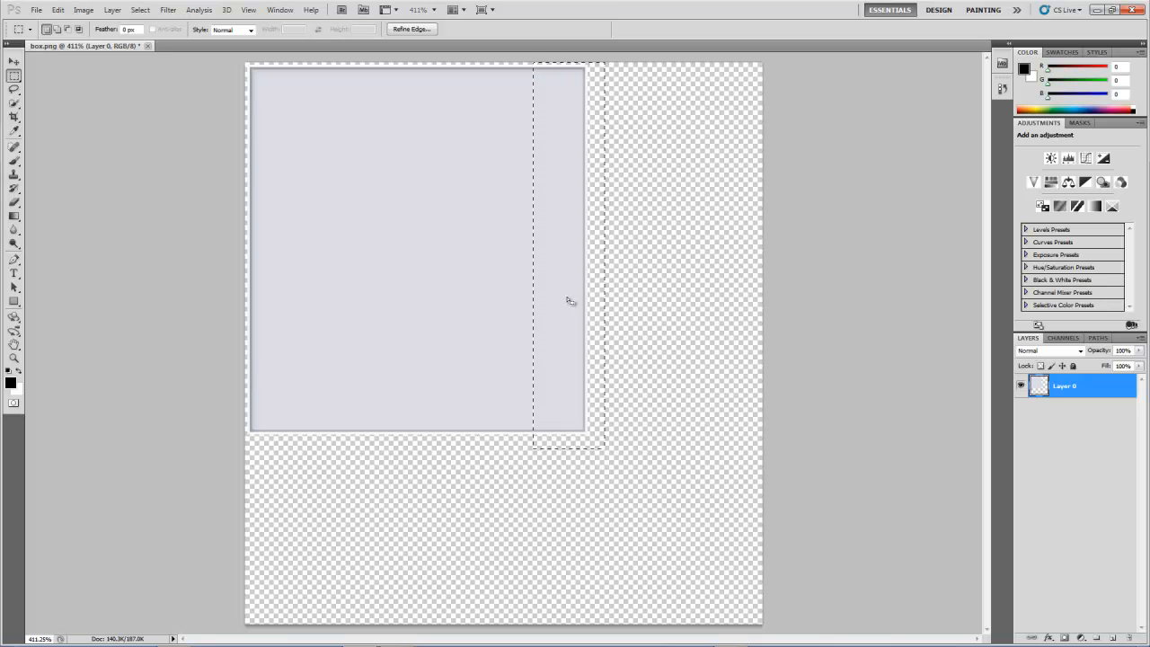
pyautogui.moveTo(564, 251)
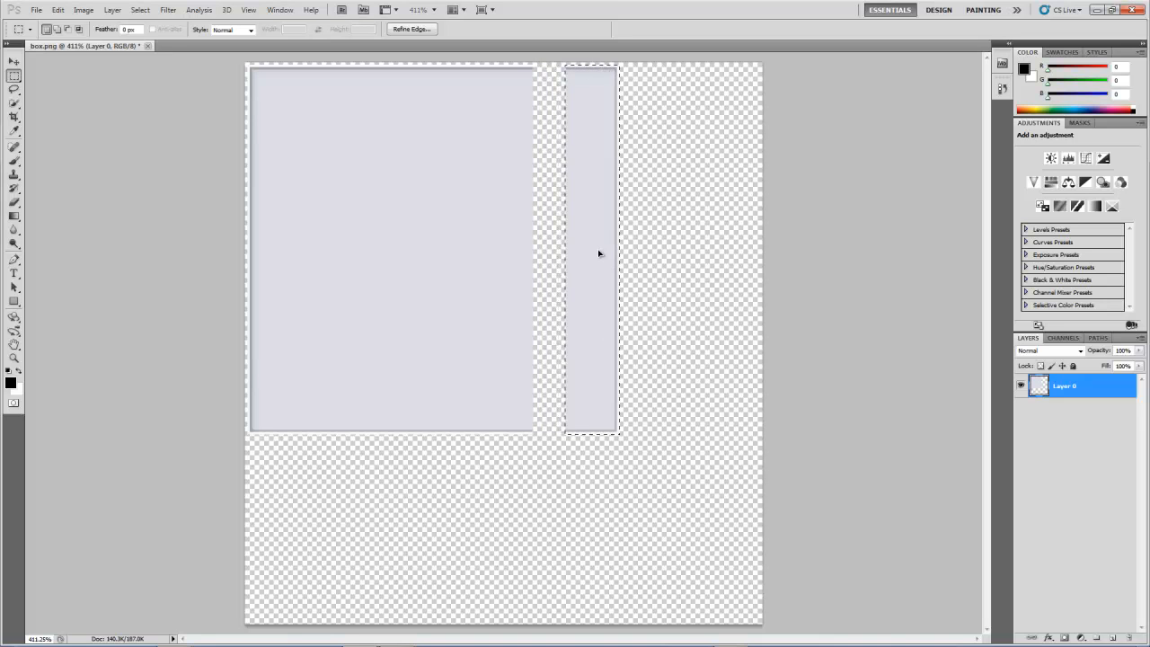
# Drag the box's selected right strip out to the canvas's right edge.
pyautogui.moveTo(589, 251); pyautogui.dragTo(730, 243)
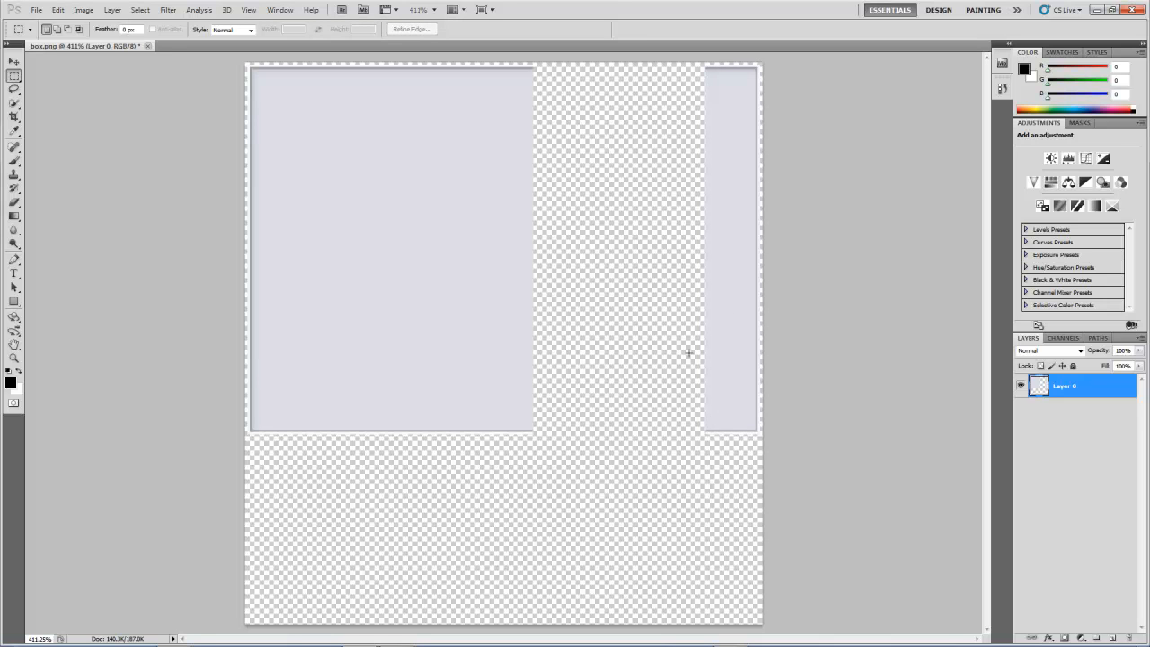
pyautogui.moveTo(286, 409)
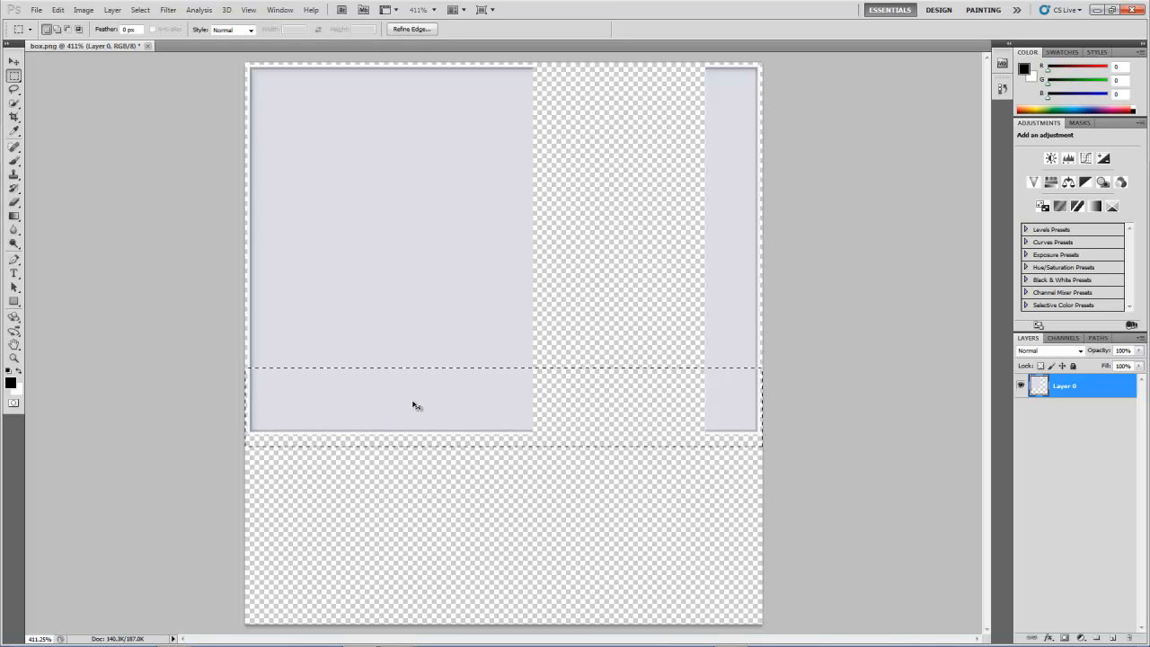
# Drag the box's selected bottom strip down to the canvas's bottom edge.
pyautogui.moveTo(417, 405); pyautogui.dragTo(411, 592)
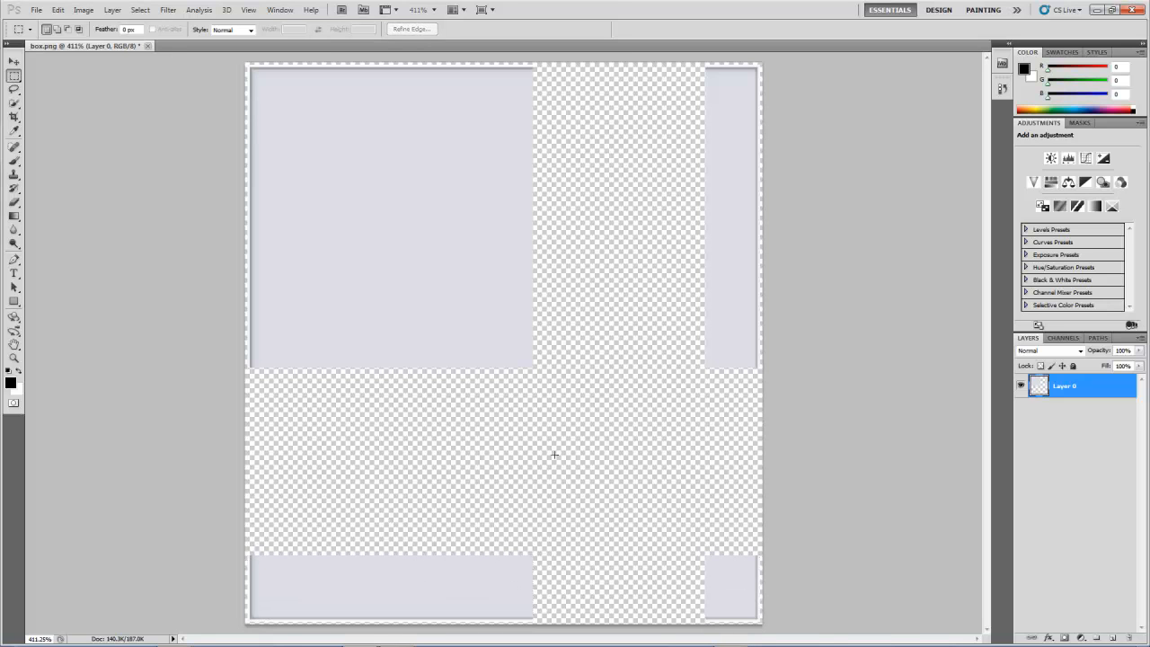
pyautogui.moveTo(707, 306)
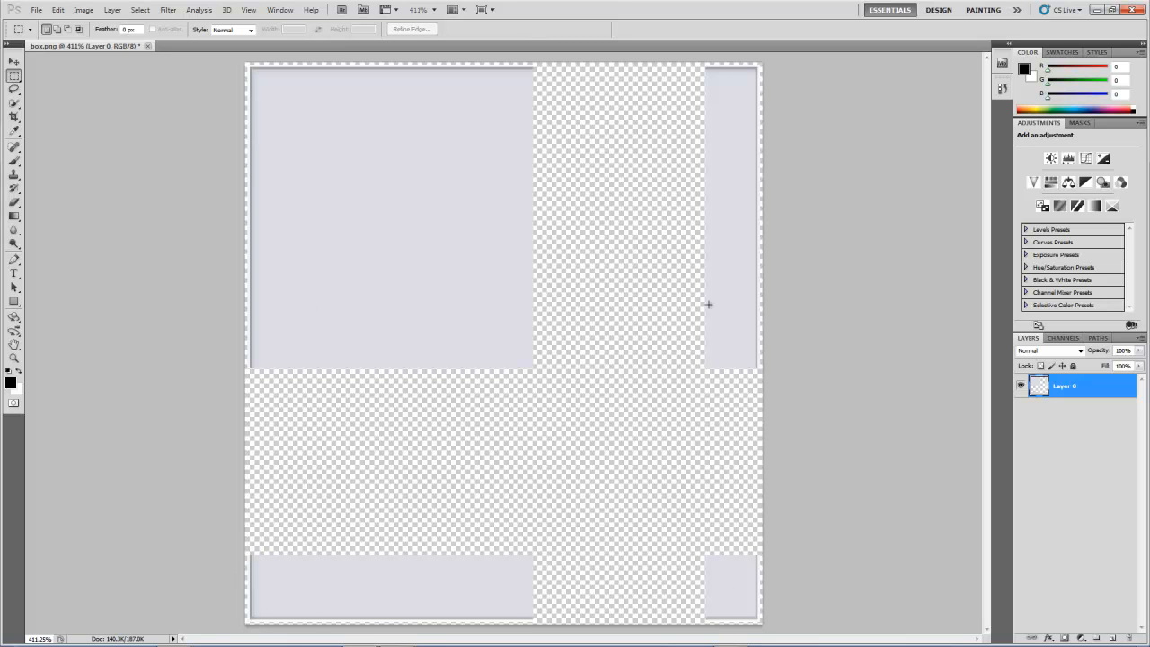
pyautogui.moveTo(287, 74)
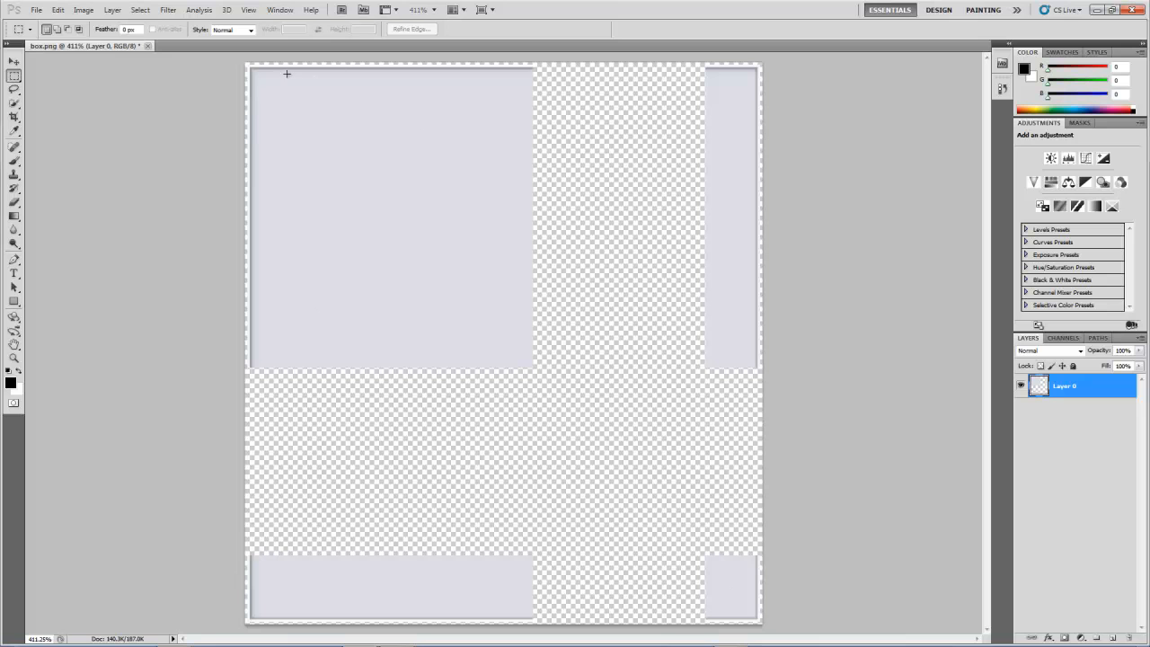
pyautogui.moveTo(311, 113)
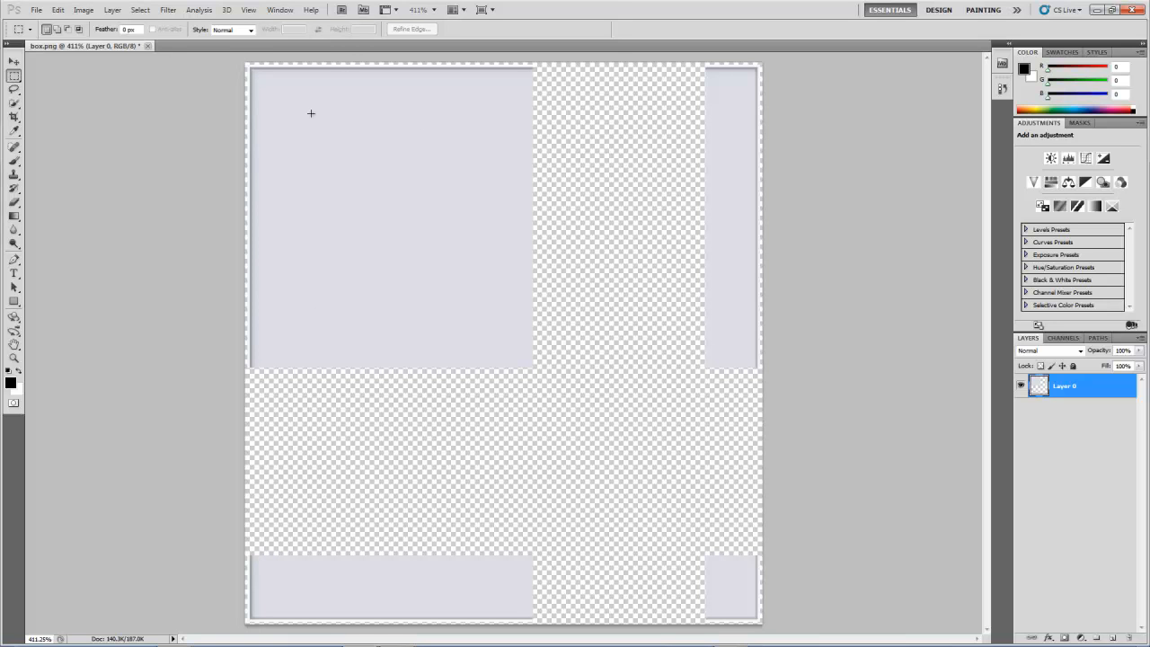
pyautogui.moveTo(715, 75)
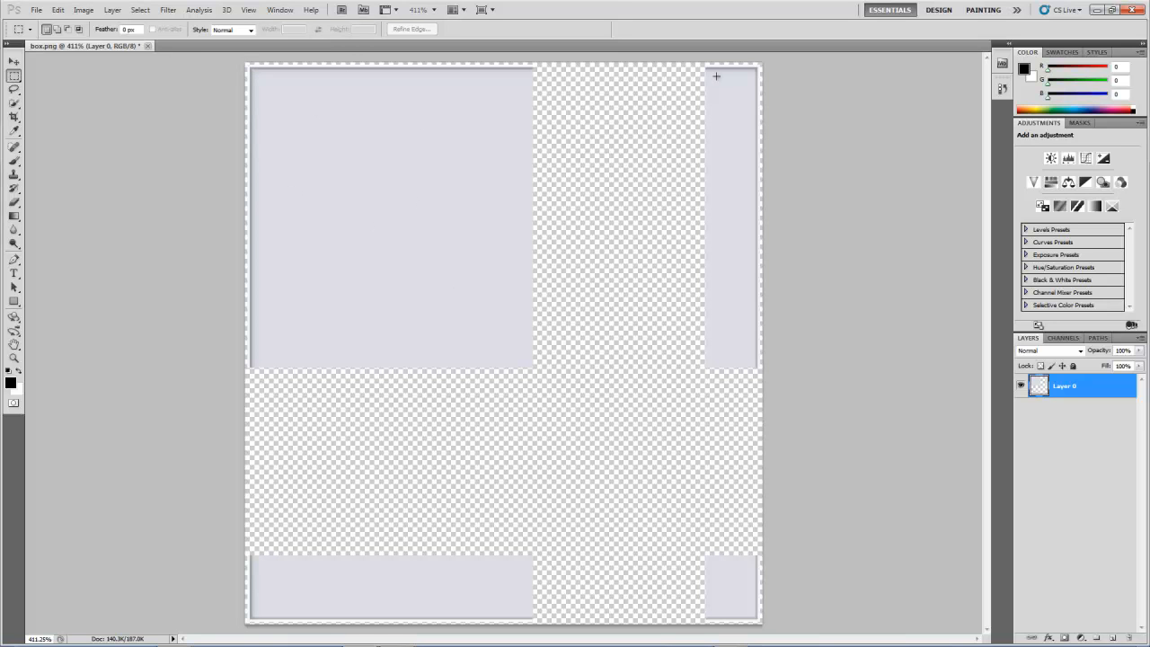
pyautogui.moveTo(500, 165)
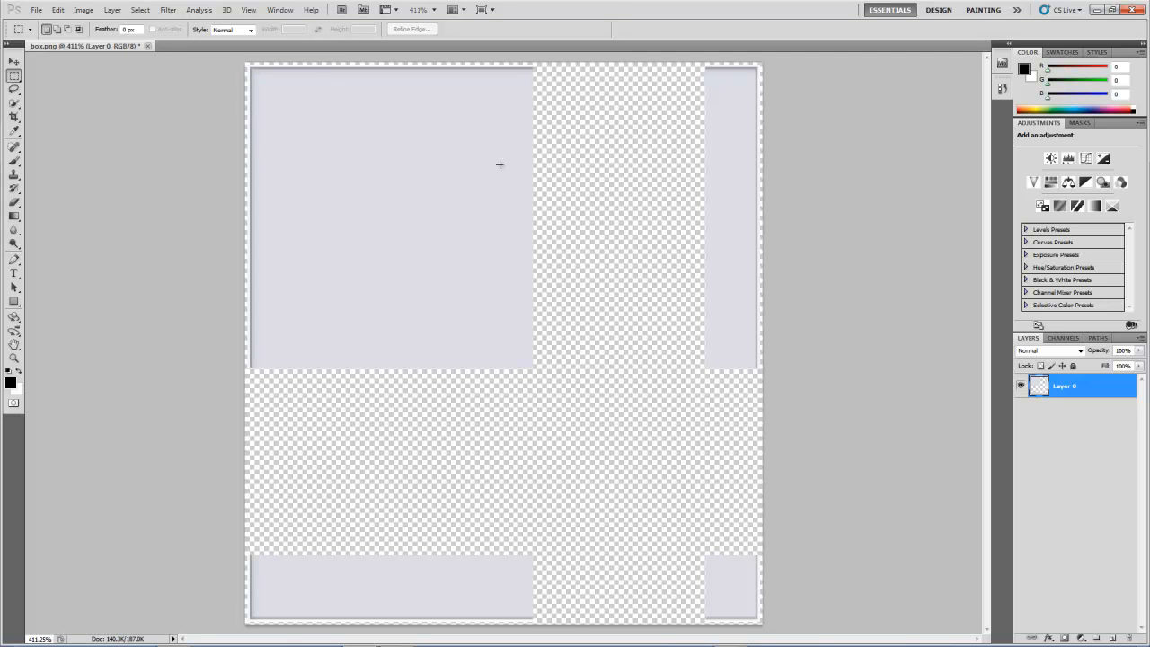
pyautogui.moveTo(270, 162)
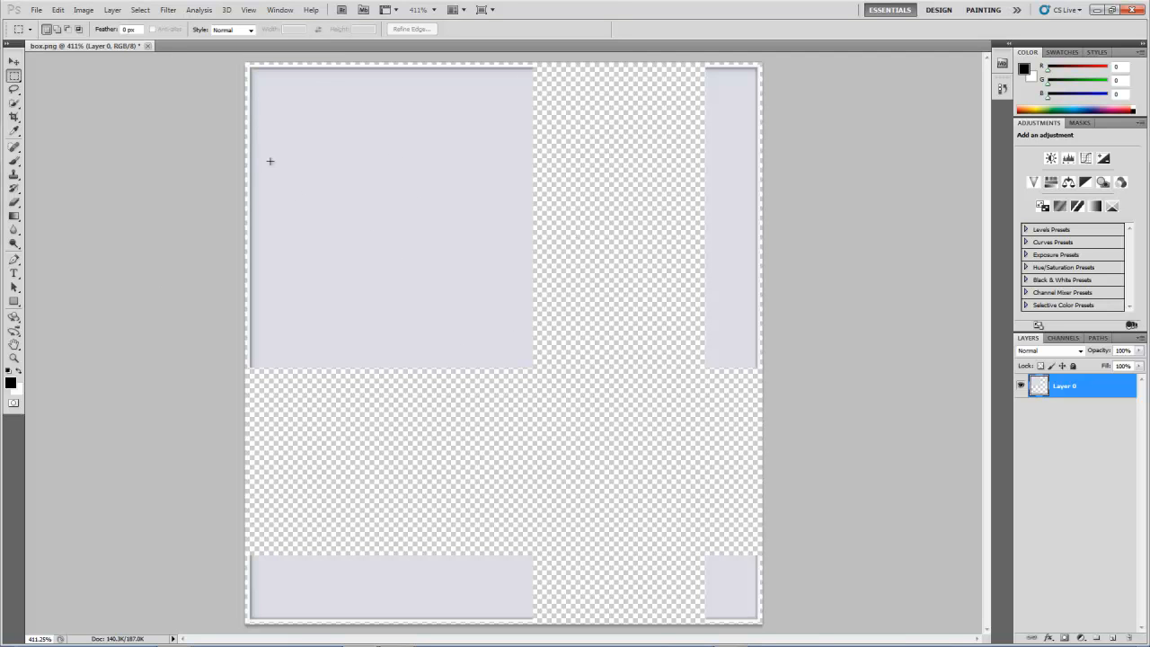
# Select the lower chunk of the large left panel and move it down to meet the bottom strip.
pyautogui.moveTo(269, 162); pyautogui.dragTo(471, 335)
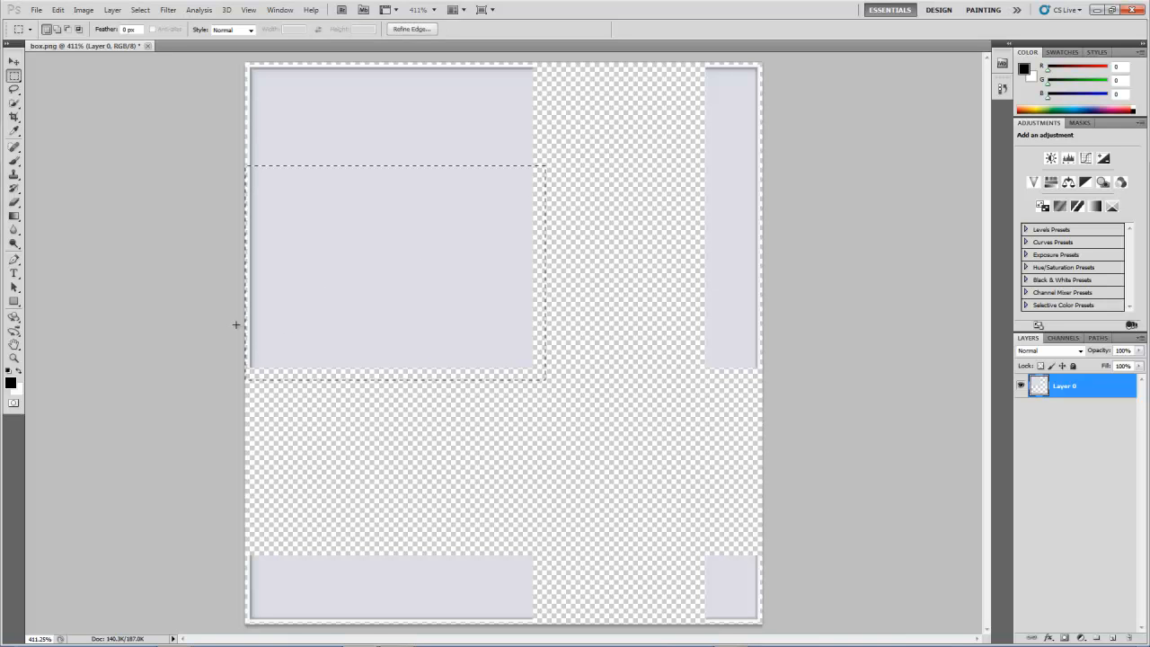
pyautogui.moveTo(359, 269)
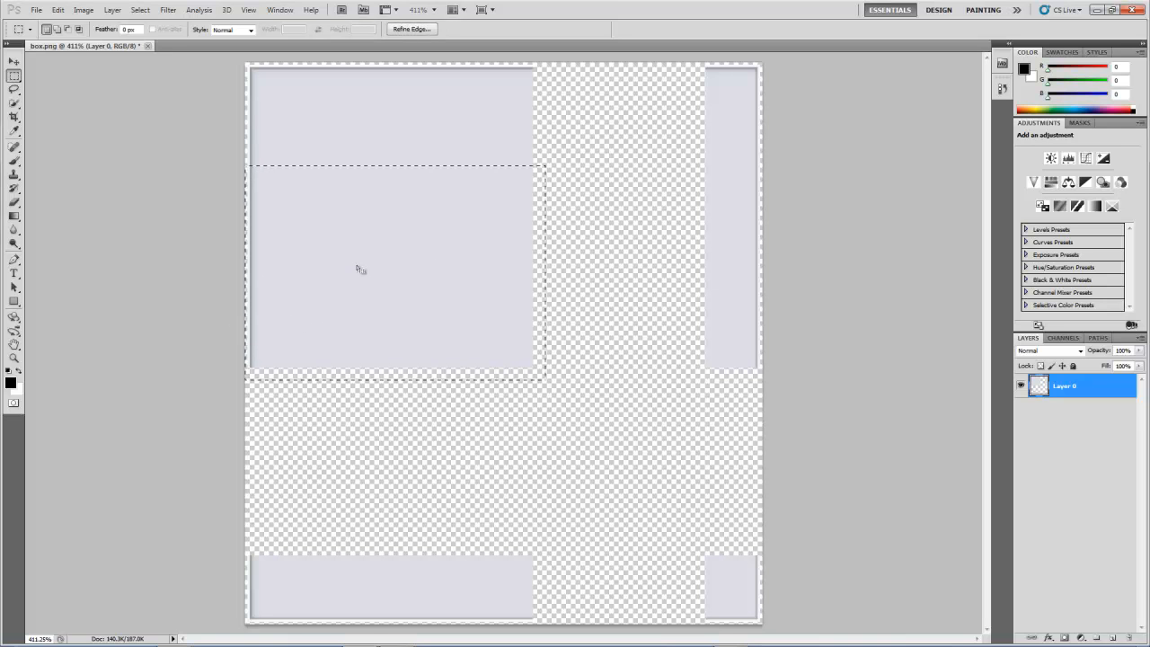
pyautogui.moveTo(384, 262)
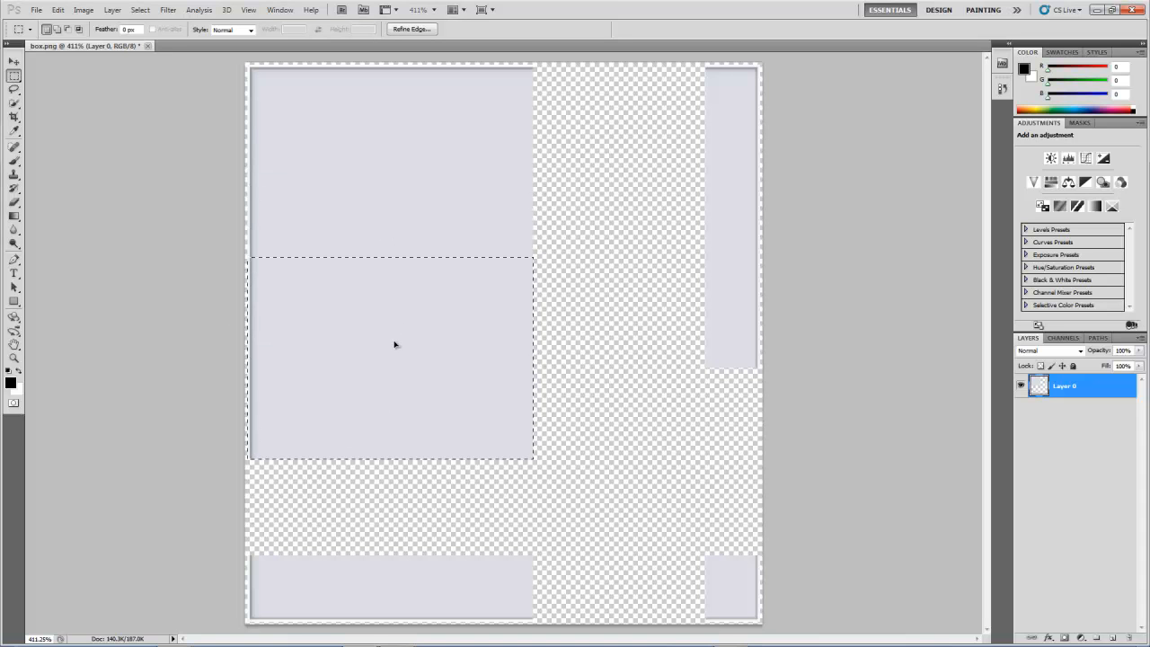
pyautogui.moveTo(392, 345); pyautogui.dragTo(391, 402)
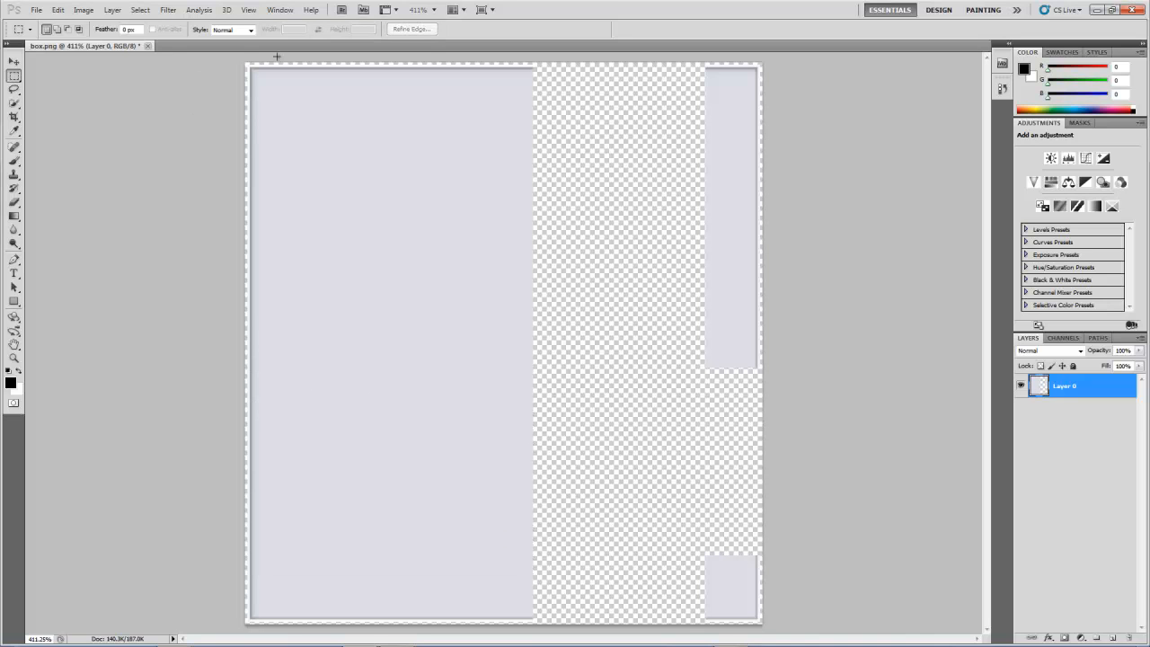
pyautogui.moveTo(590, 285)
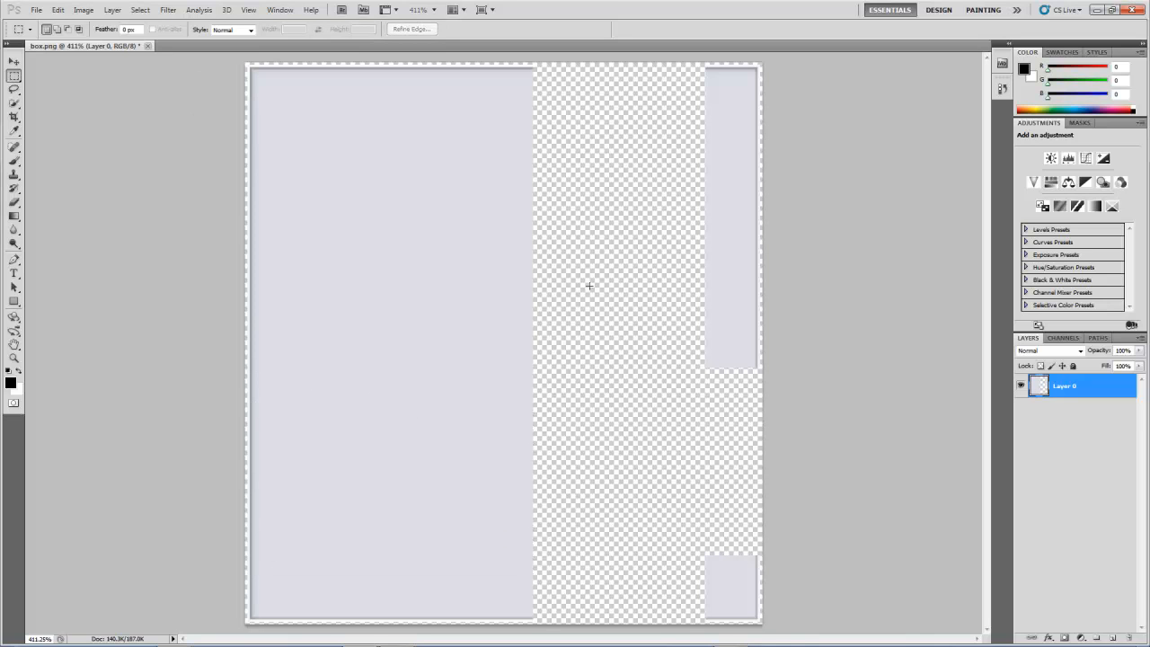
pyautogui.moveTo(570, 62)
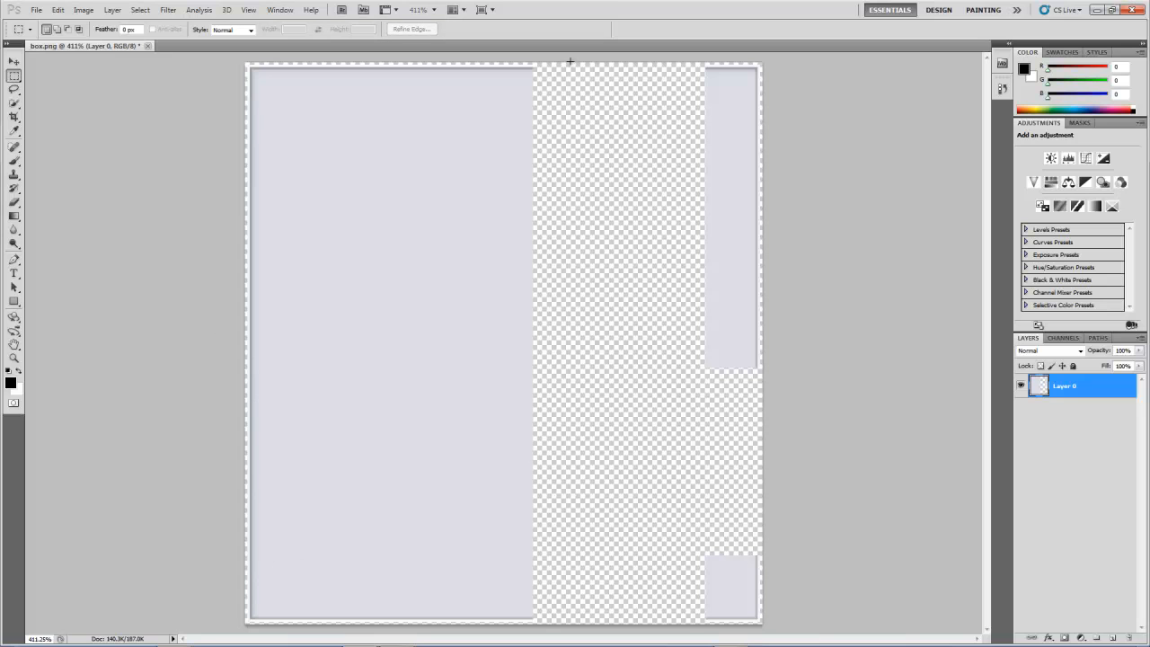
pyautogui.moveTo(578, 68)
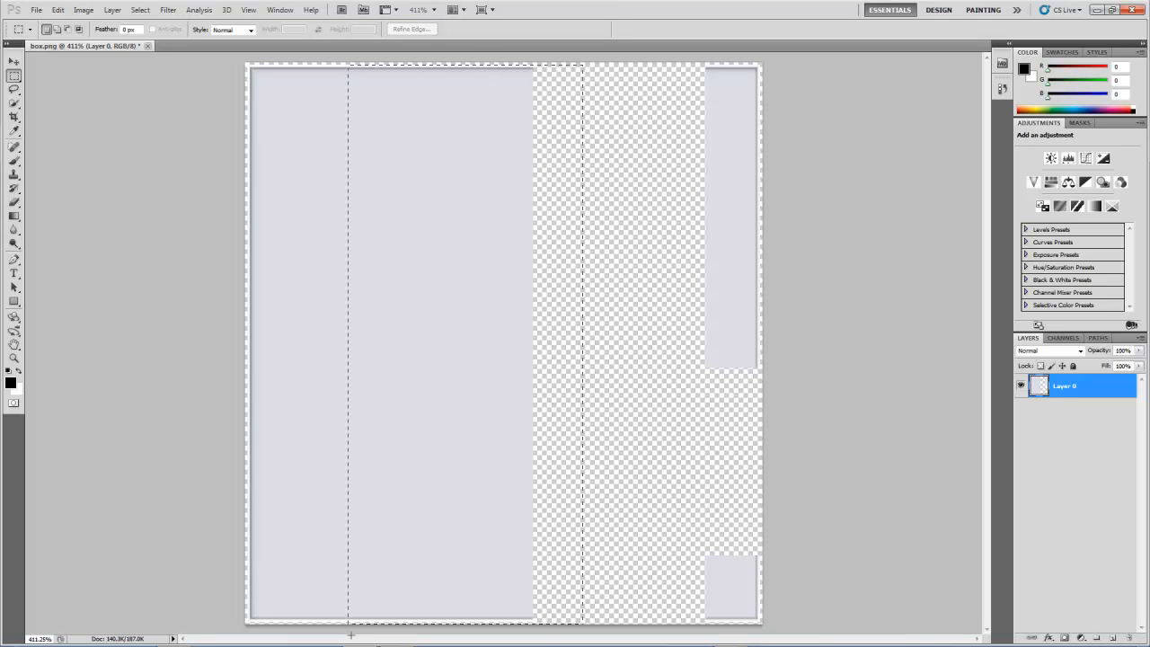
# Marquee-select the transparent middle column of the page for filling with pale grey.
pyautogui.moveTo(349, 342); pyautogui.dragTo(298, 342)
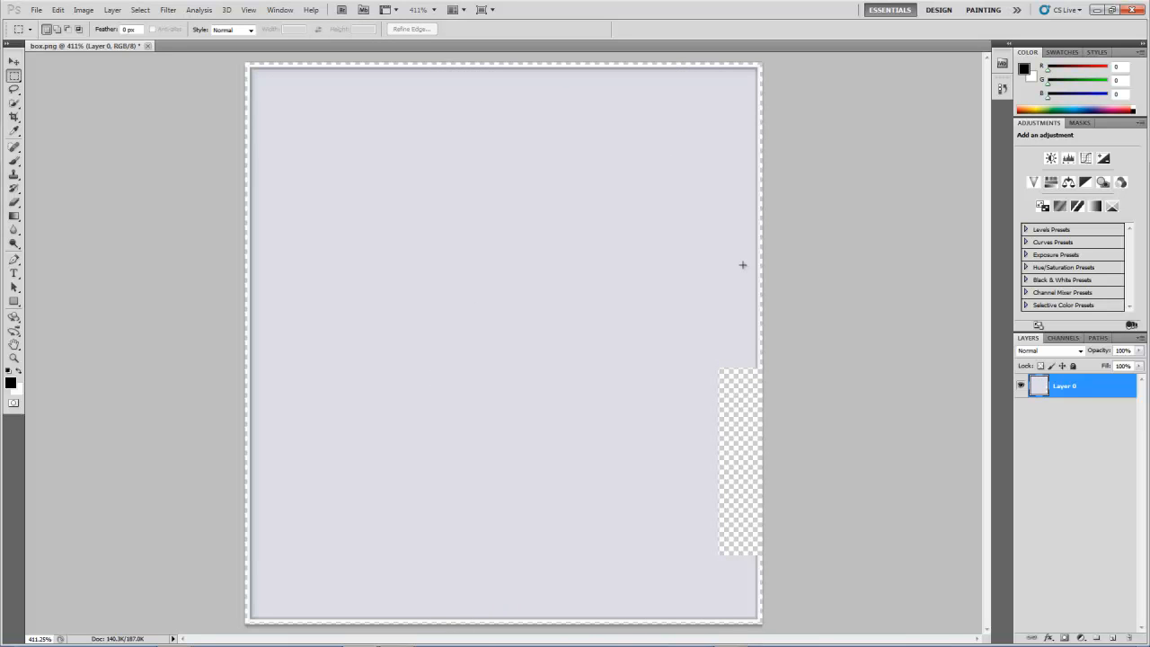
pyautogui.moveTo(796, 238)
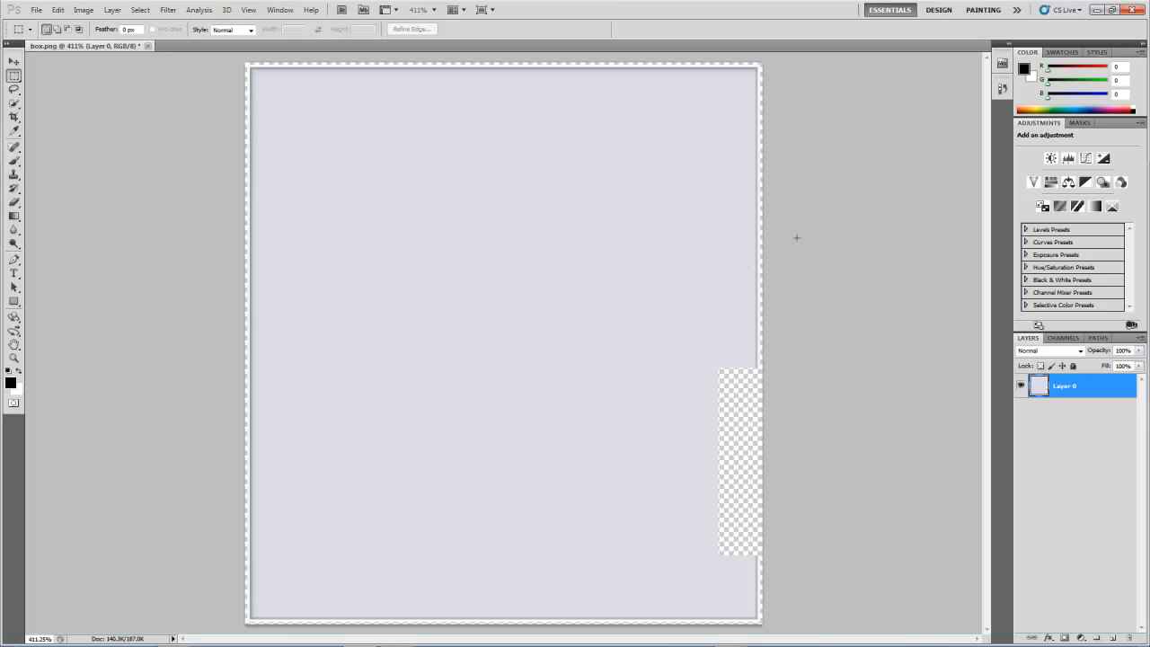
pyautogui.moveTo(687, 287)
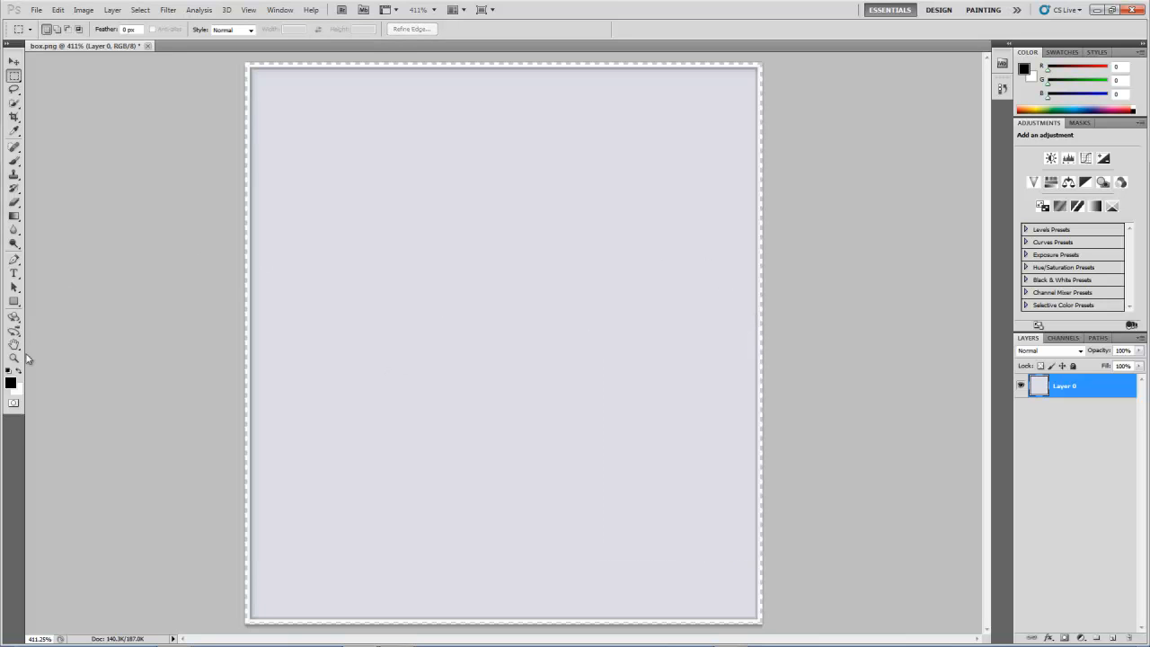
pyautogui.click(14, 357)
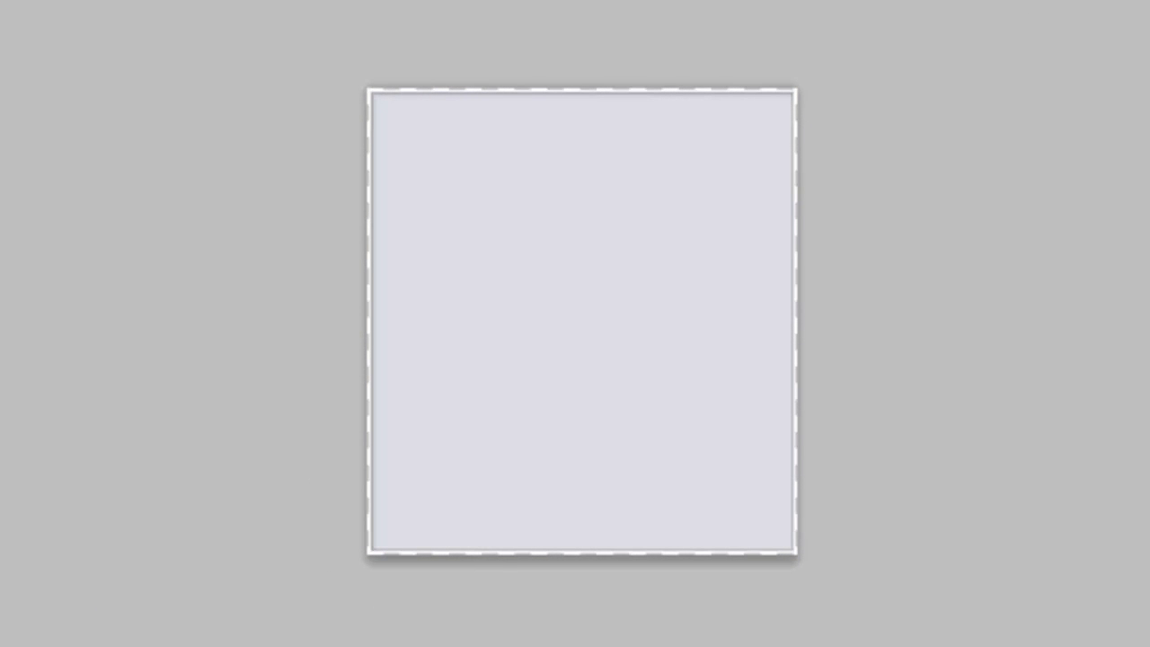
pyautogui.moveTo(206, 169)
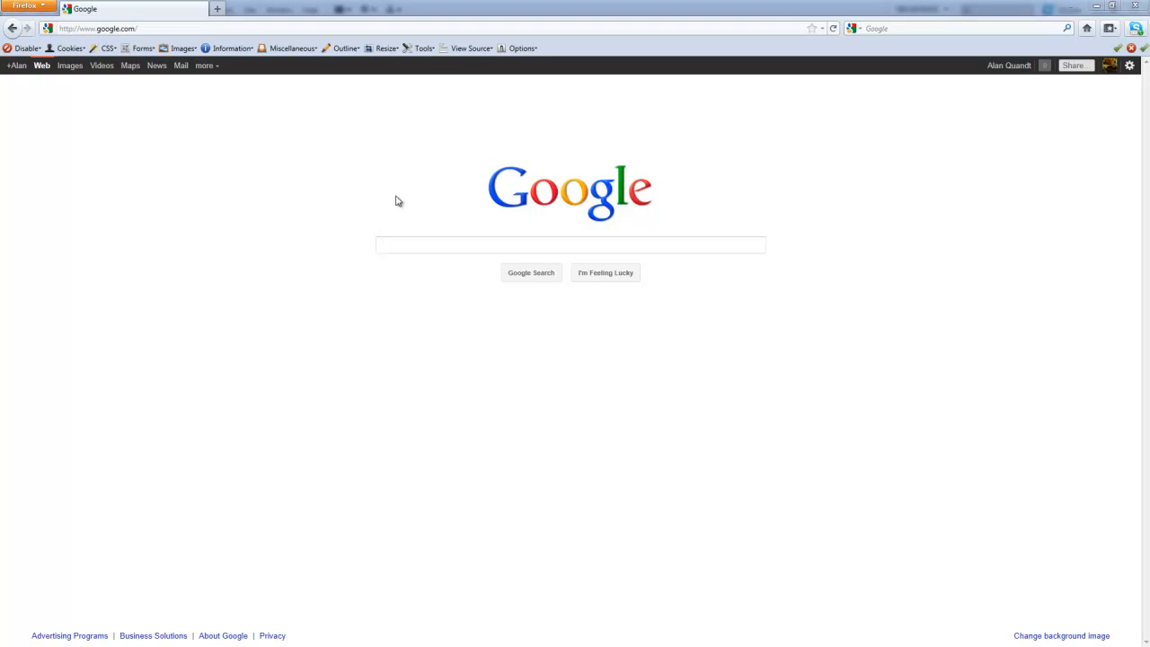
pyautogui.click(572, 244)
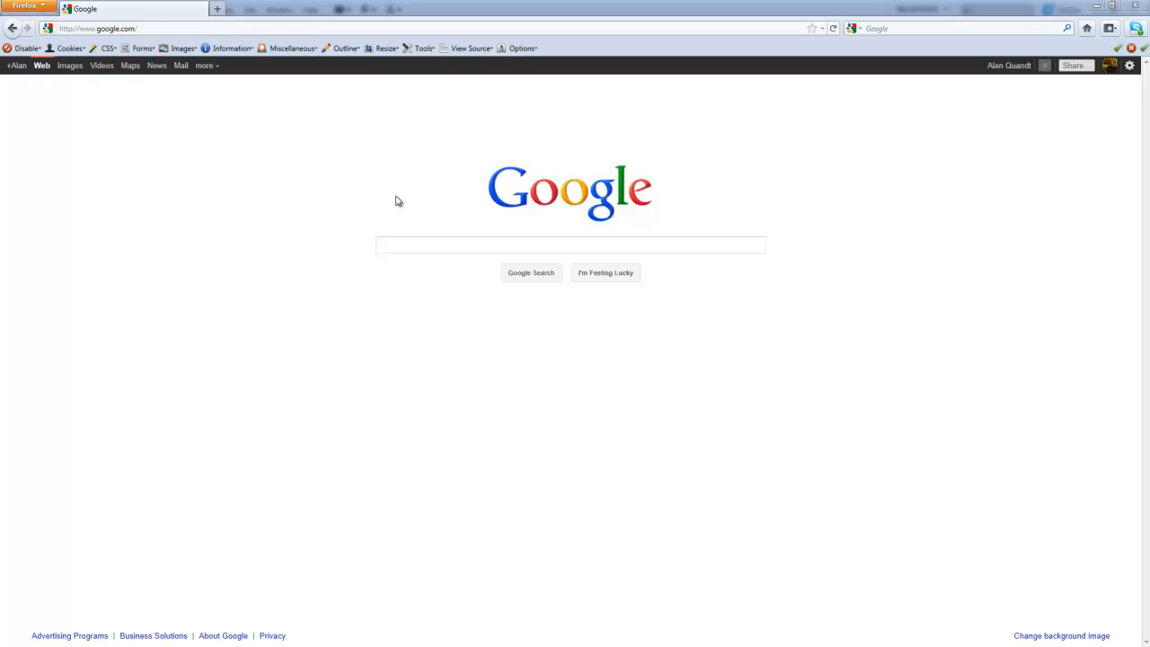
pyautogui.click(571, 244)
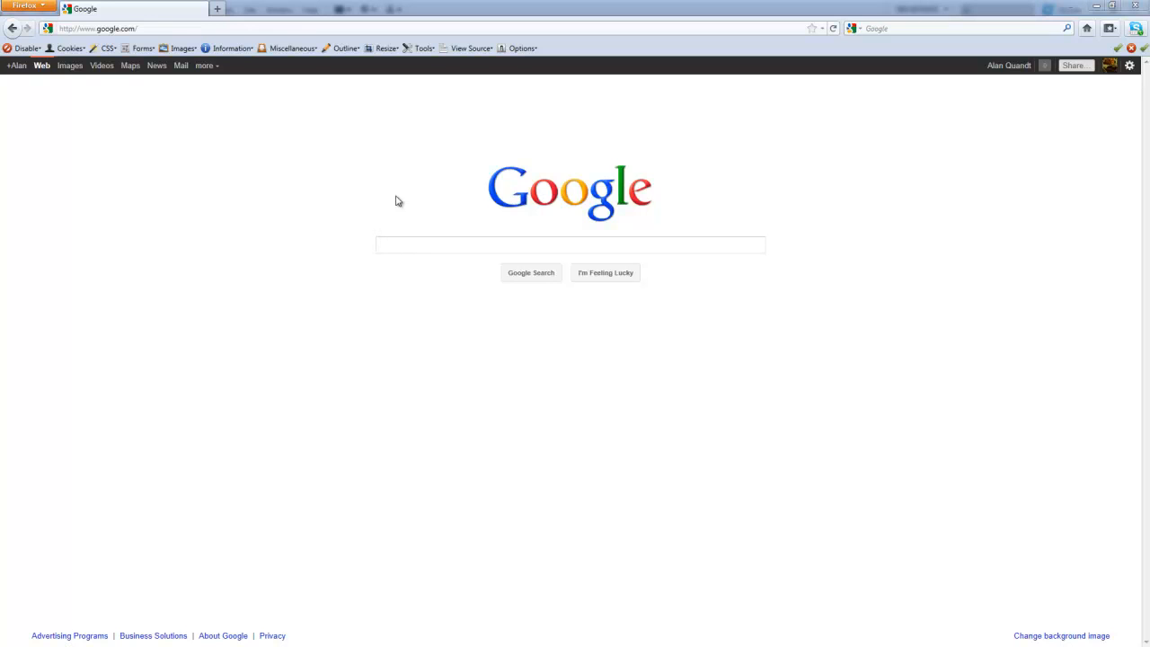
pyautogui.click(571, 244)
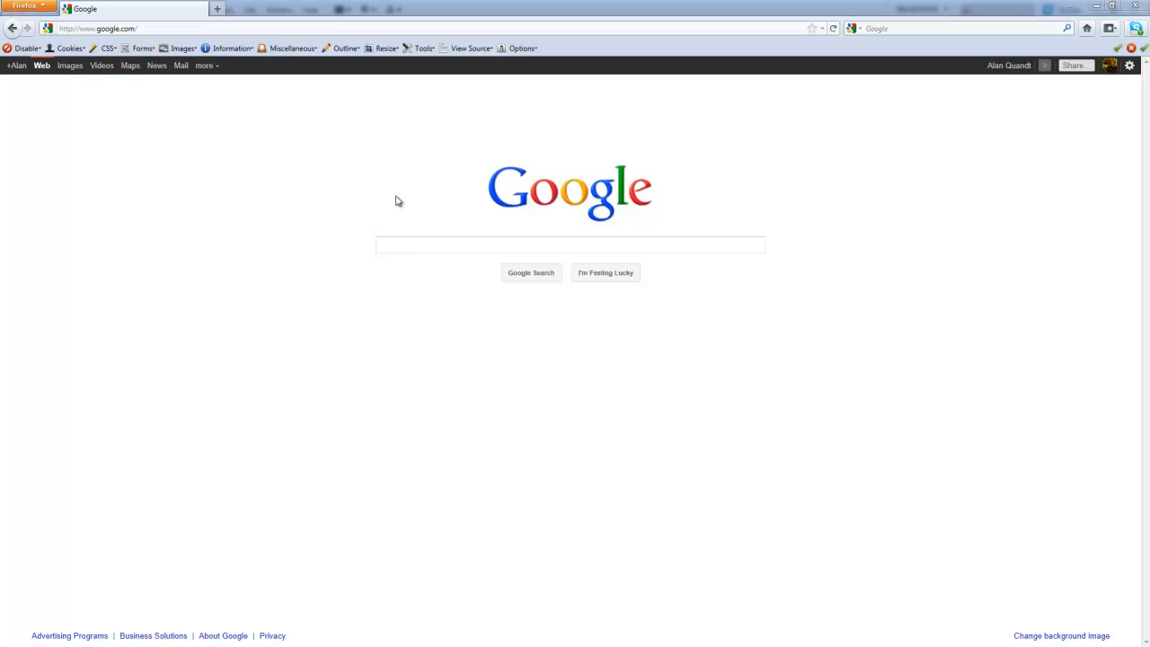
pyautogui.click(571, 245)
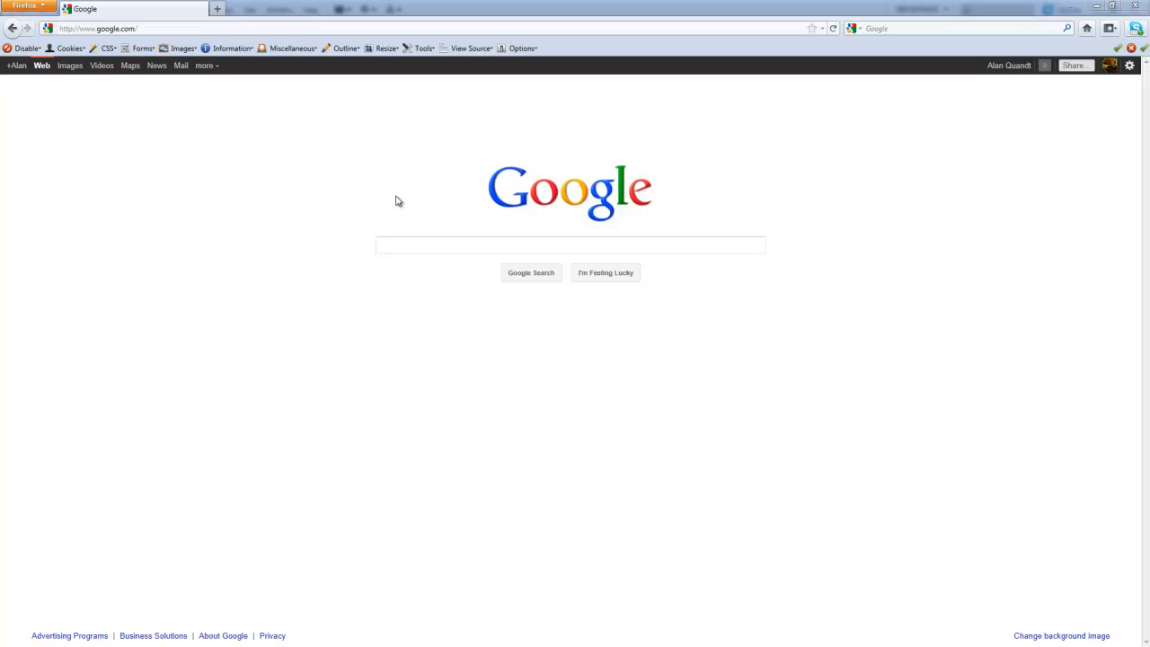
pyautogui.click(571, 244)
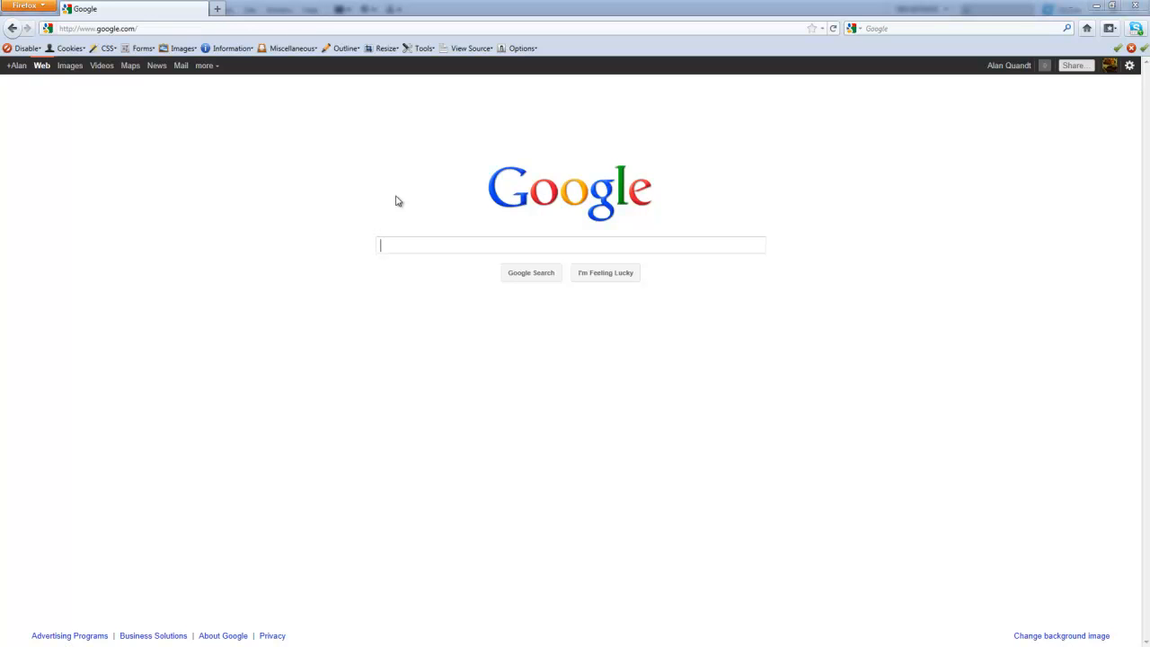
pyautogui.moveTo(675, 113)
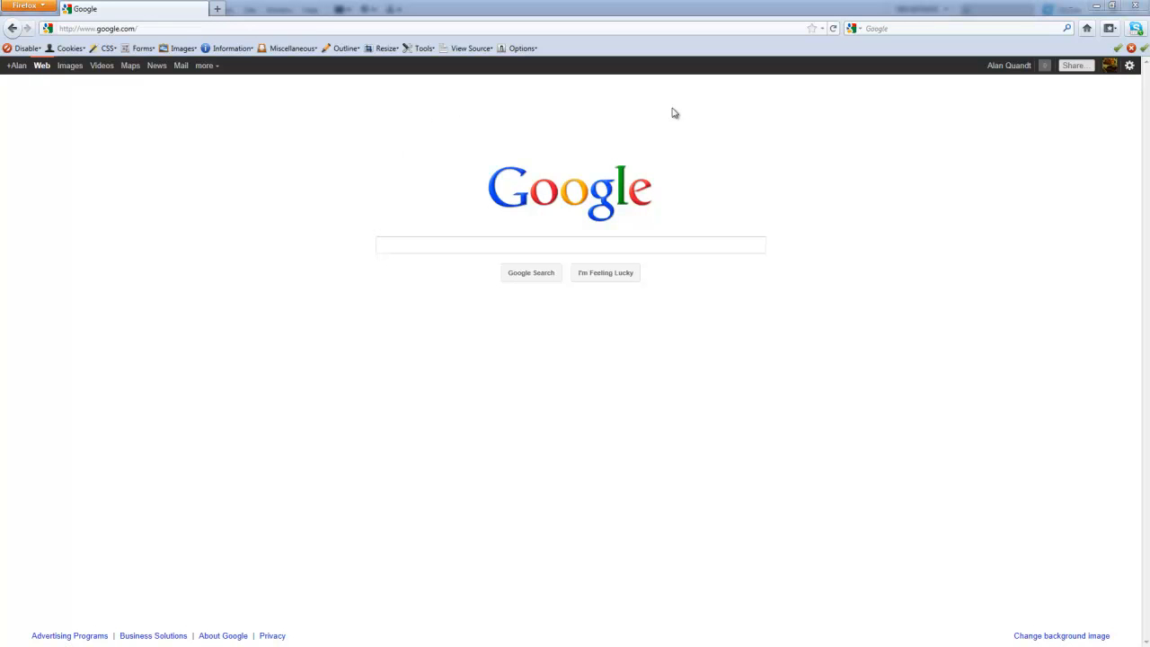
pyautogui.moveTo(909, 255)
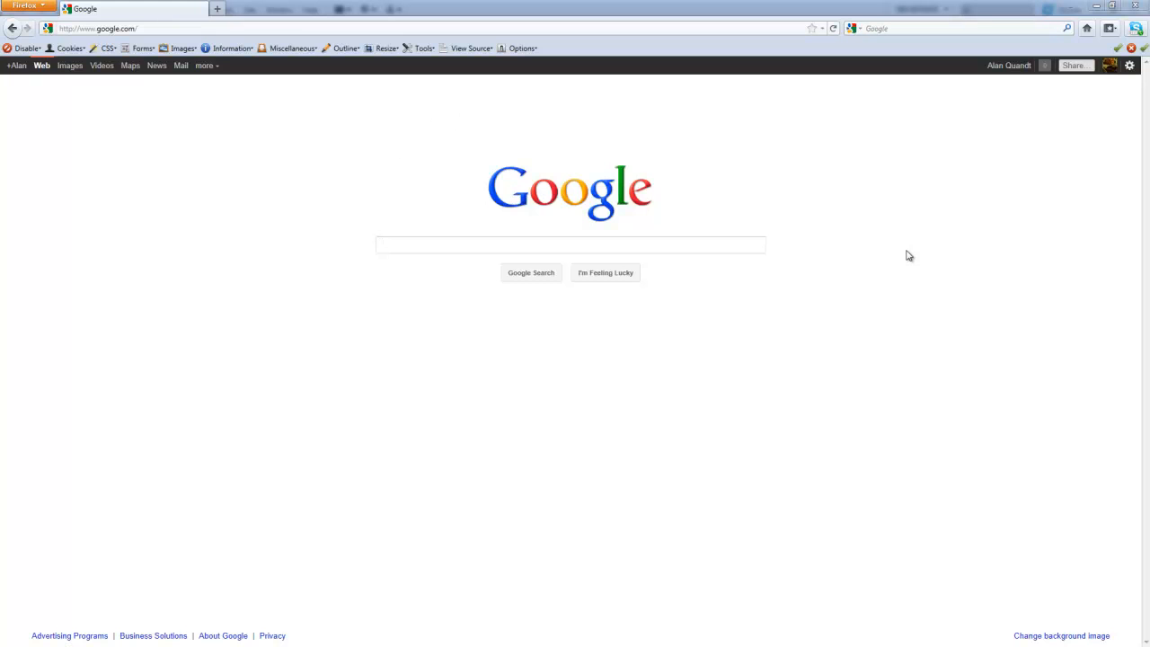
pyautogui.click(572, 244)
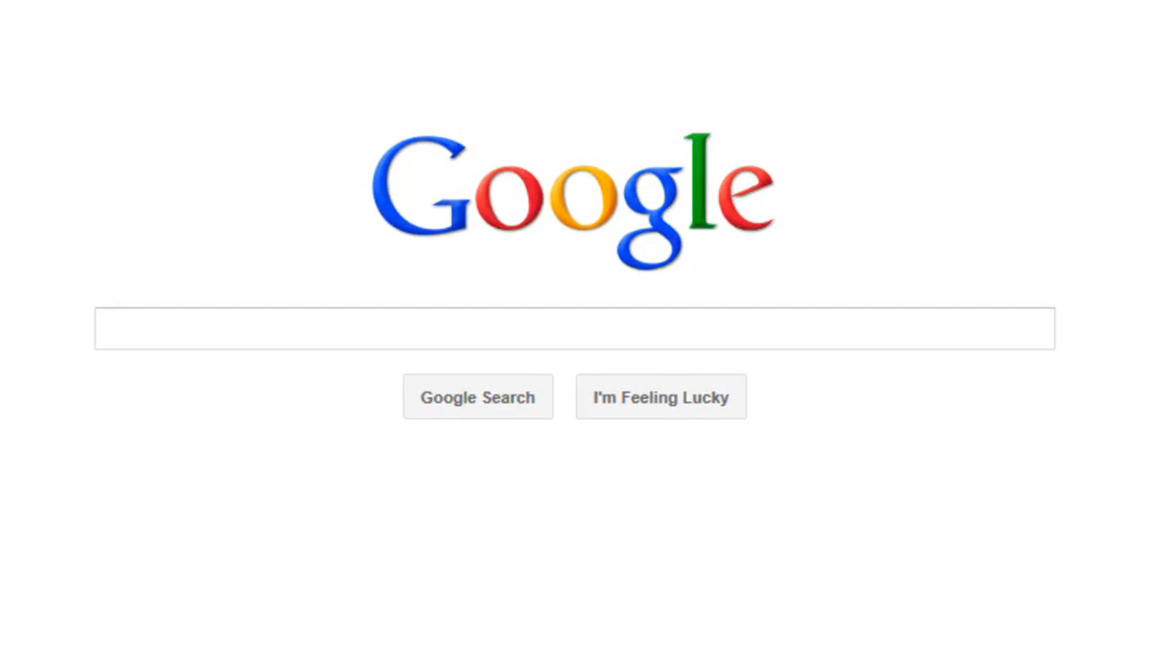
pyautogui.click(575, 330)
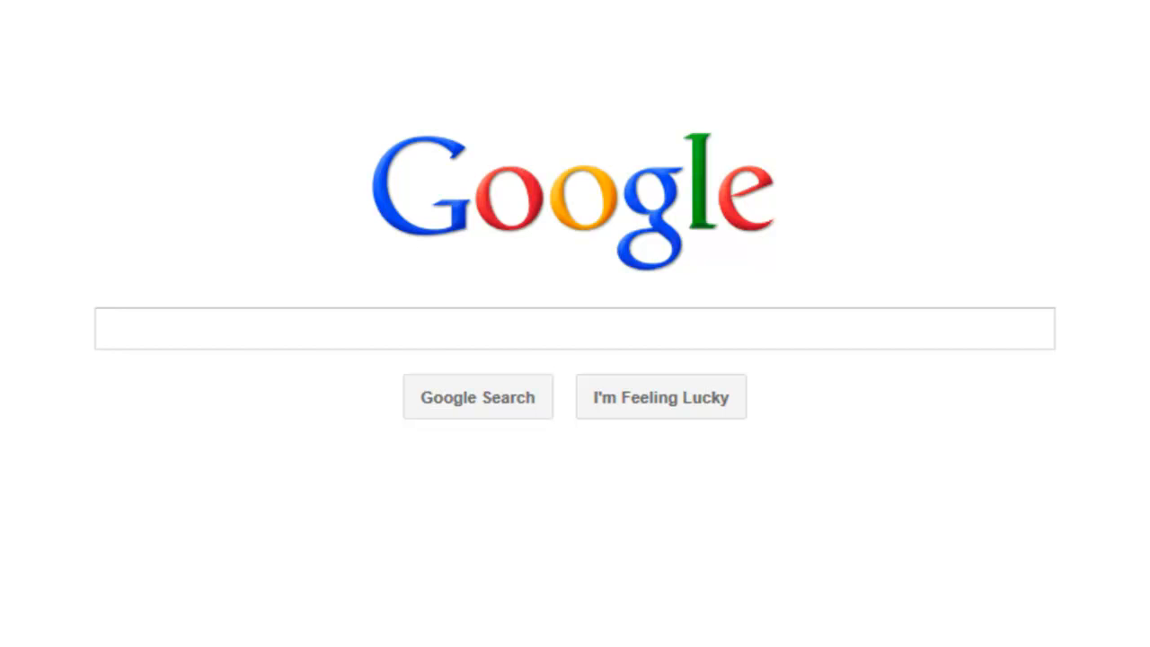
pyautogui.click(575, 329)
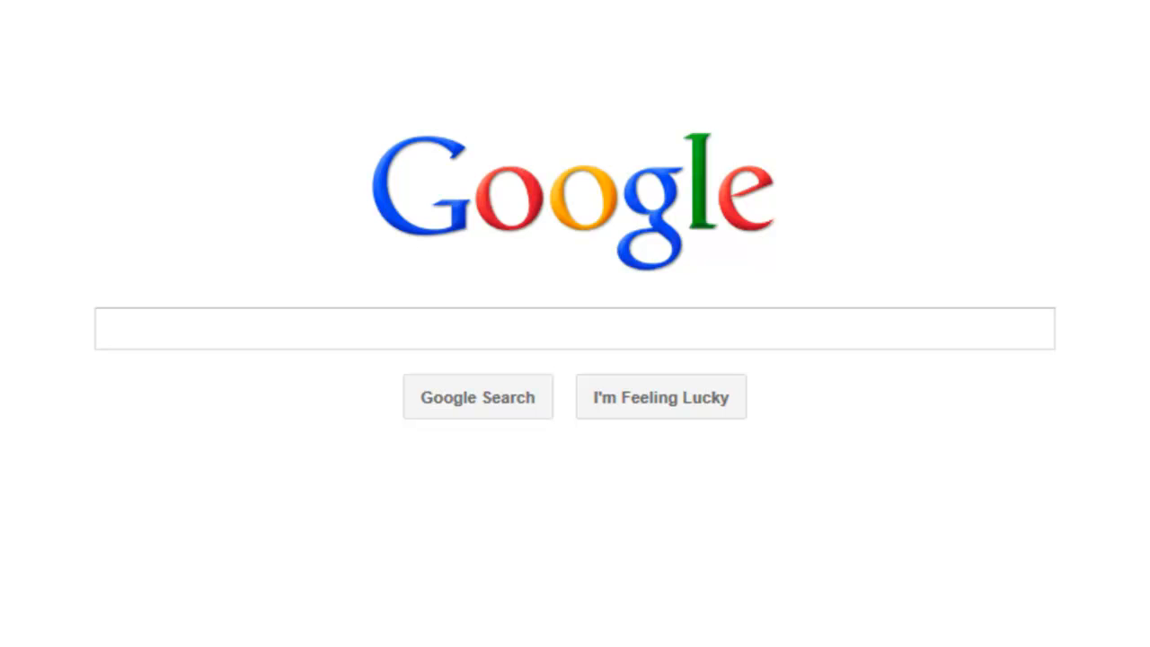
pyautogui.click(575, 329)
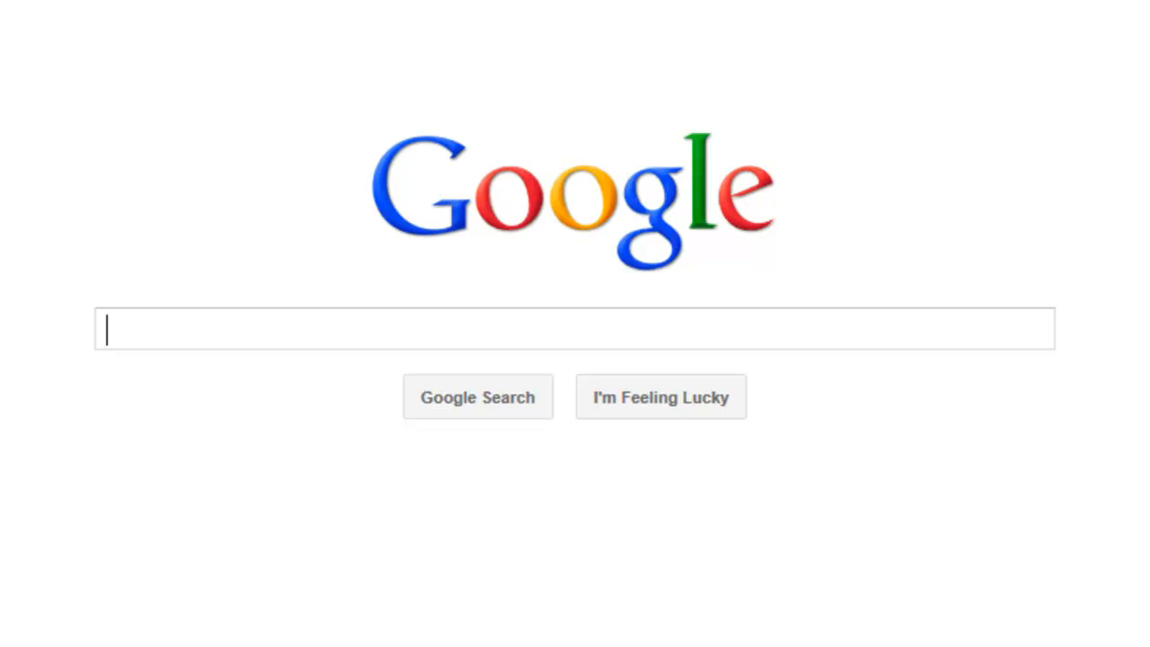
pyautogui.moveTo(344, 291)
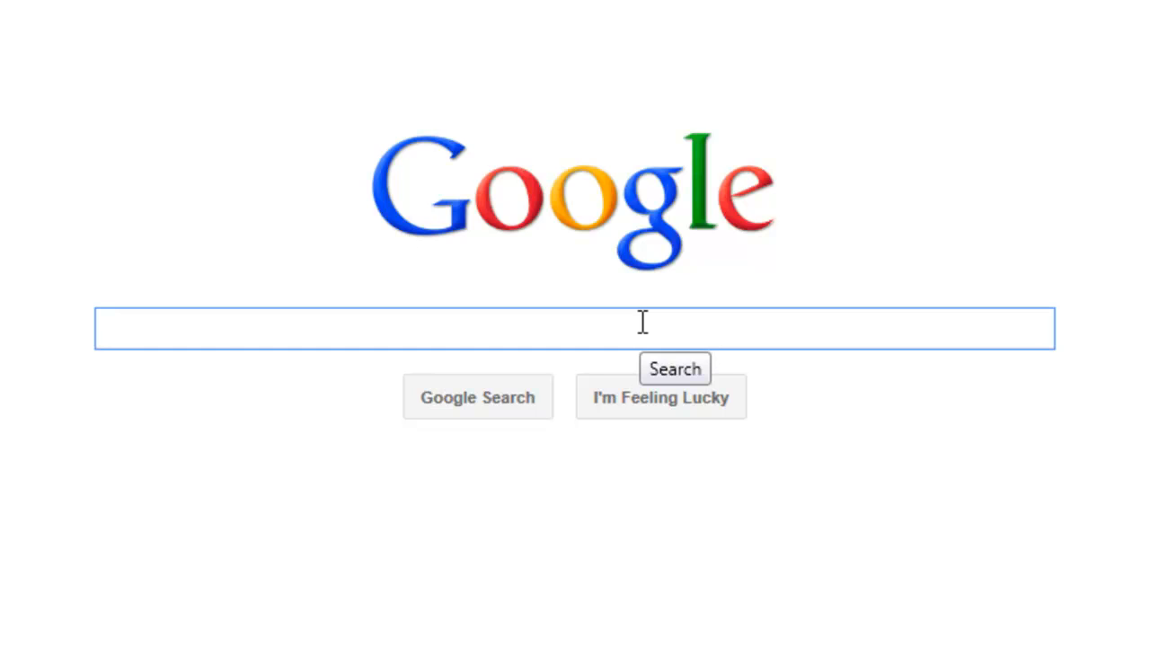
# Search Google for 'php date function' and follow the php.net Date/Time Functions result.
pyautogui.write('php')
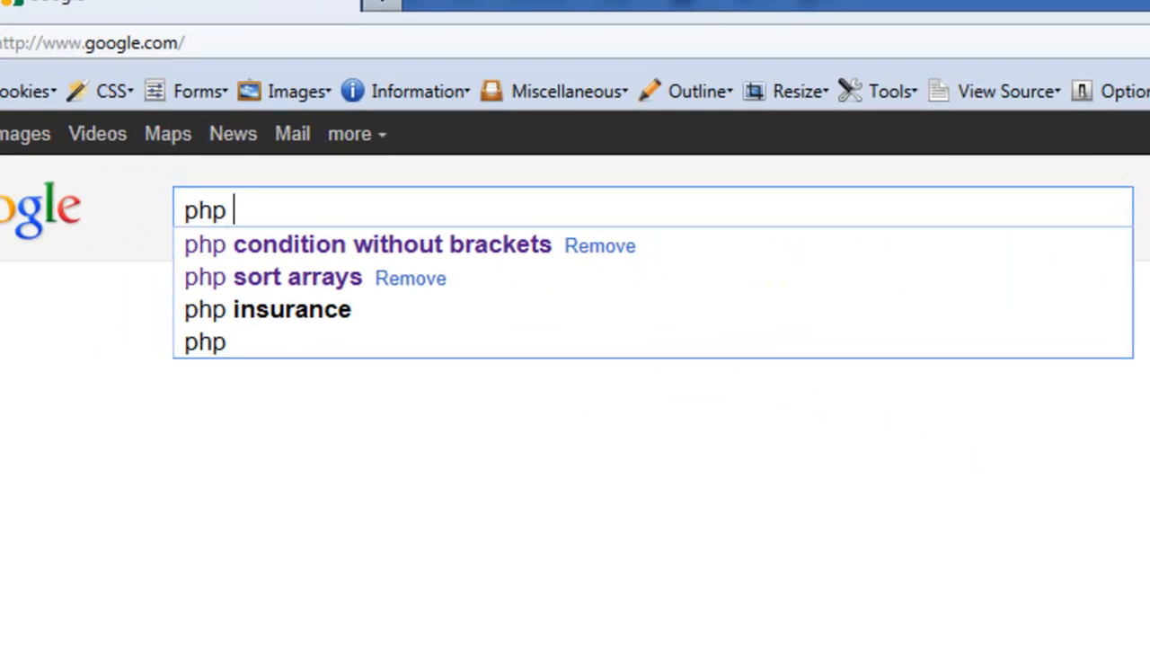
pyautogui.write('date fu')
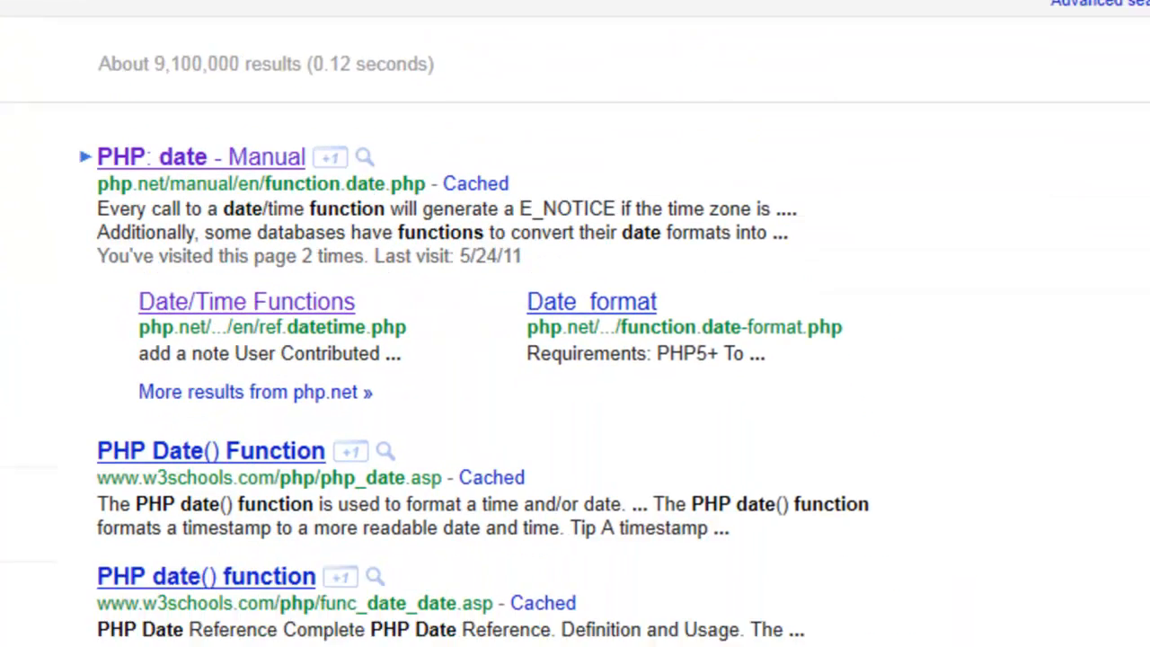
pyautogui.scroll(3)
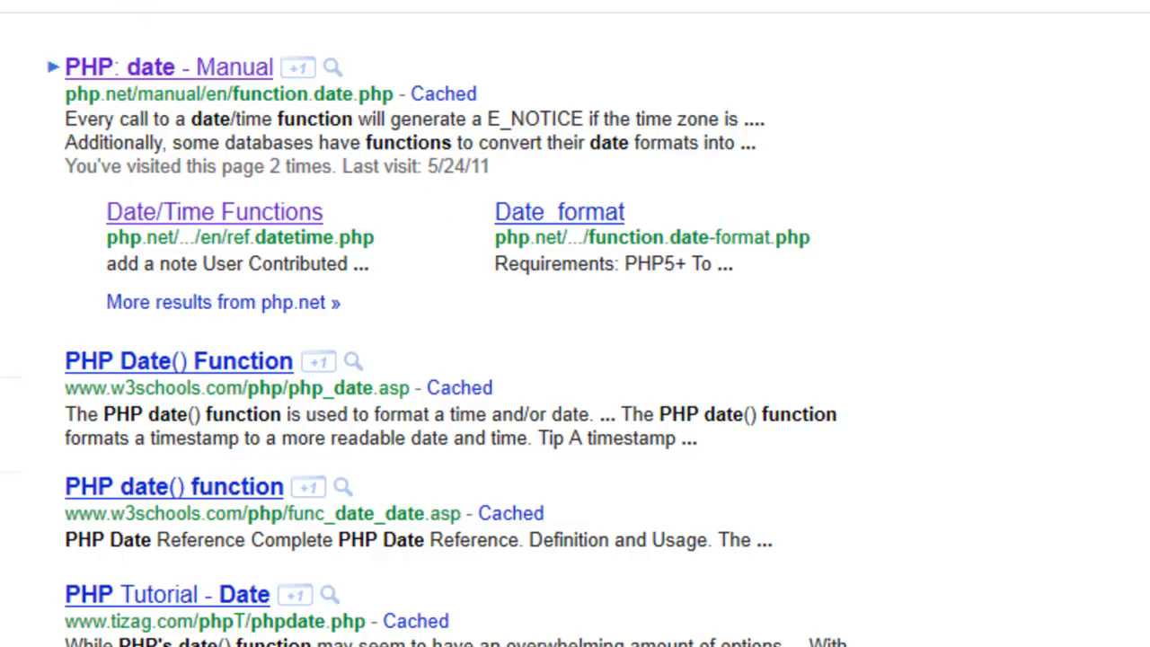
pyautogui.moveTo(460, 607)
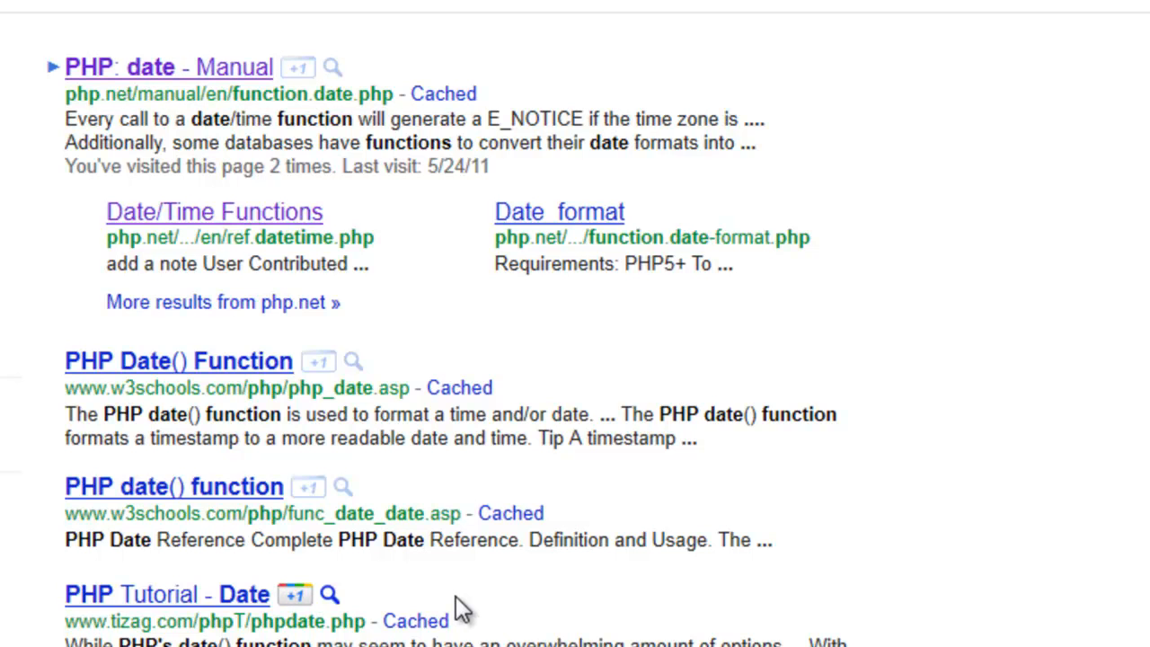
pyautogui.moveTo(176, 86)
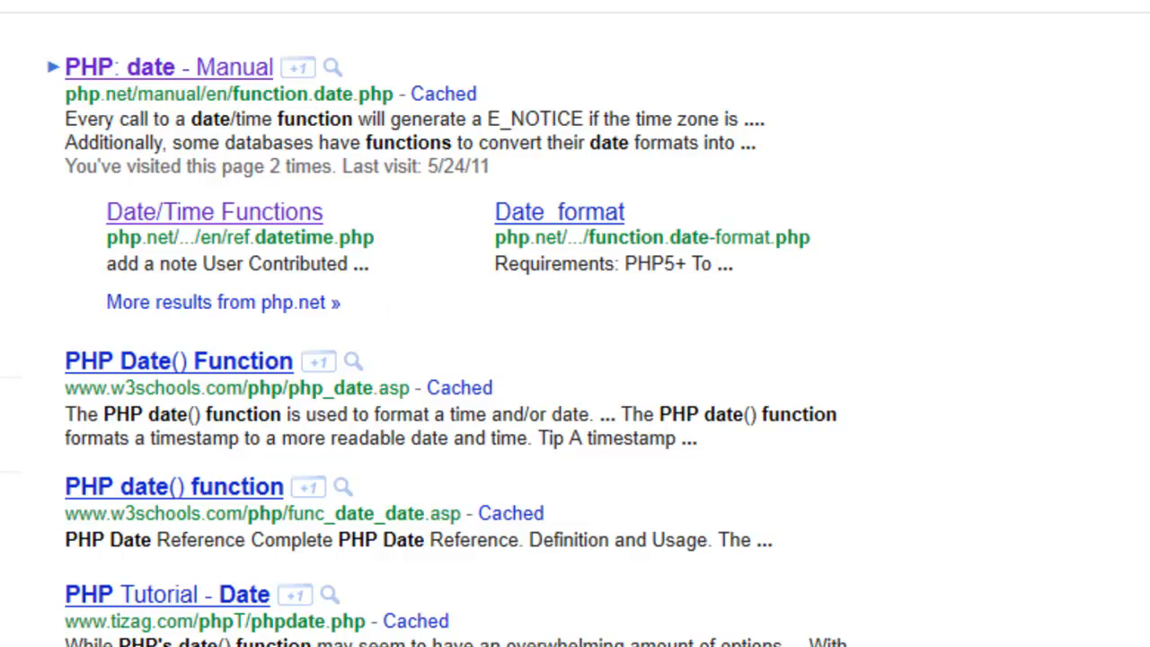
pyautogui.moveTo(286, 369)
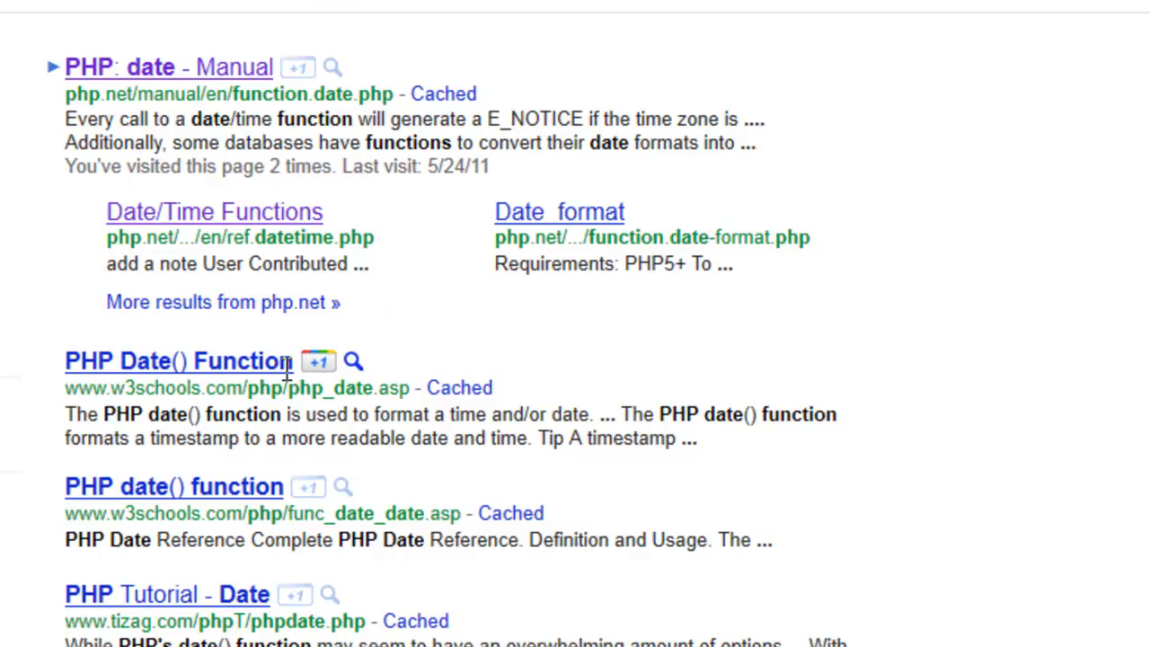
pyautogui.moveTo(377, 237)
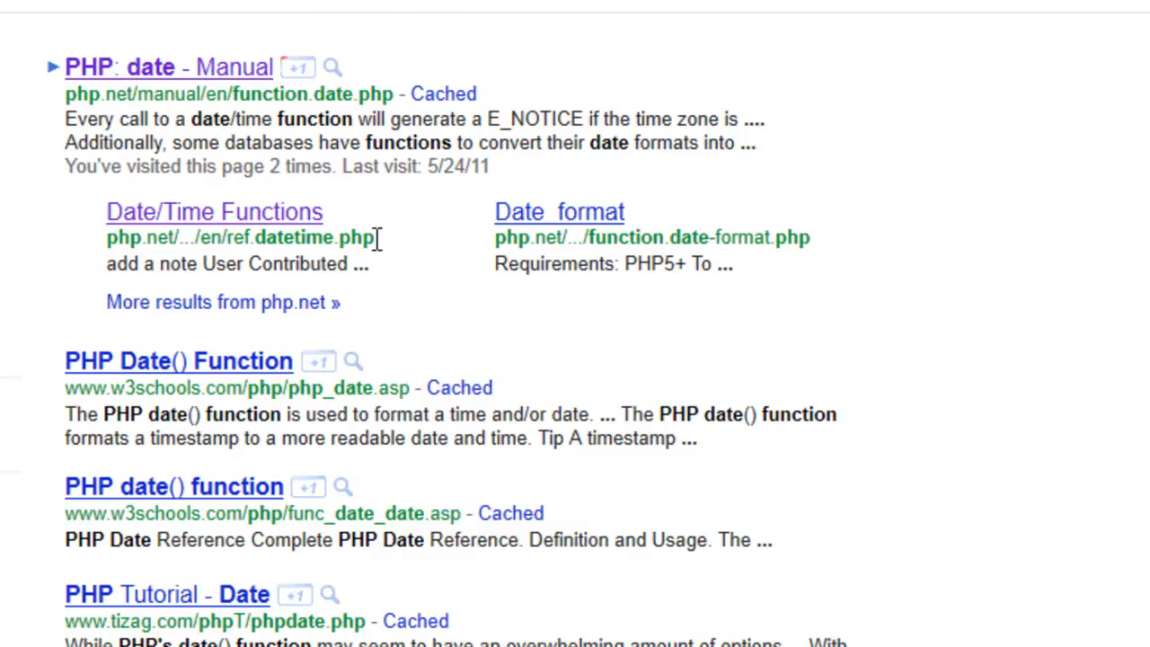
pyautogui.click(169, 66)
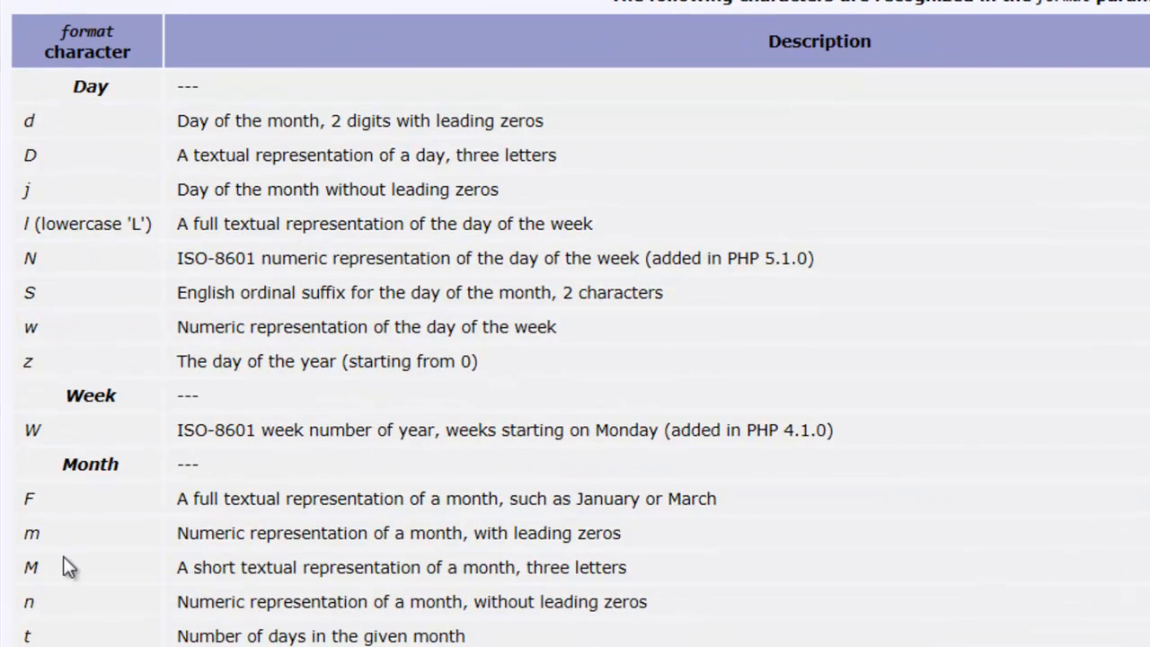
# Scroll the php.net date() page through its format character table and back to the top.
pyautogui.scroll(-3)
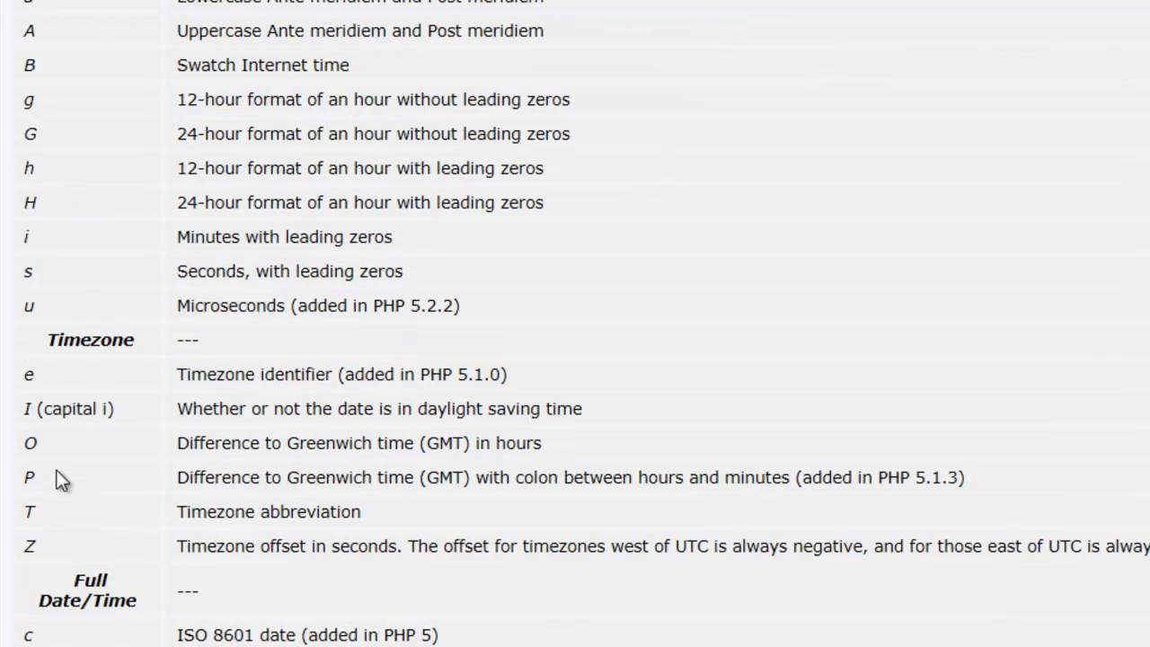
pyautogui.scroll(3)
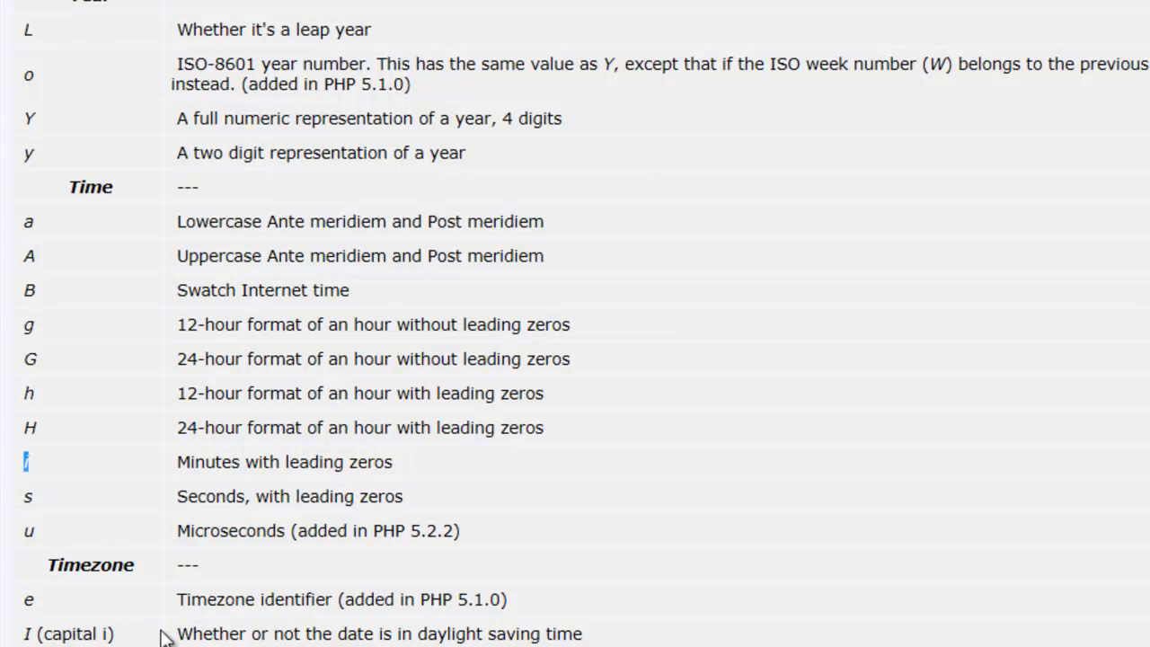
pyautogui.scroll(3)
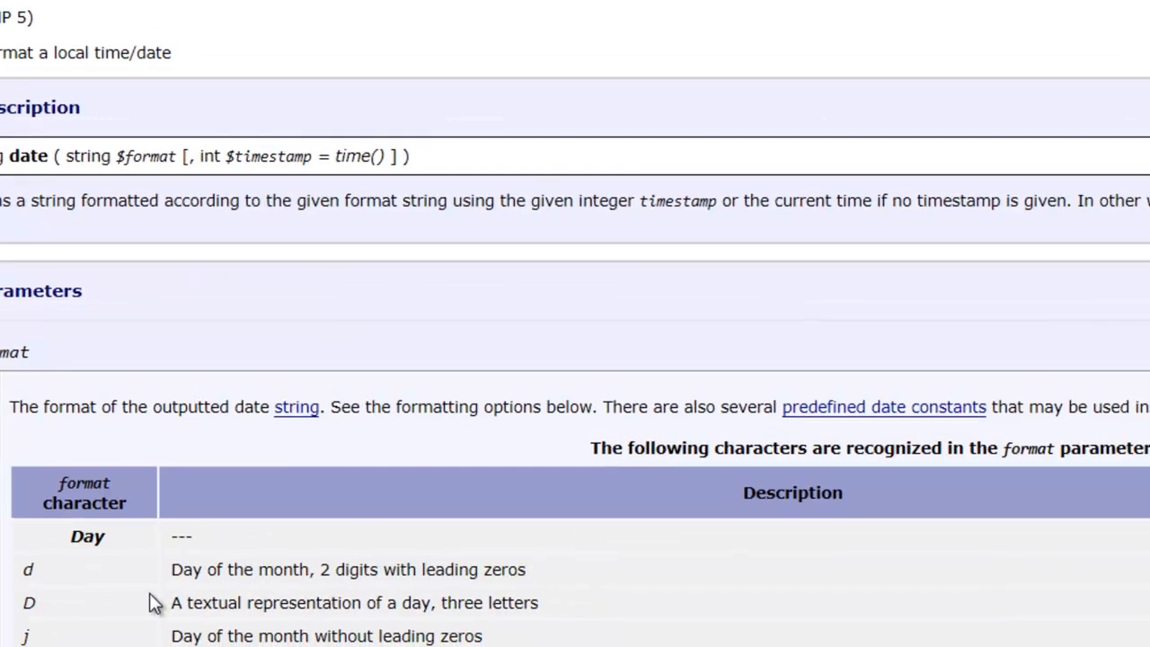
pyautogui.scroll(3)
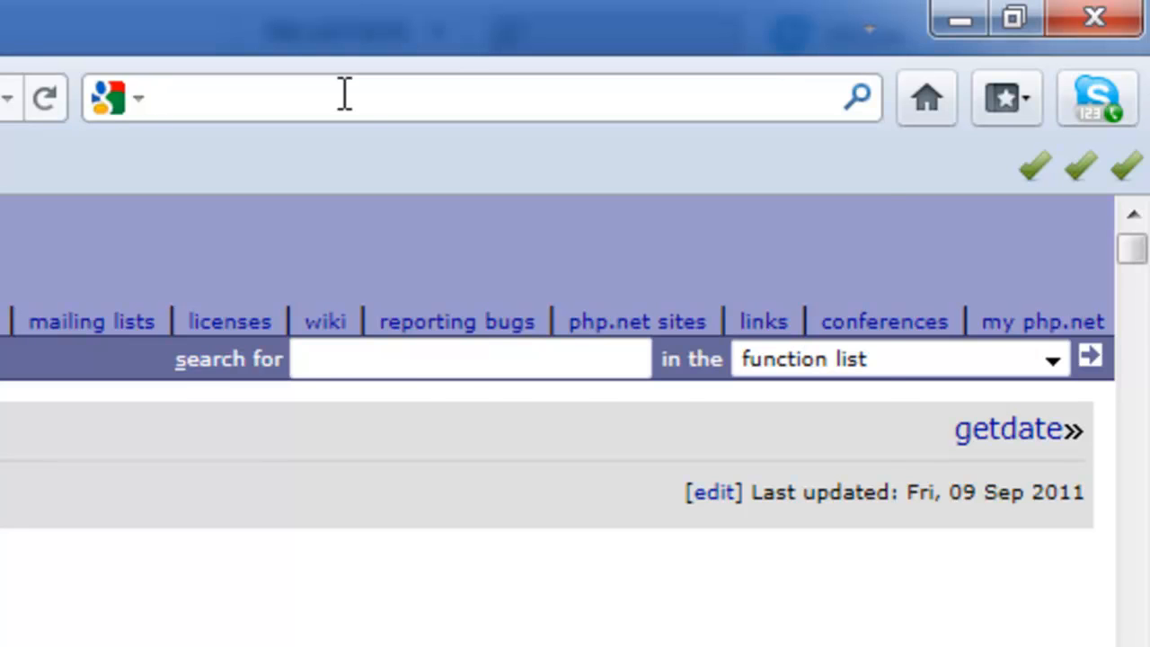
# Run a Google search for 'mysql date' via the search-bar suggestion.
pyautogui.write('mysql')
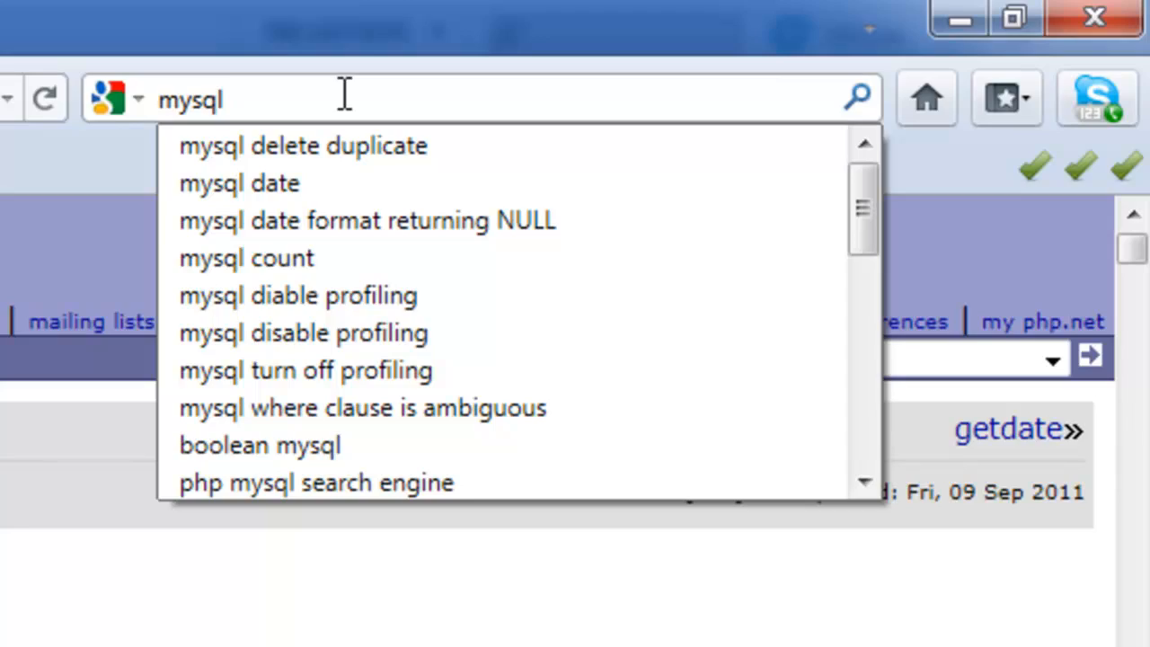
pyautogui.click(239, 183)
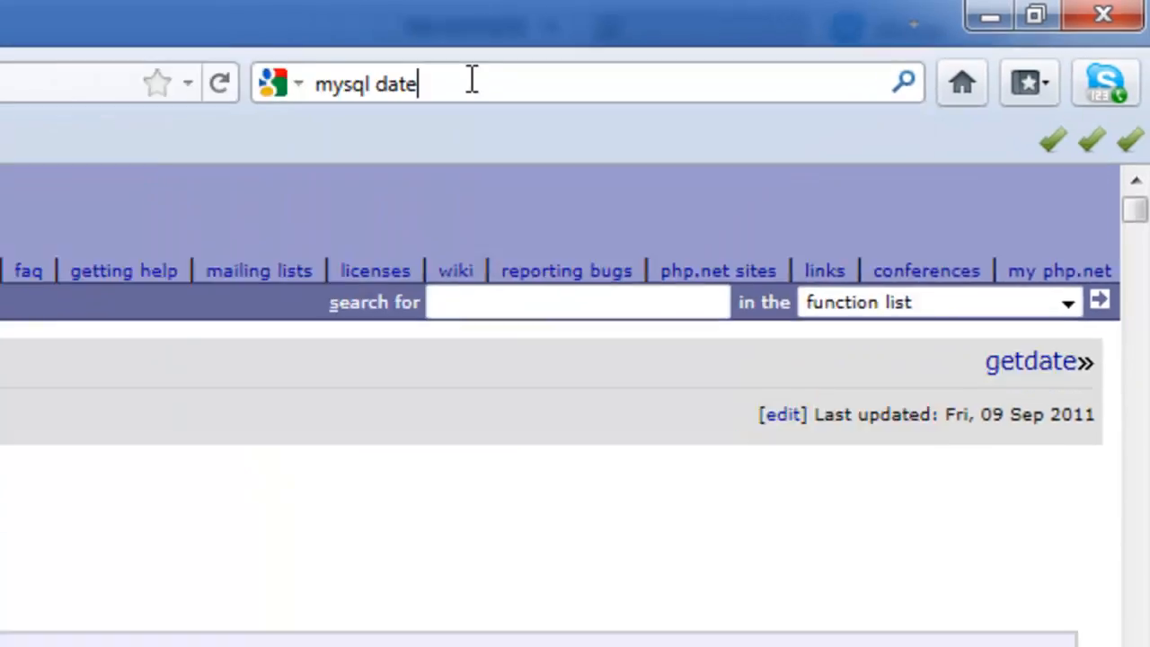
pyautogui.press('Return')
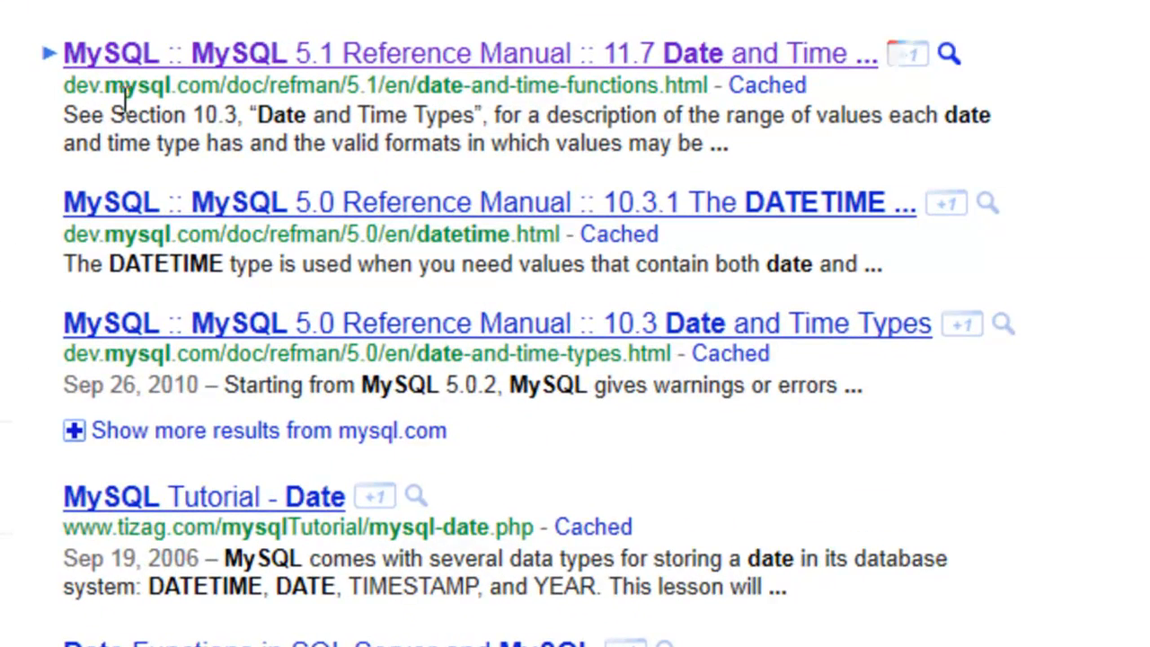
pyautogui.moveTo(162, 142)
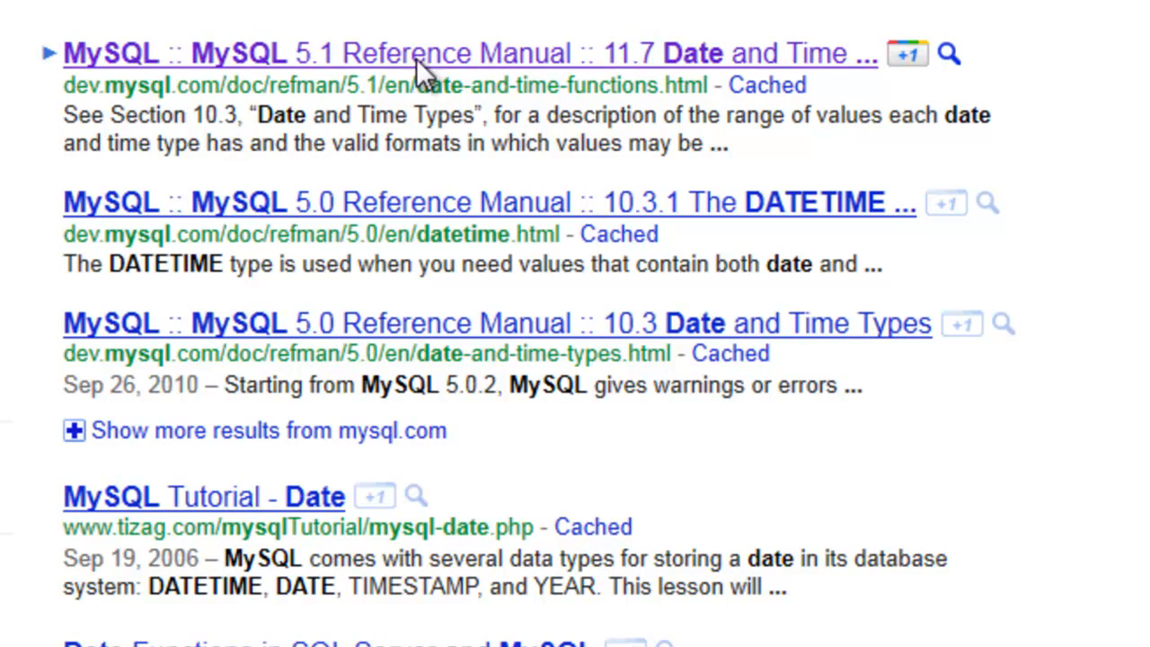
pyautogui.moveTo(884, 385)
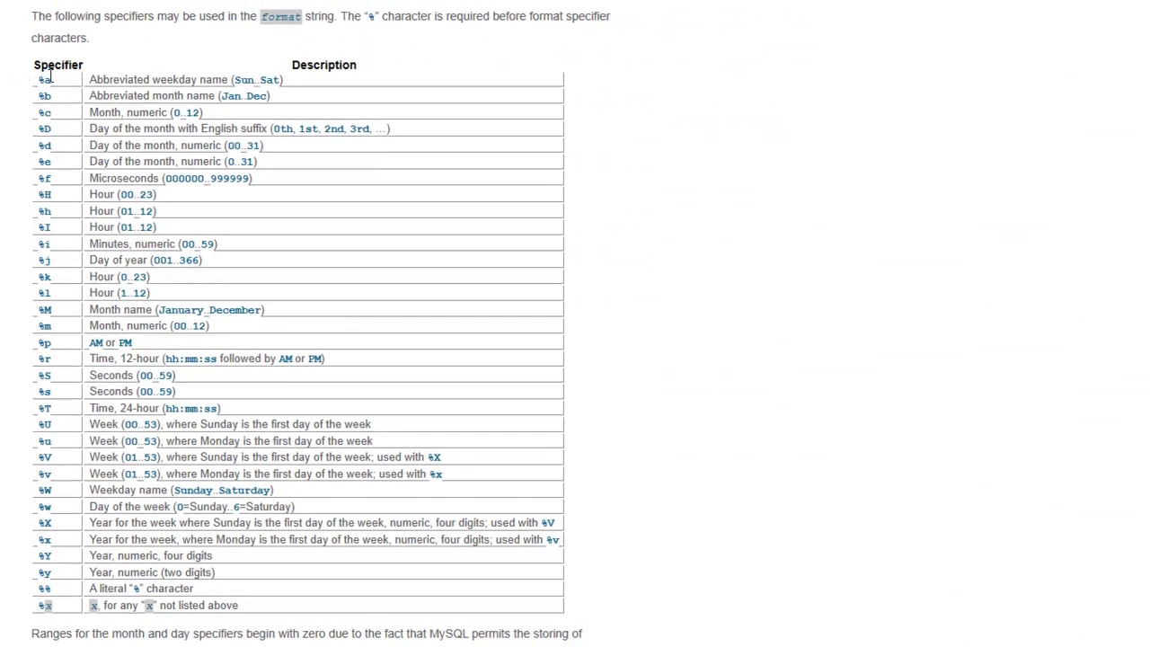
pyautogui.moveTo(352, 345)
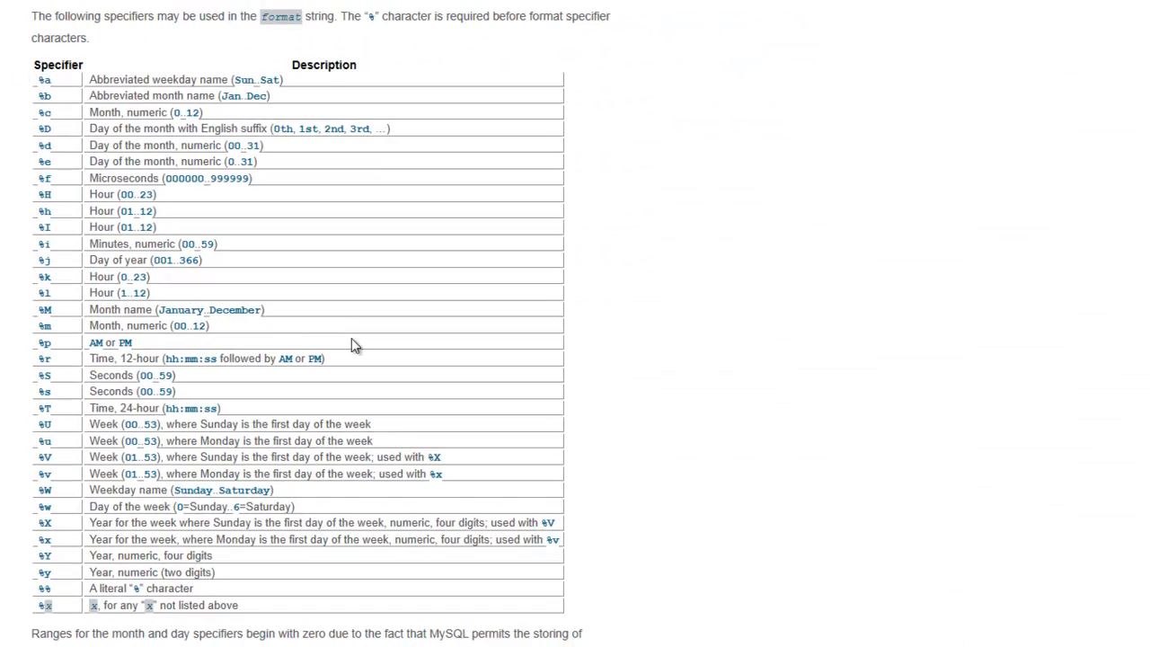
# Scroll the MySQL 5.1 Date and Time Functions page through its specifier table.
pyautogui.scroll(-3)
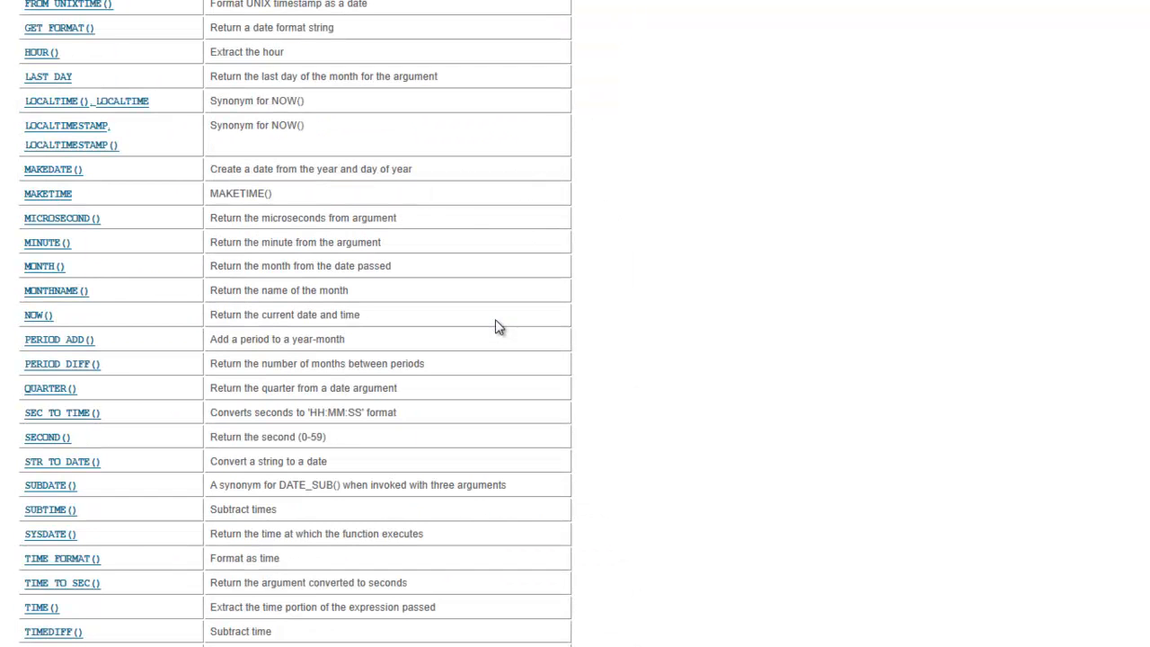
pyautogui.moveTo(619, 191)
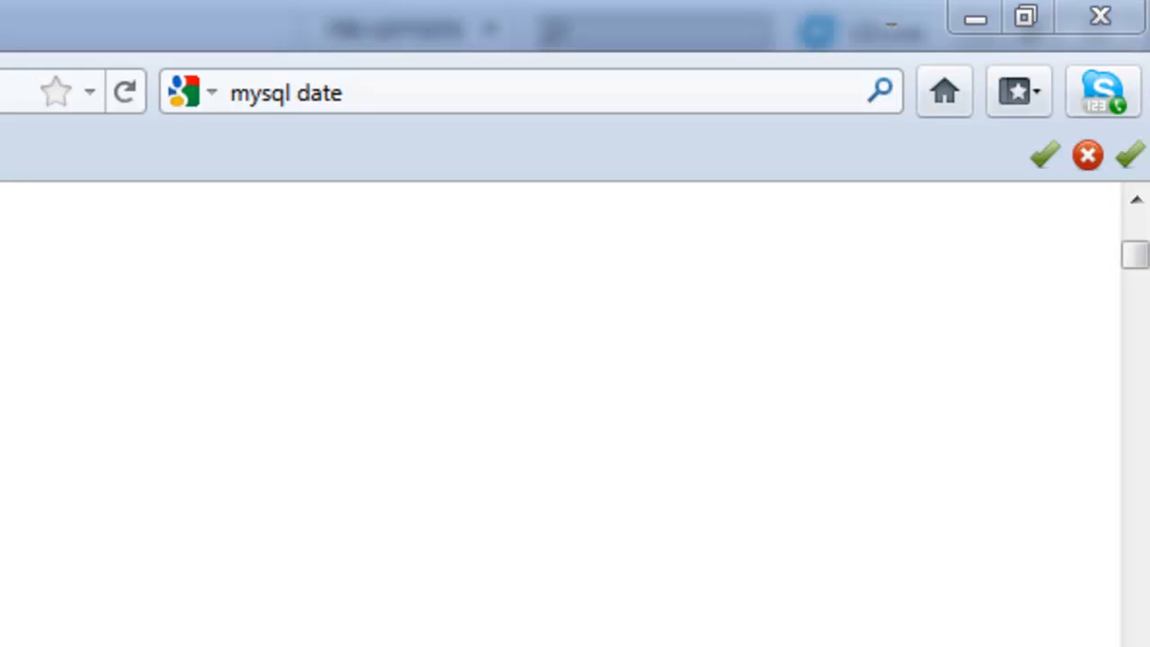
# Search for 'added bytes' from the search bar and land on the Added Bytes site.
pyautogui.click(285, 93)
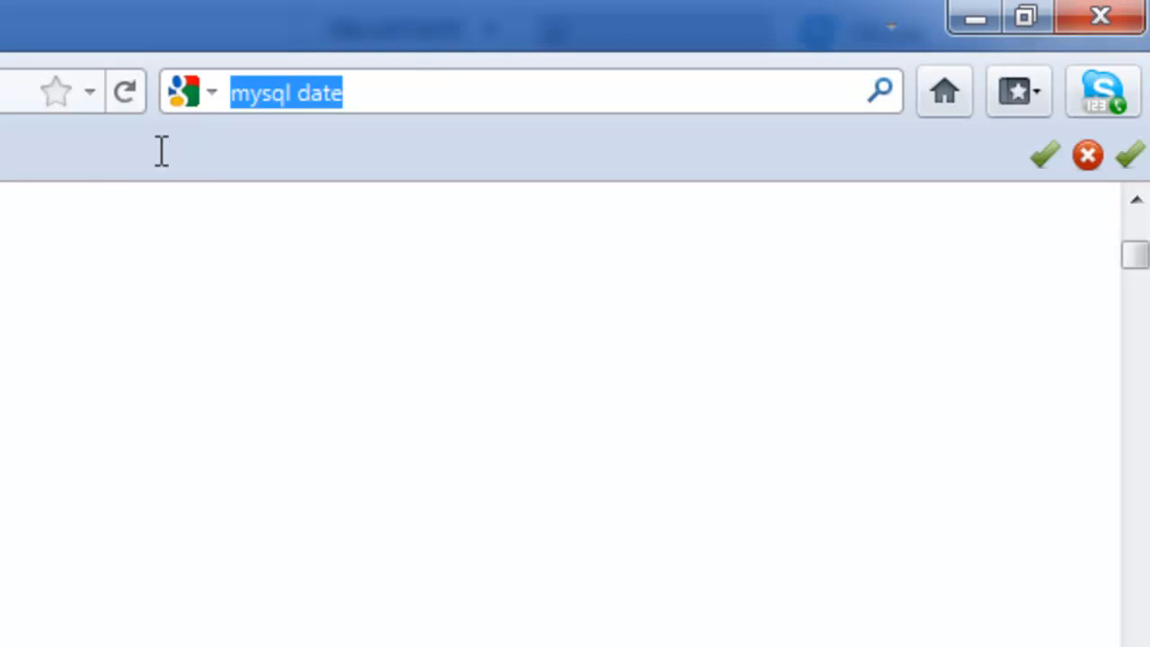
pyautogui.moveTo(119, 166)
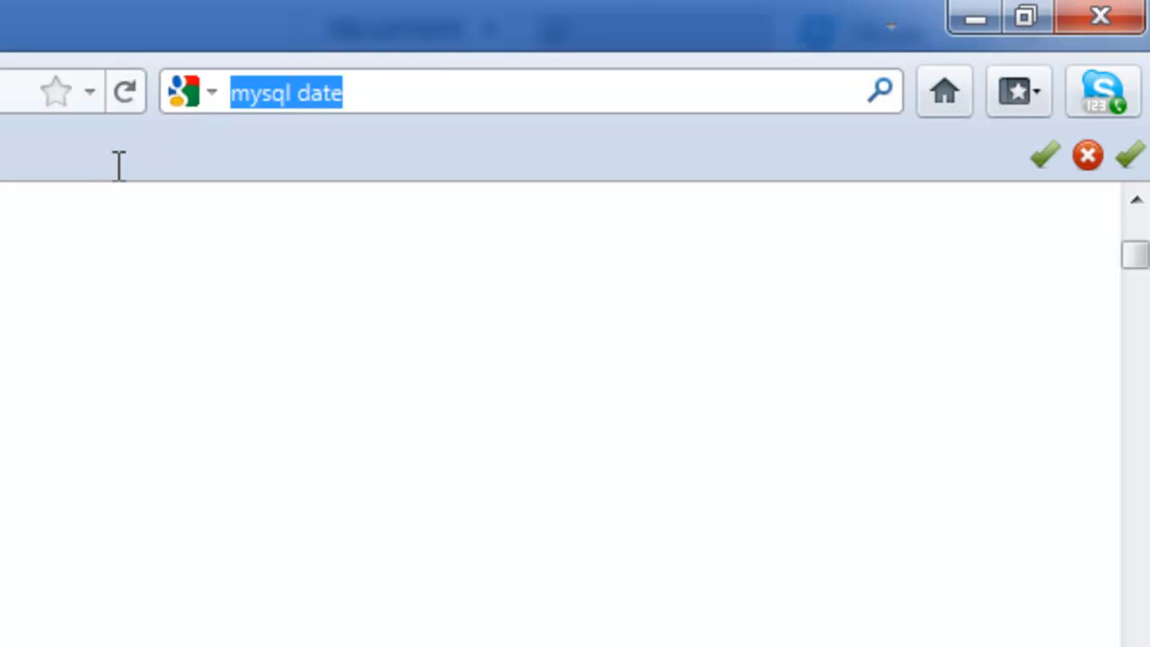
pyautogui.write('added b')
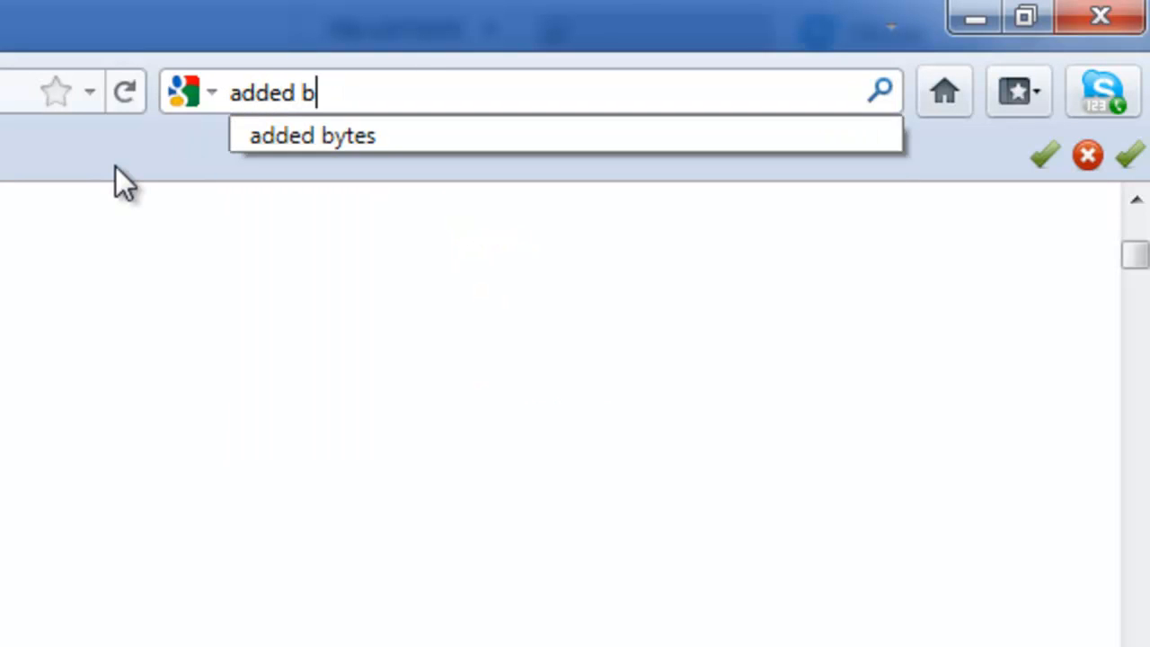
pyautogui.click(312, 135)
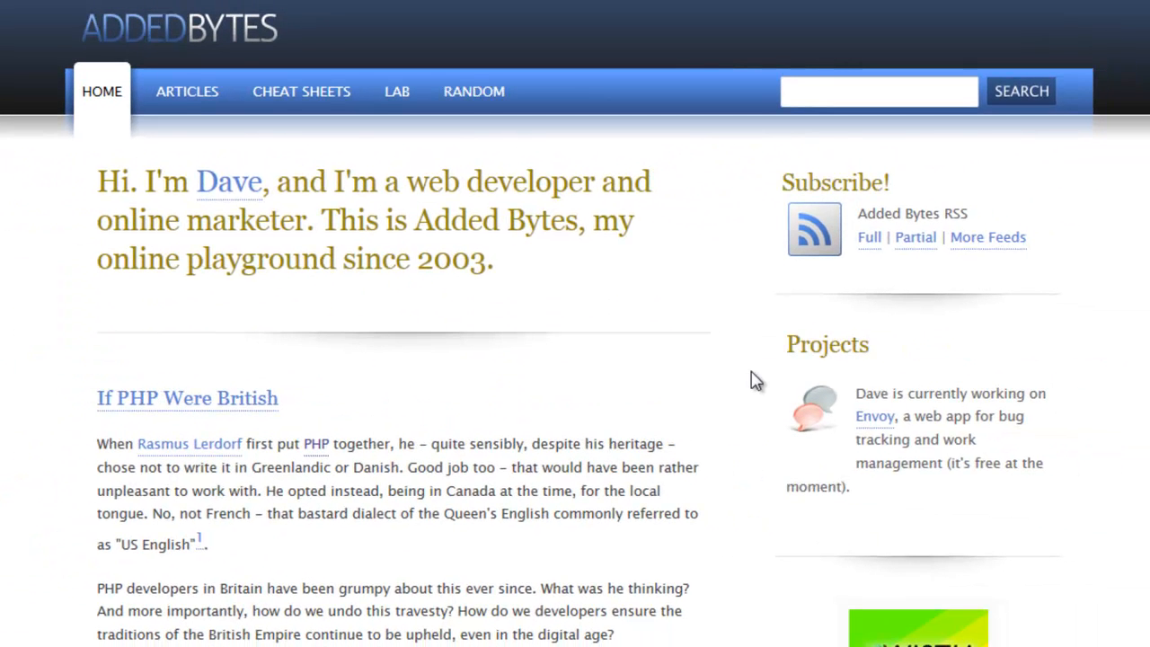
pyautogui.moveTo(229, 189)
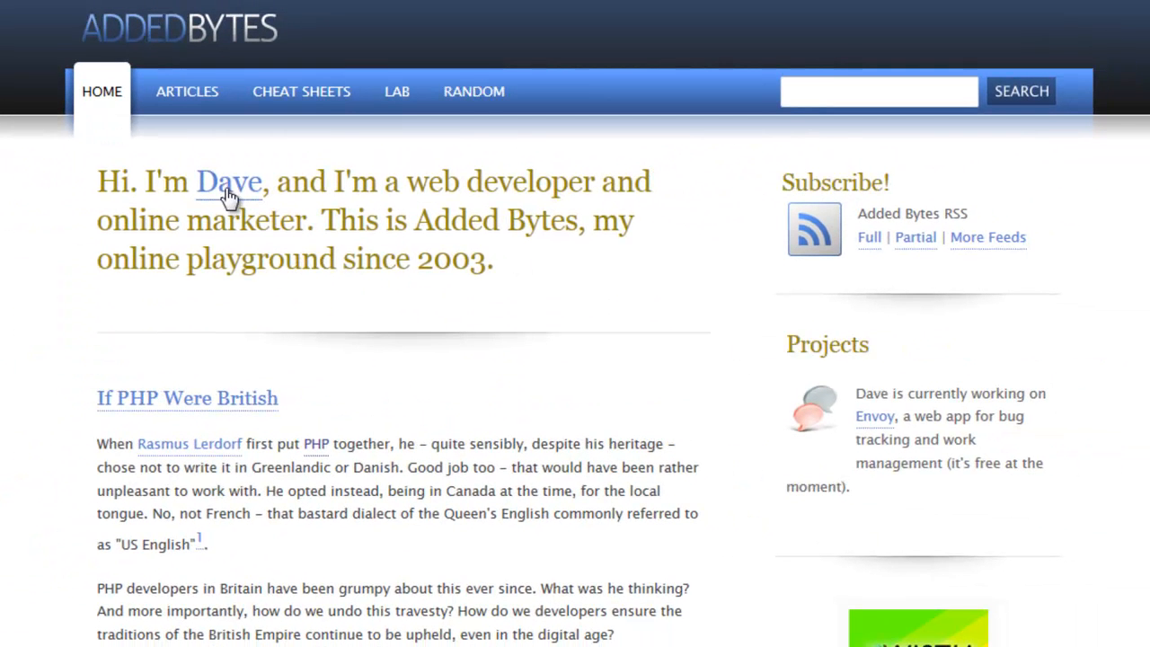
pyautogui.moveTo(122, 449)
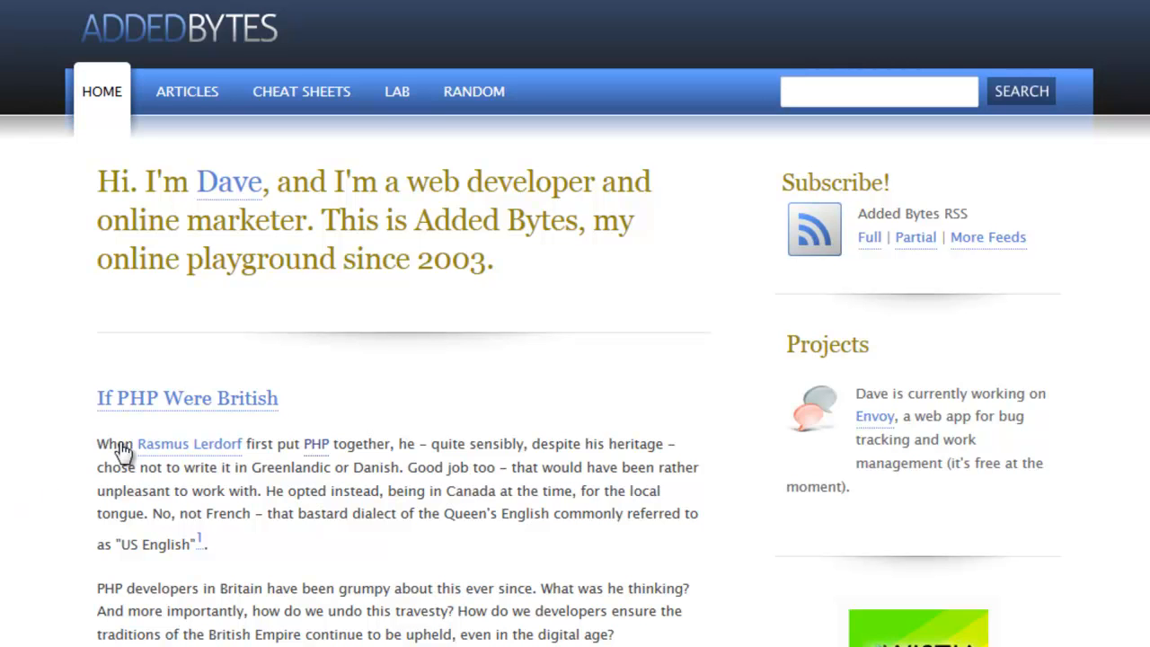
pyautogui.moveTo(442, 442)
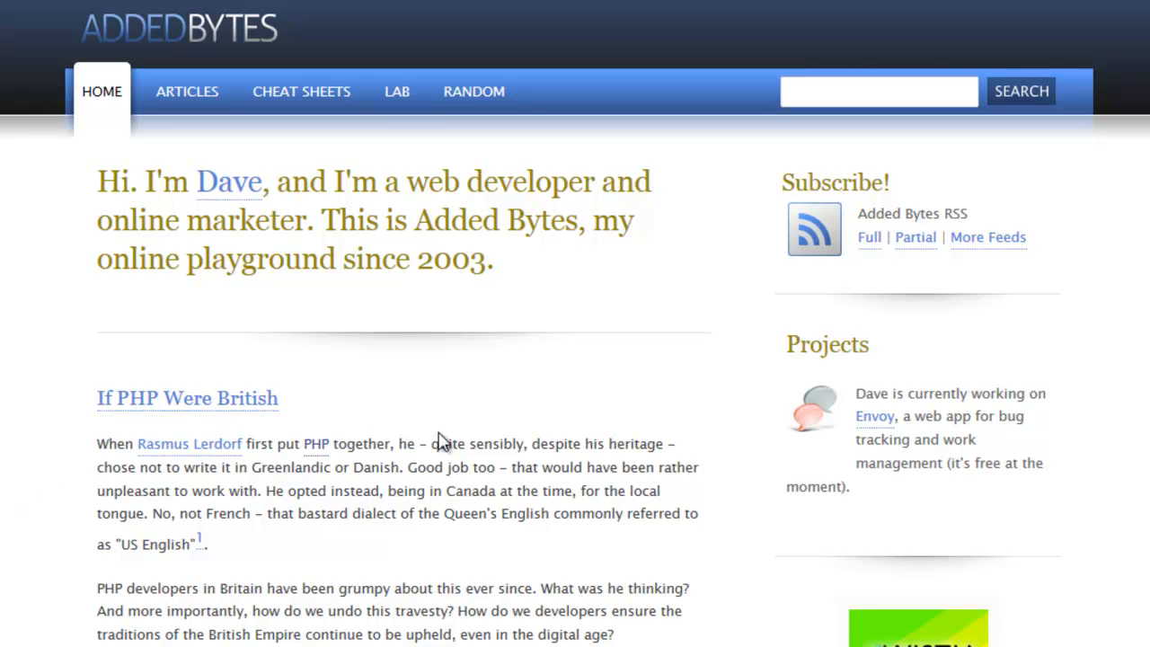
# Read through the If PHP Were British article, return to top, and head to Cheat Sheets.
pyautogui.scroll(-3)
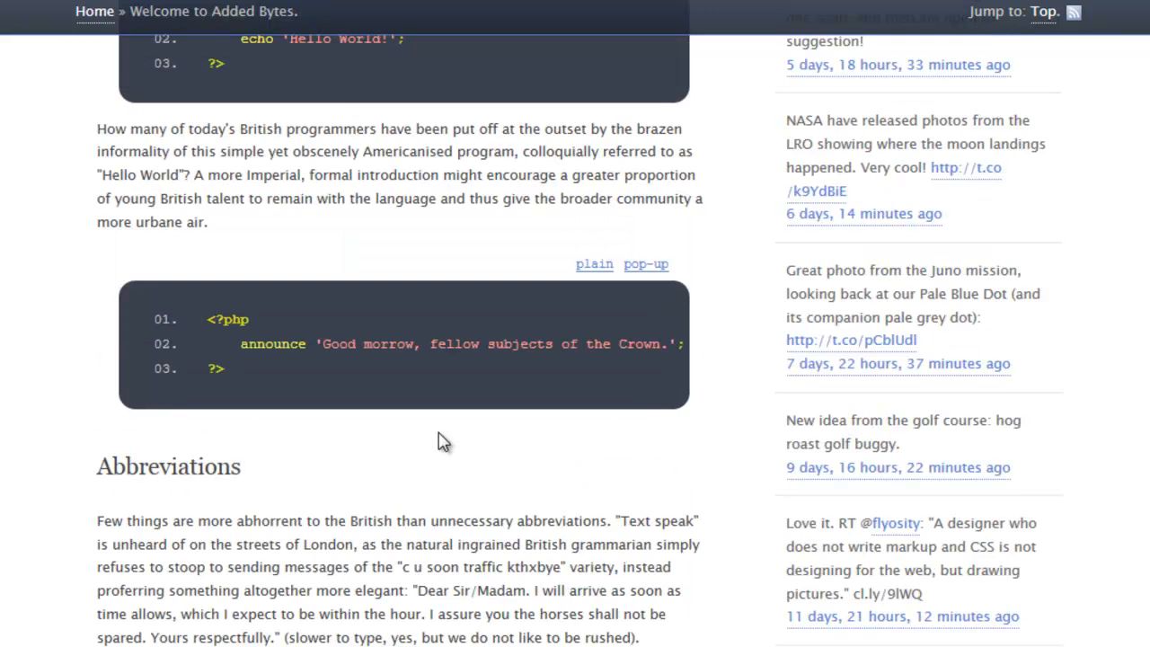
pyautogui.scroll(3)
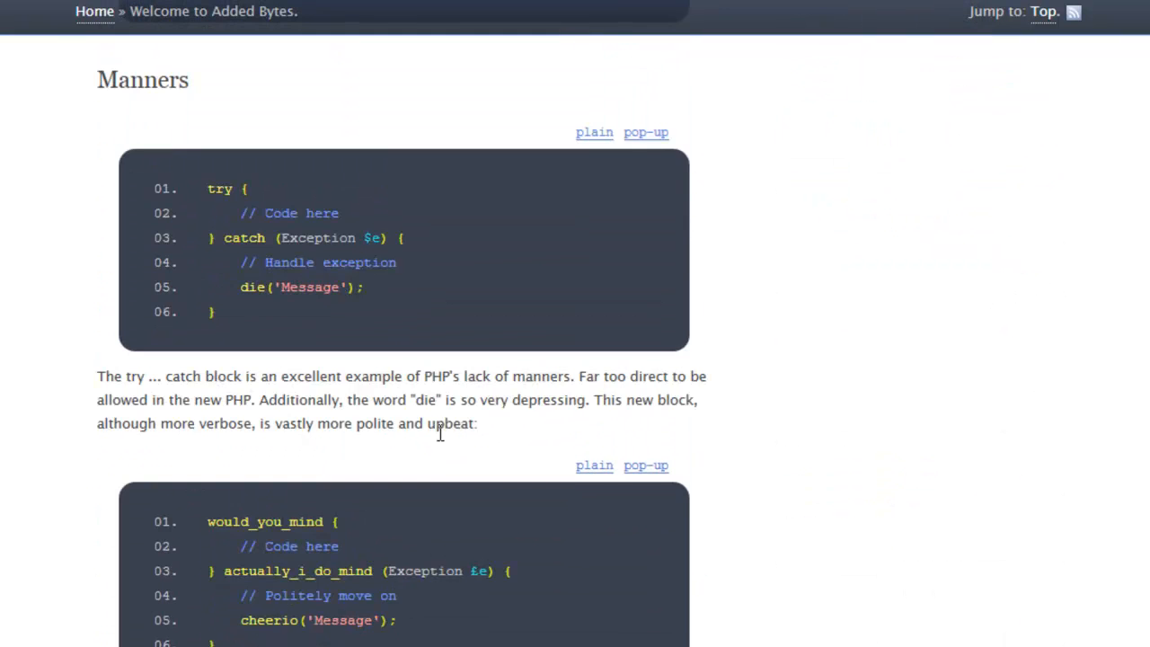
pyautogui.click(94, 11)
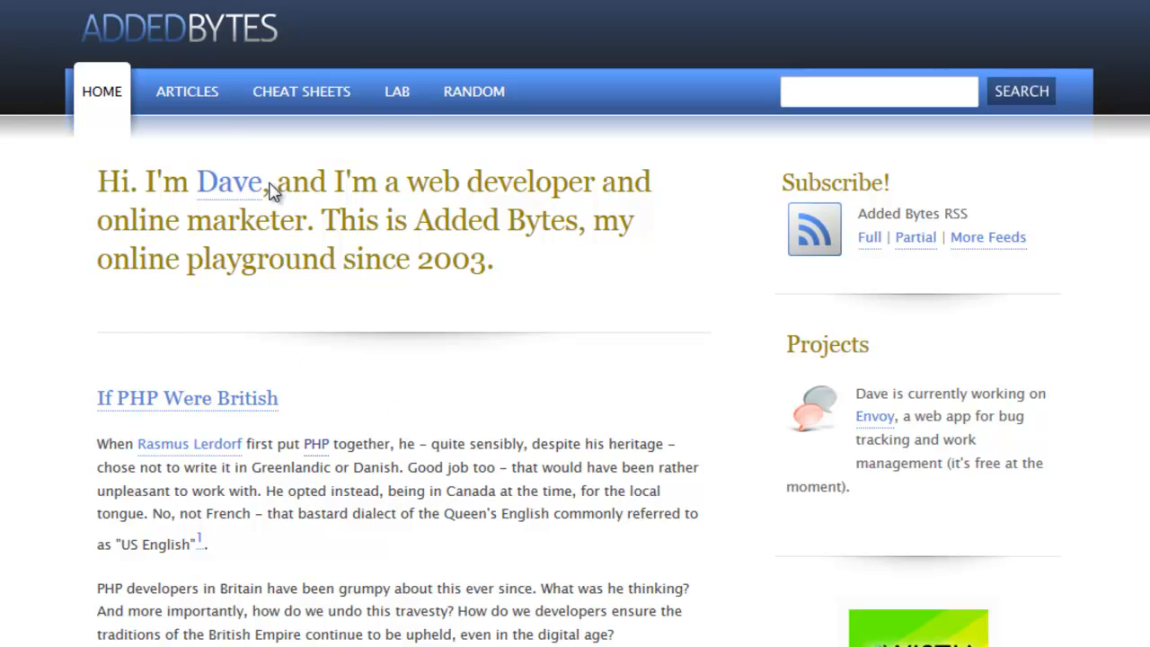
pyautogui.moveTo(302, 90)
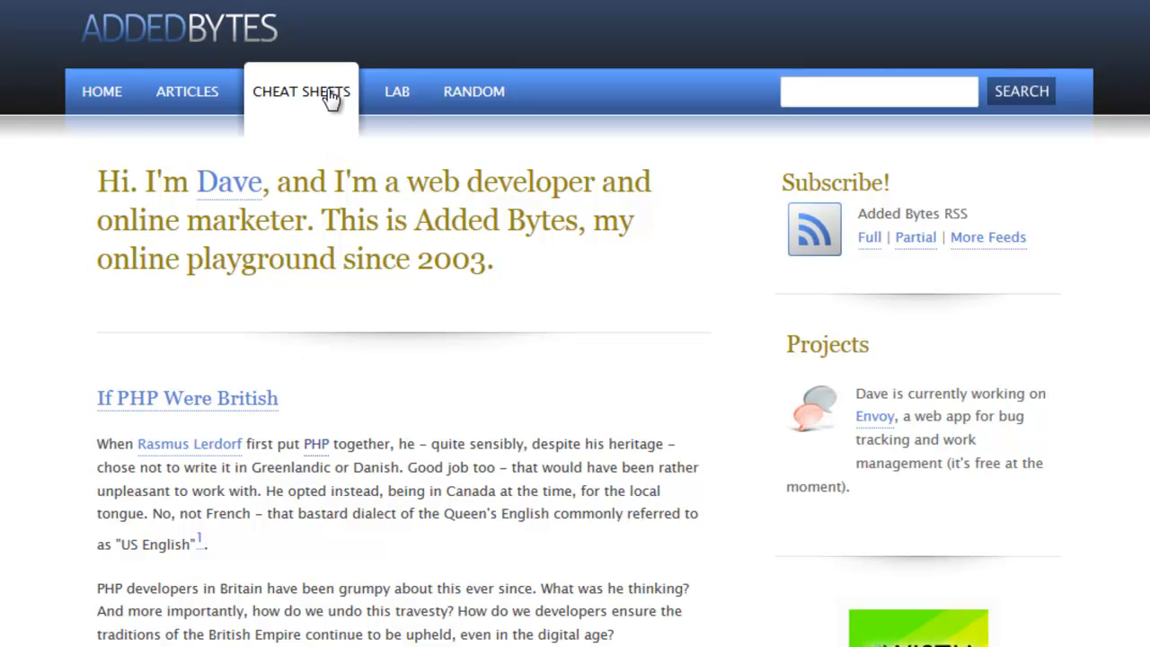
pyautogui.click(101, 90)
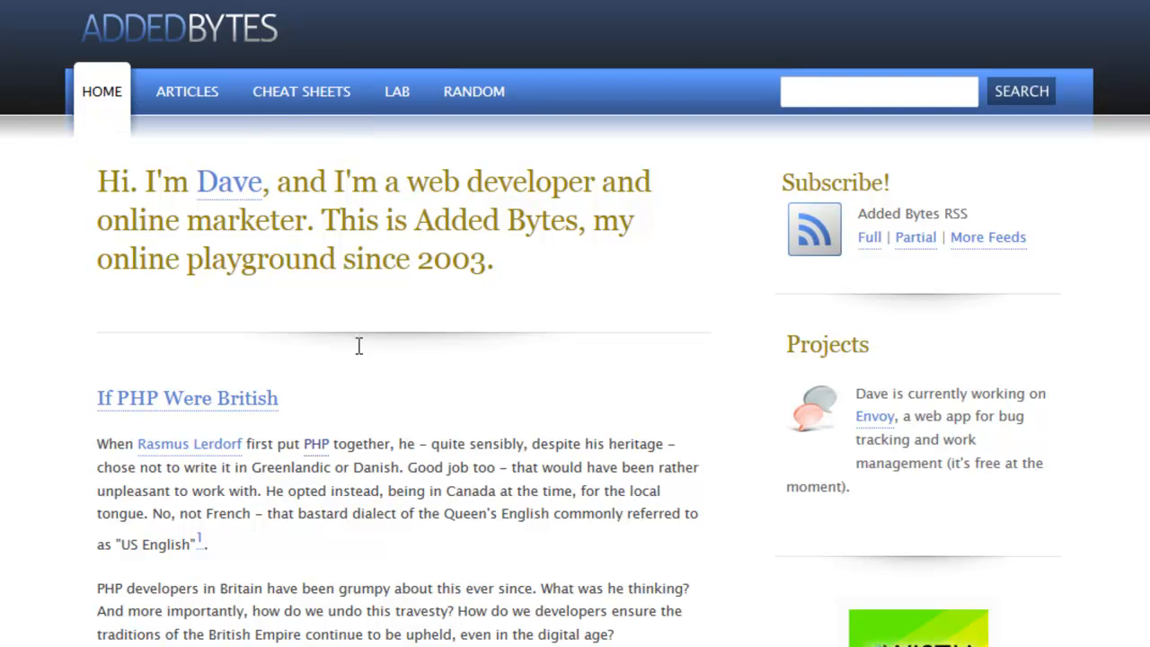
# Reach the PHP (V2) cheat sheet page and scroll down to its Downloads section.
pyautogui.click(302, 90)
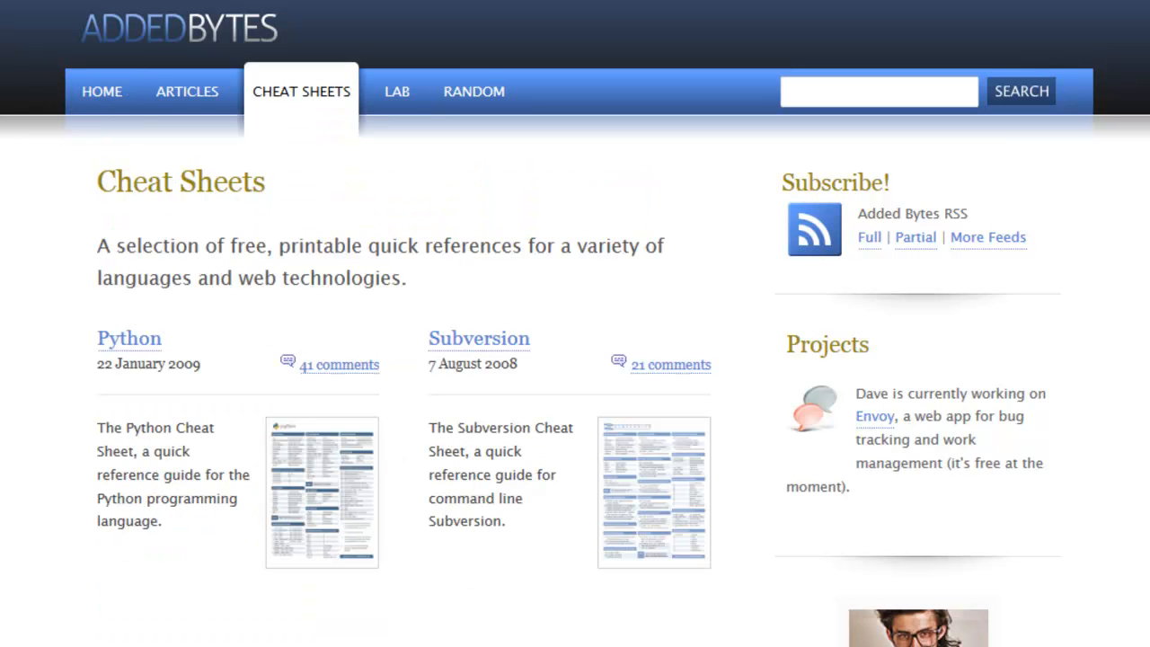
pyautogui.scroll(-3)
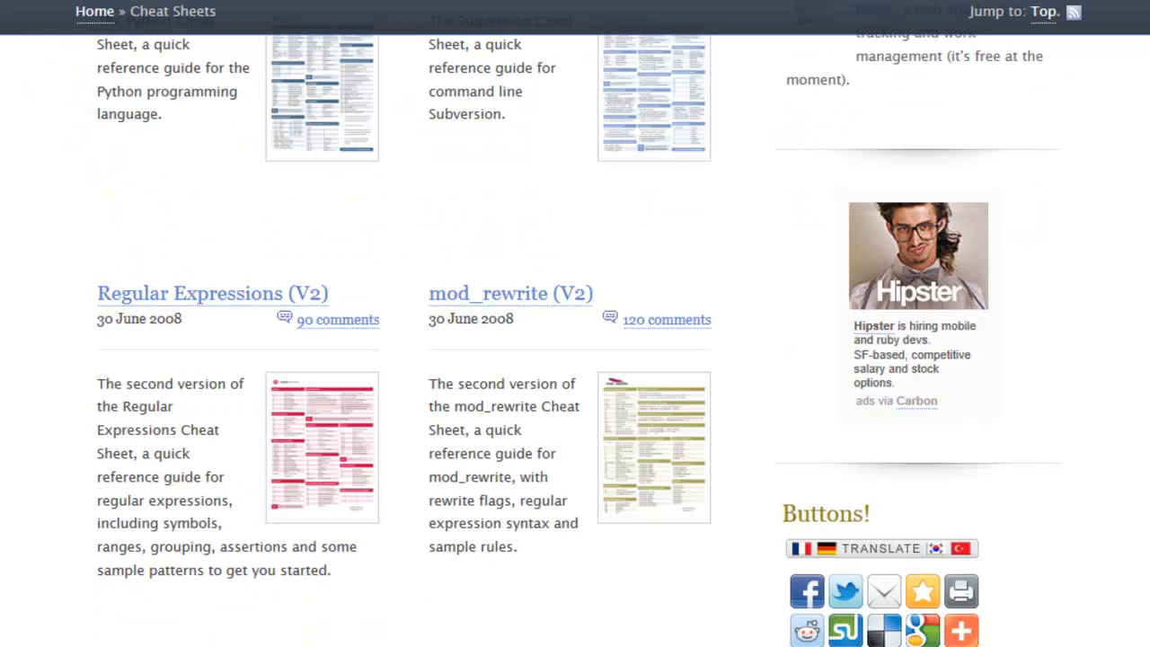
pyautogui.scroll(-3)
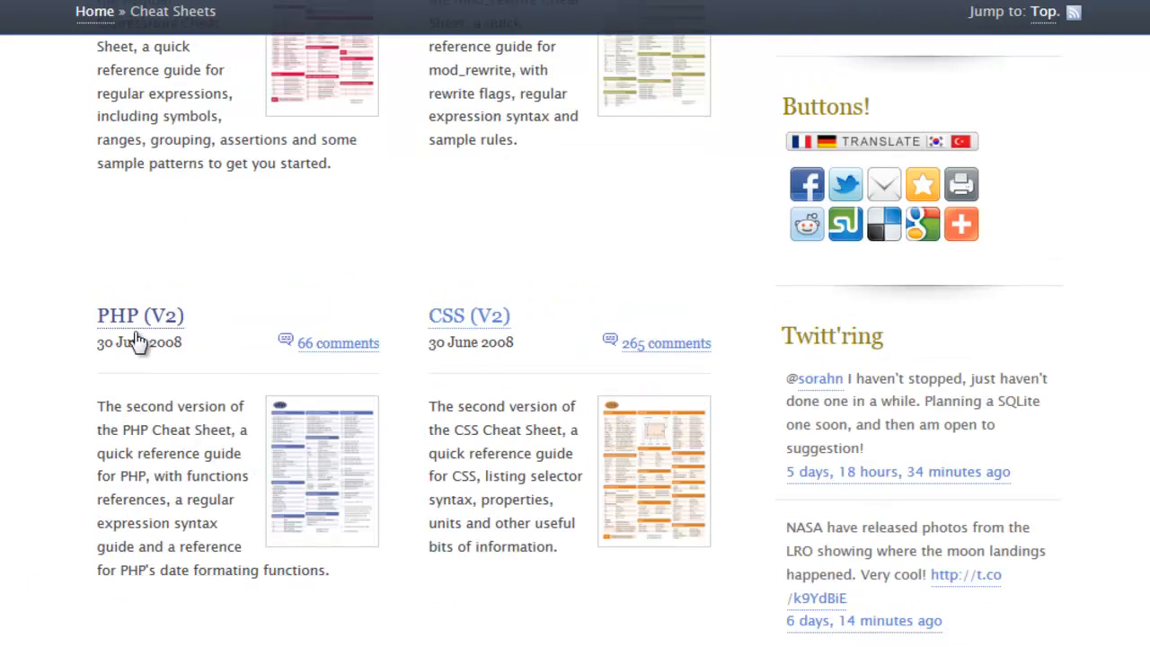
pyautogui.moveTo(317, 474)
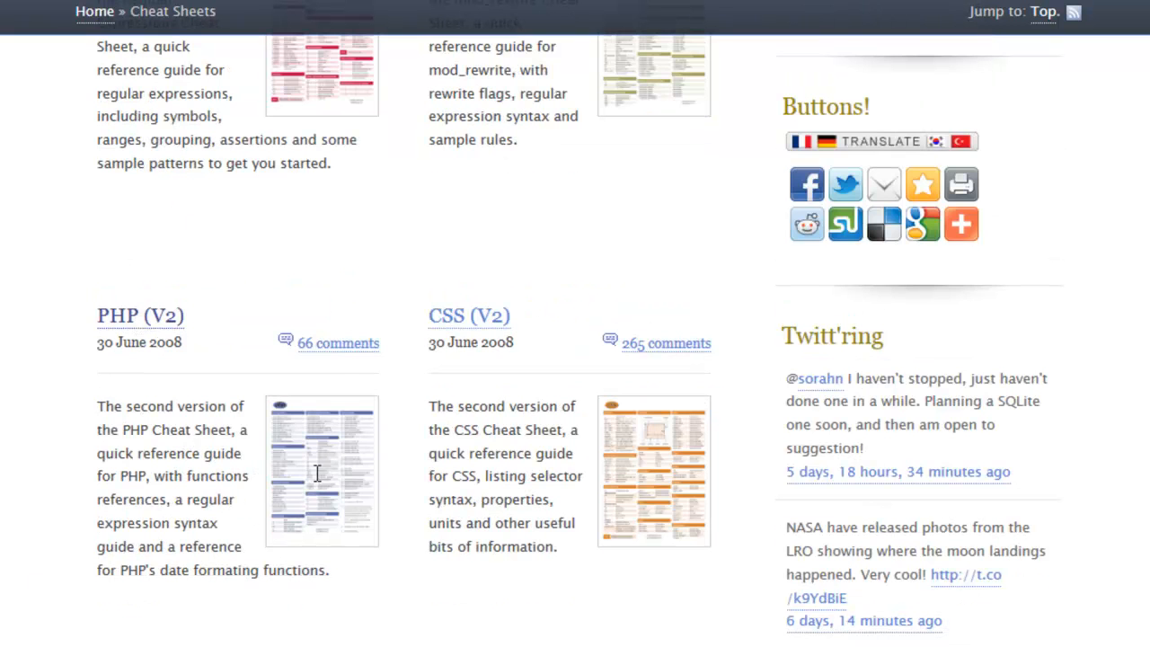
pyautogui.click(140, 316)
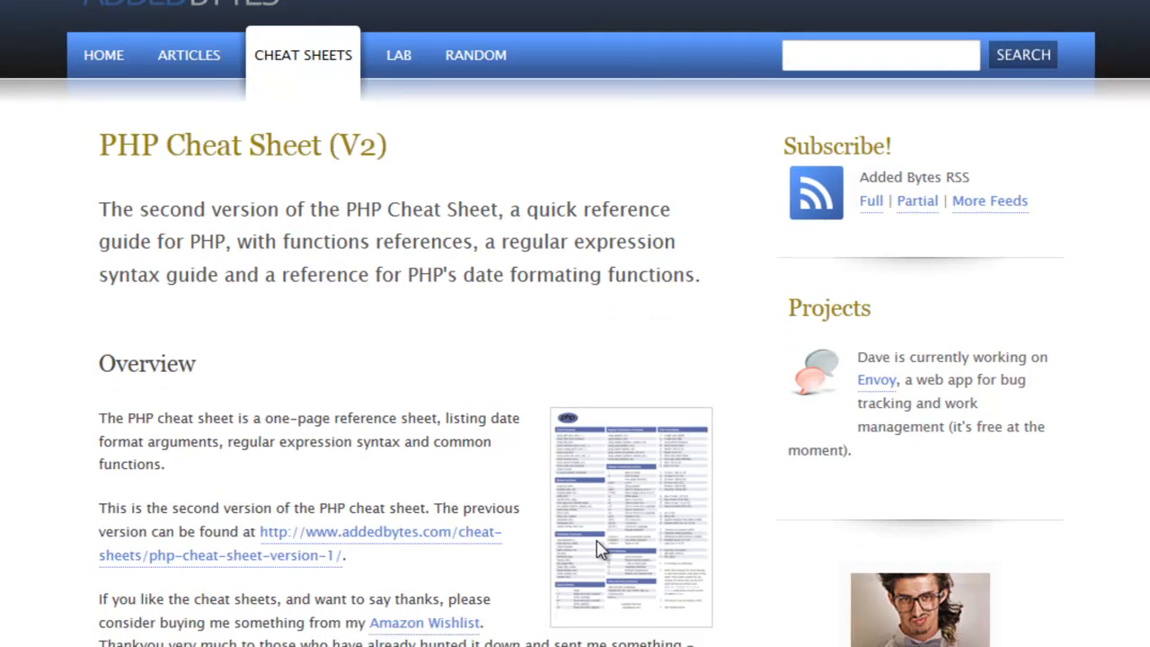
pyautogui.scroll(-3)
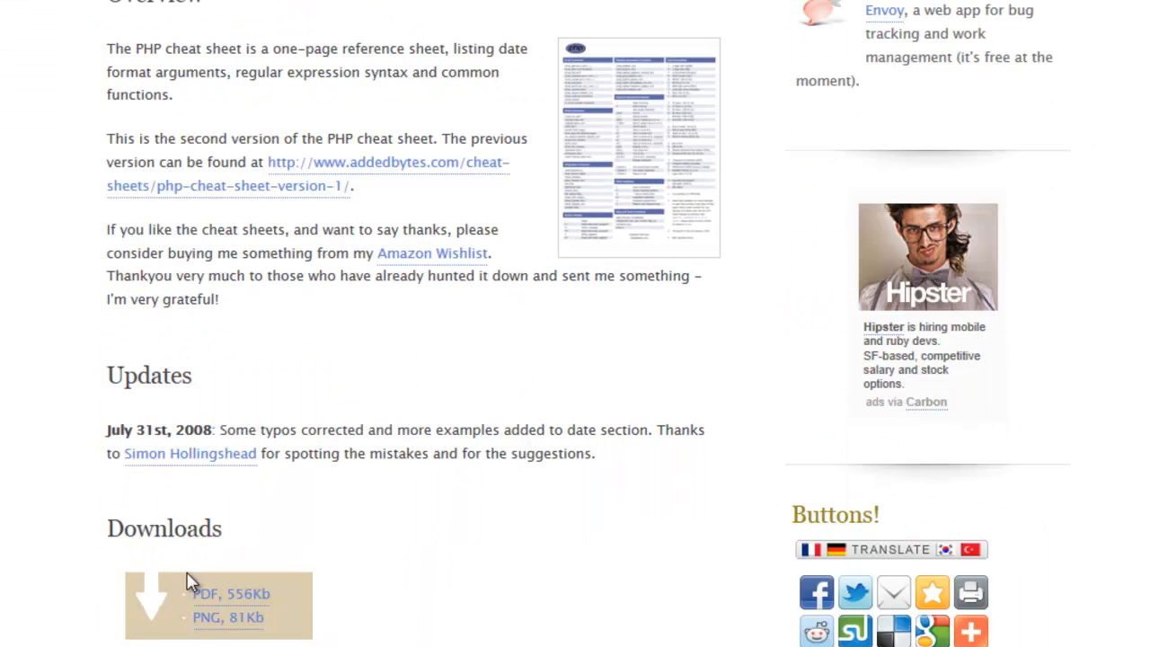
pyautogui.moveTo(561, 546)
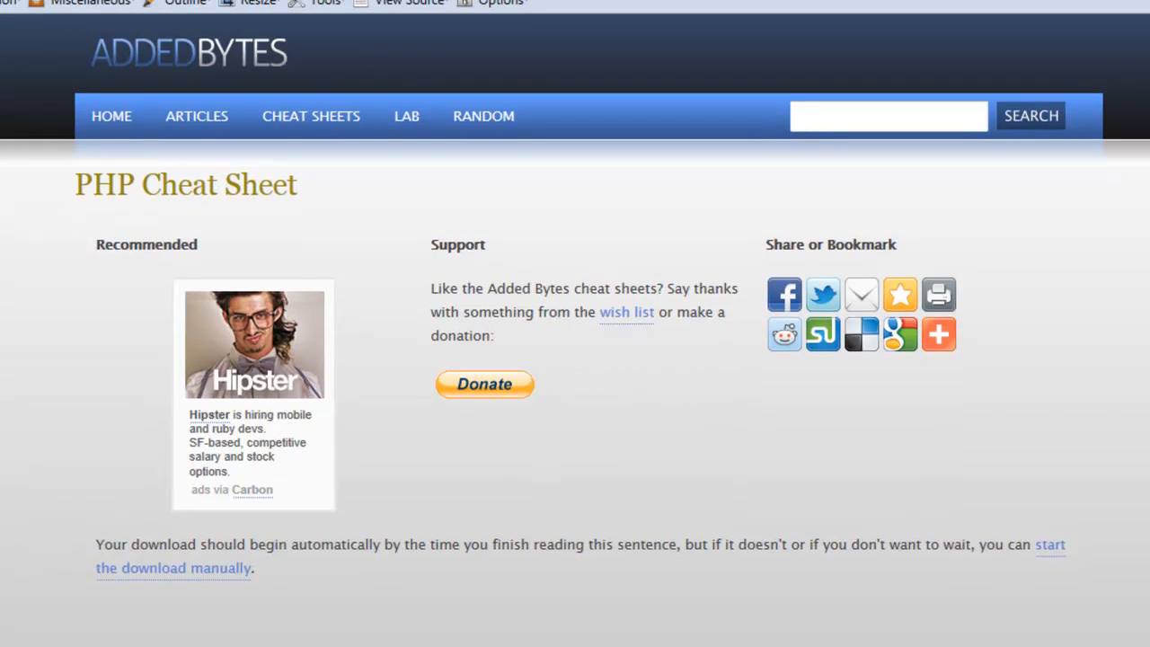
pyautogui.moveTo(800, 597)
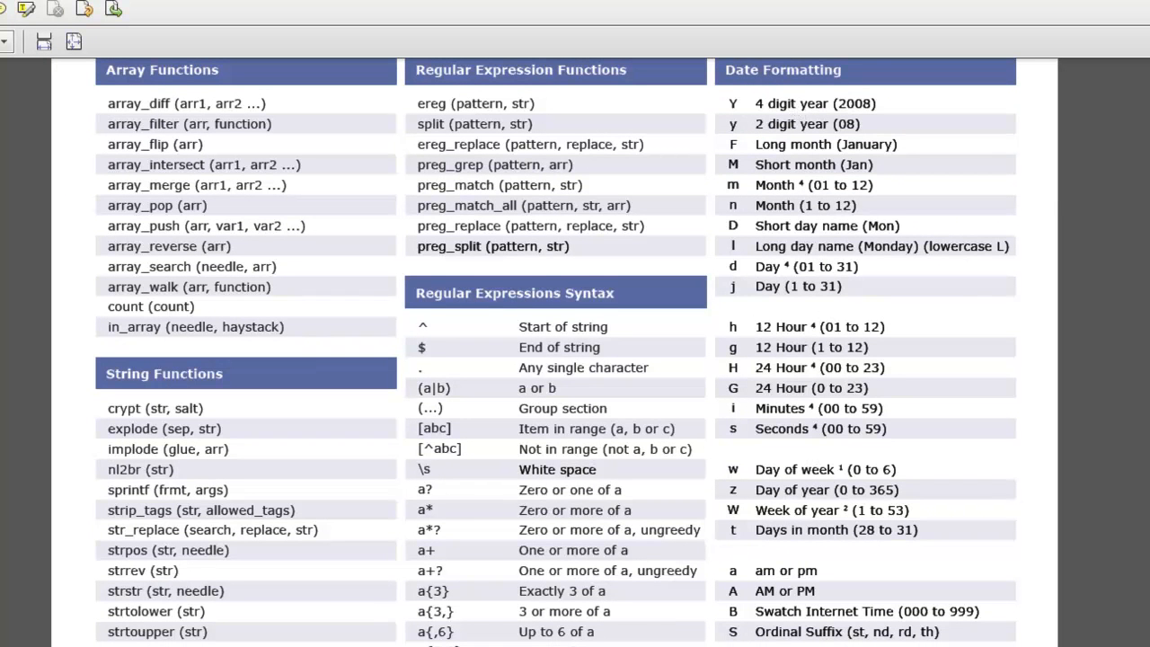
# Scroll through the PHP cheat sheet PDF in Adobe Reader and back up.
pyautogui.scroll(-3)
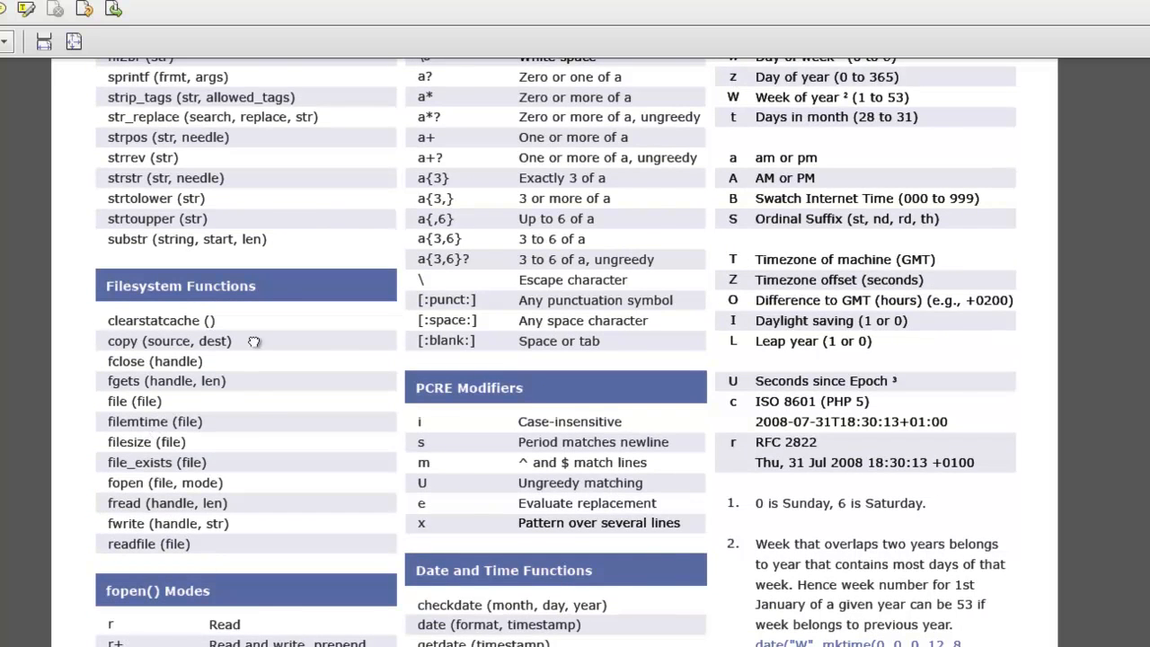
pyautogui.scroll(3)
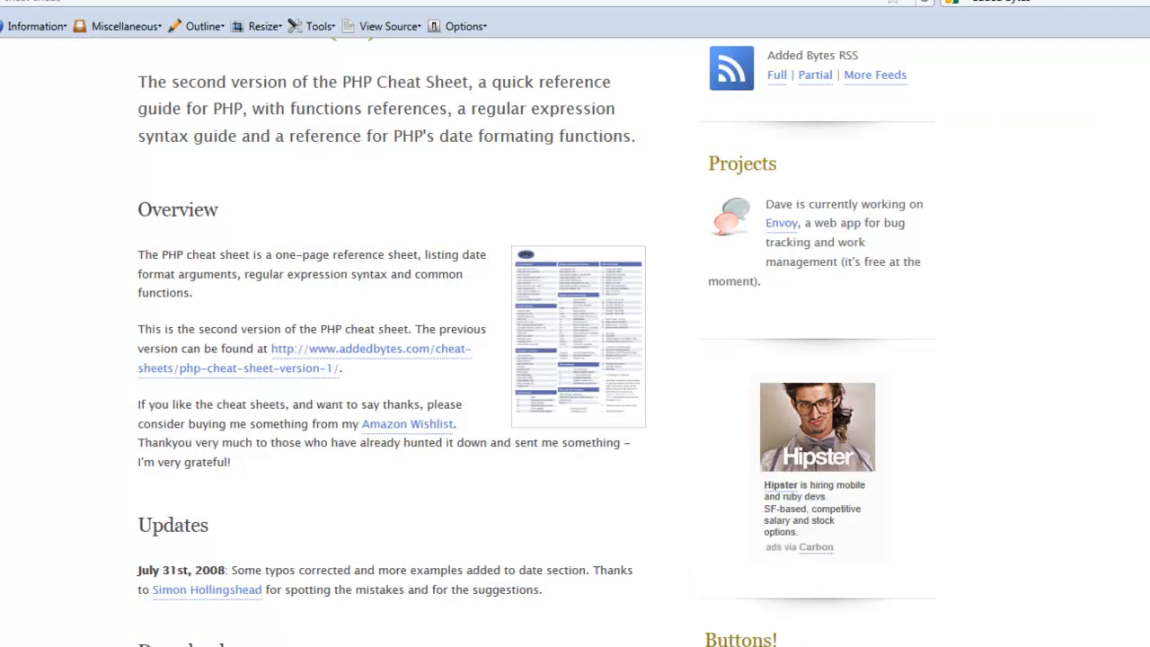
# From the CSS (V2) cheat sheet page, download its PDF and confirm opening it in Adobe Acrobat.
pyautogui.scroll(-3)
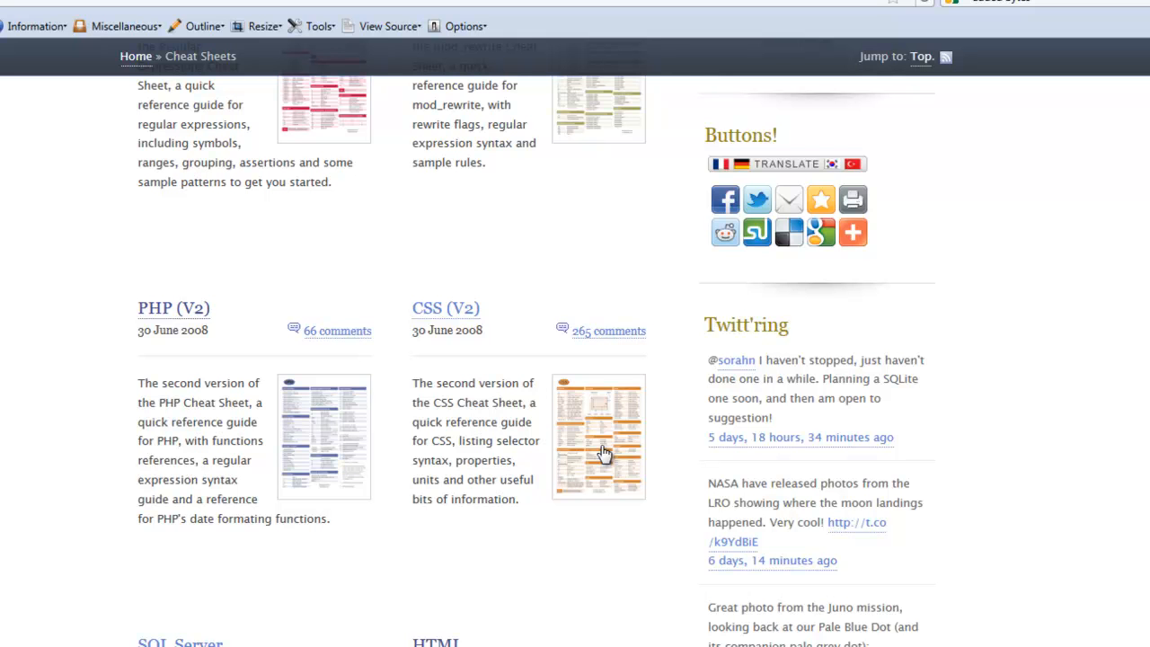
pyautogui.moveTo(596, 458)
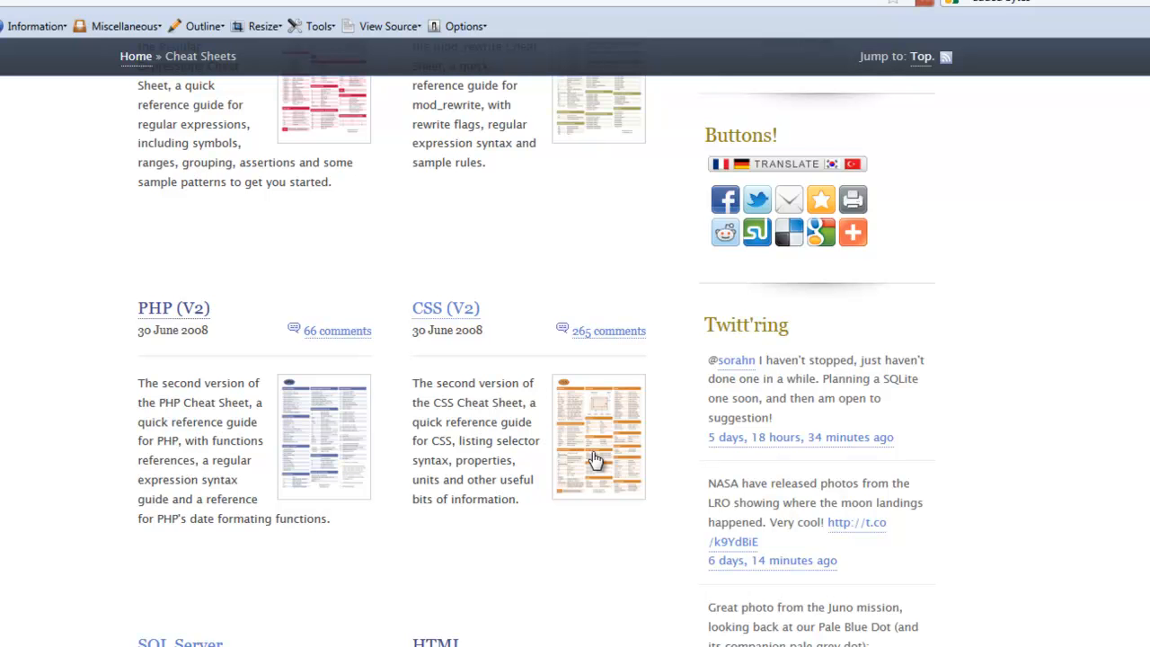
pyautogui.click(445, 307)
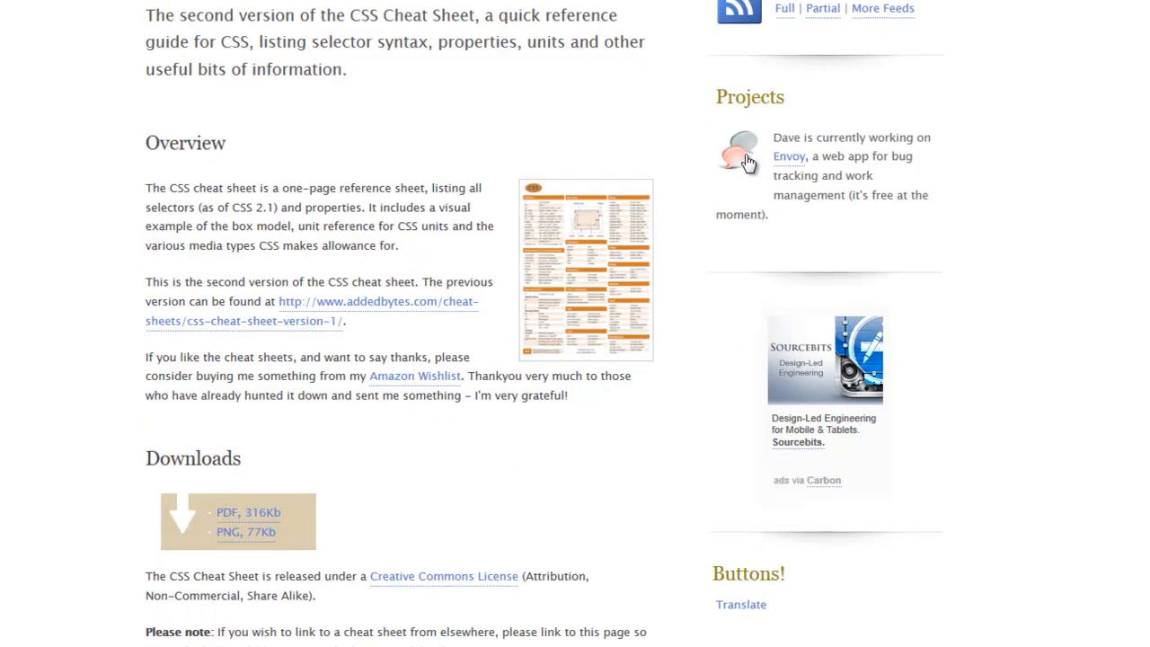
pyautogui.scroll(-3)
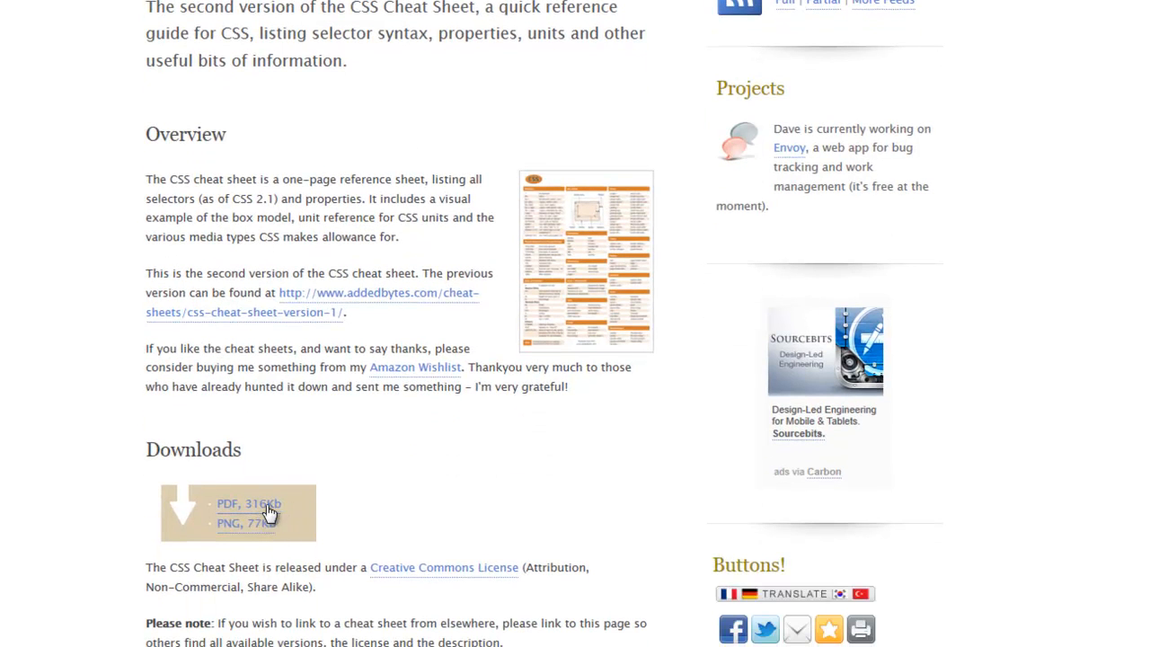
pyautogui.click(248, 503)
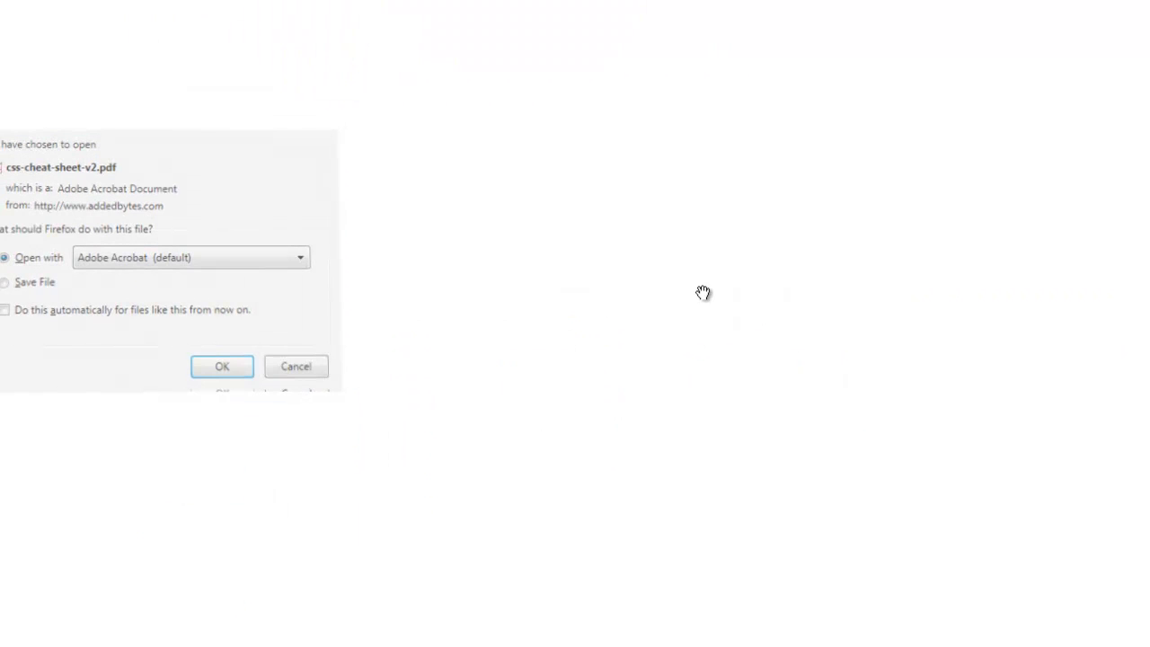
pyautogui.click(222, 366)
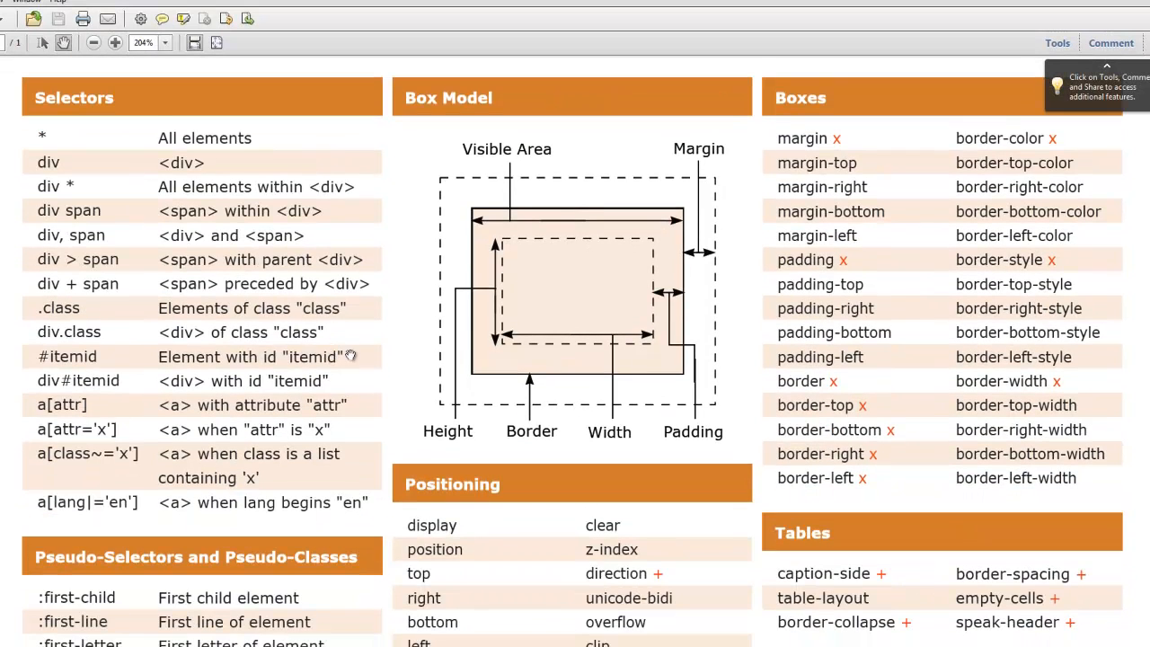
# Scroll the CSS cheat sheet PDF down through sizes, colours and text properties, then back near the top.
pyautogui.scroll(-3)
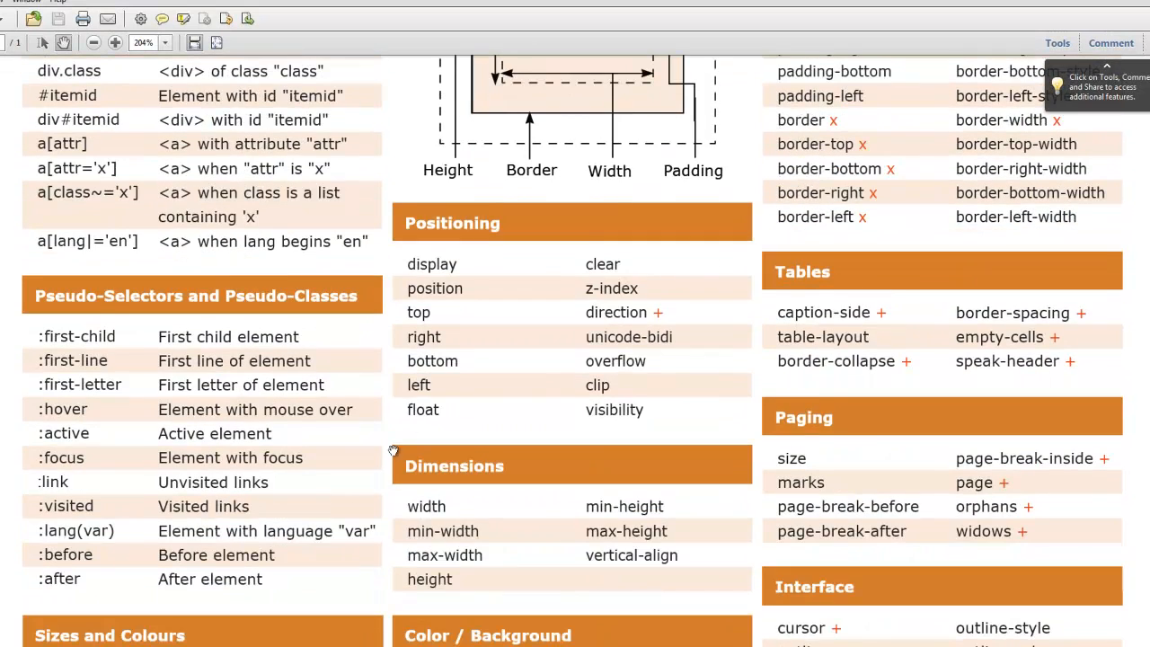
pyautogui.scroll(-3)
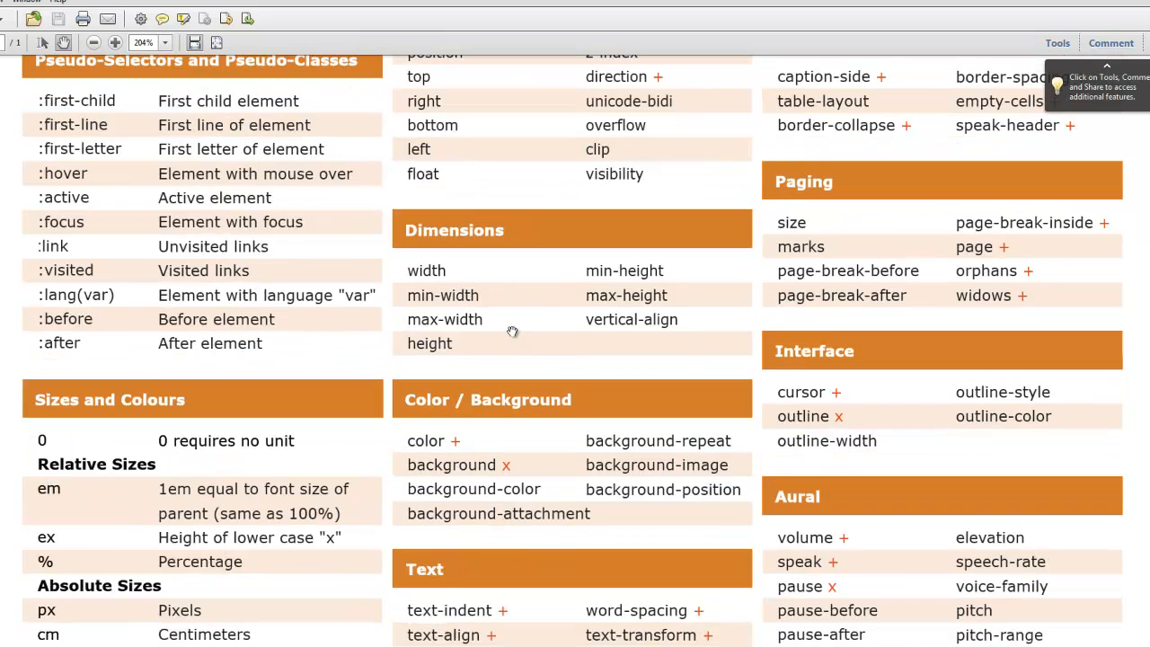
pyautogui.scroll(-3)
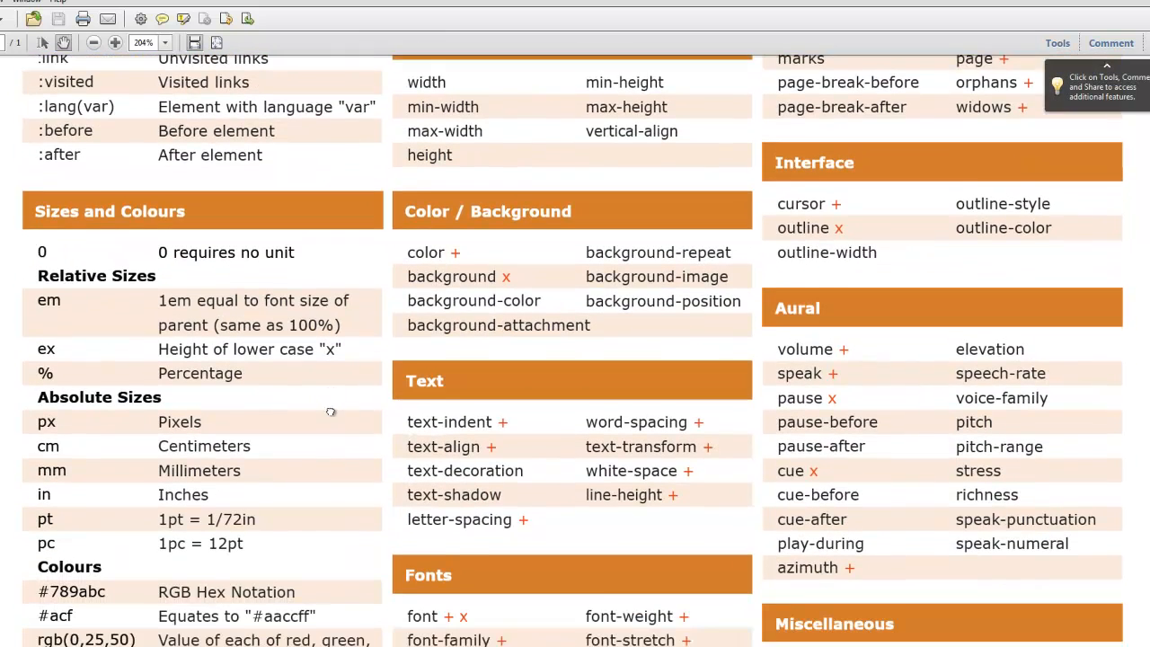
pyautogui.scroll(-3)
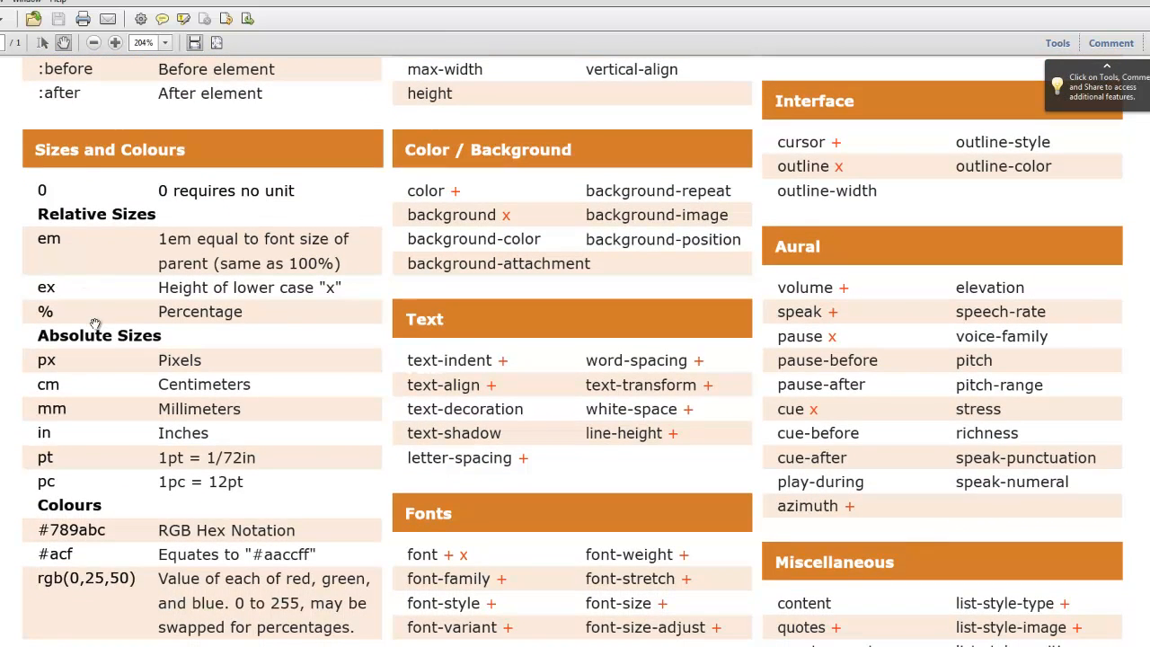
pyautogui.scroll(-3)
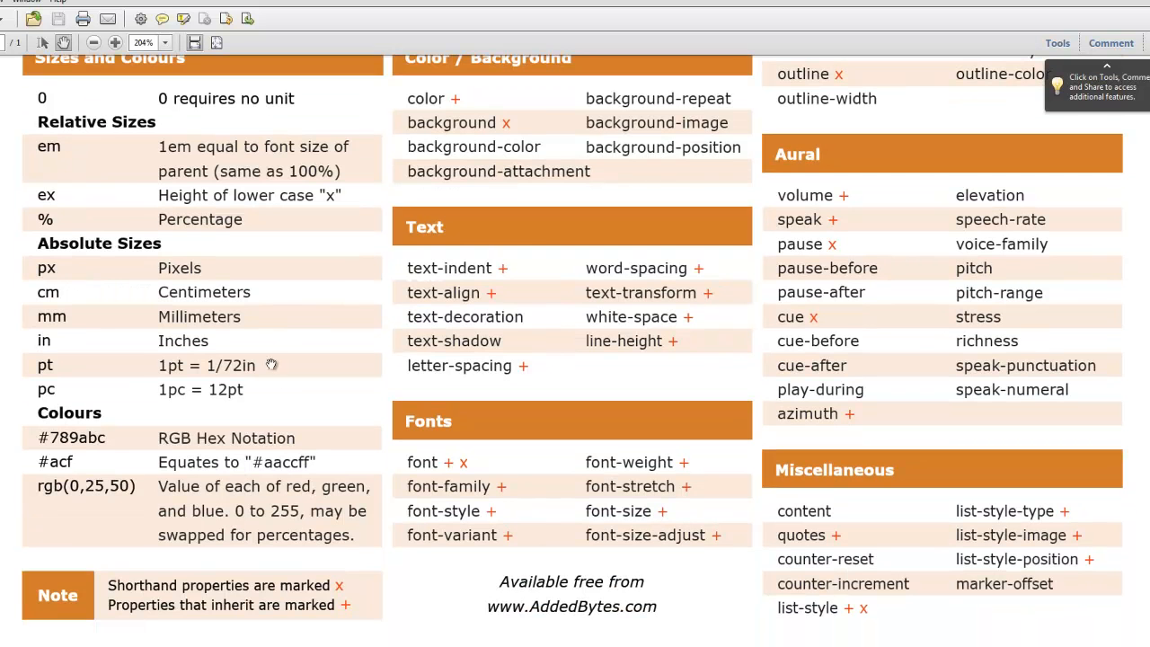
pyautogui.scroll(3)
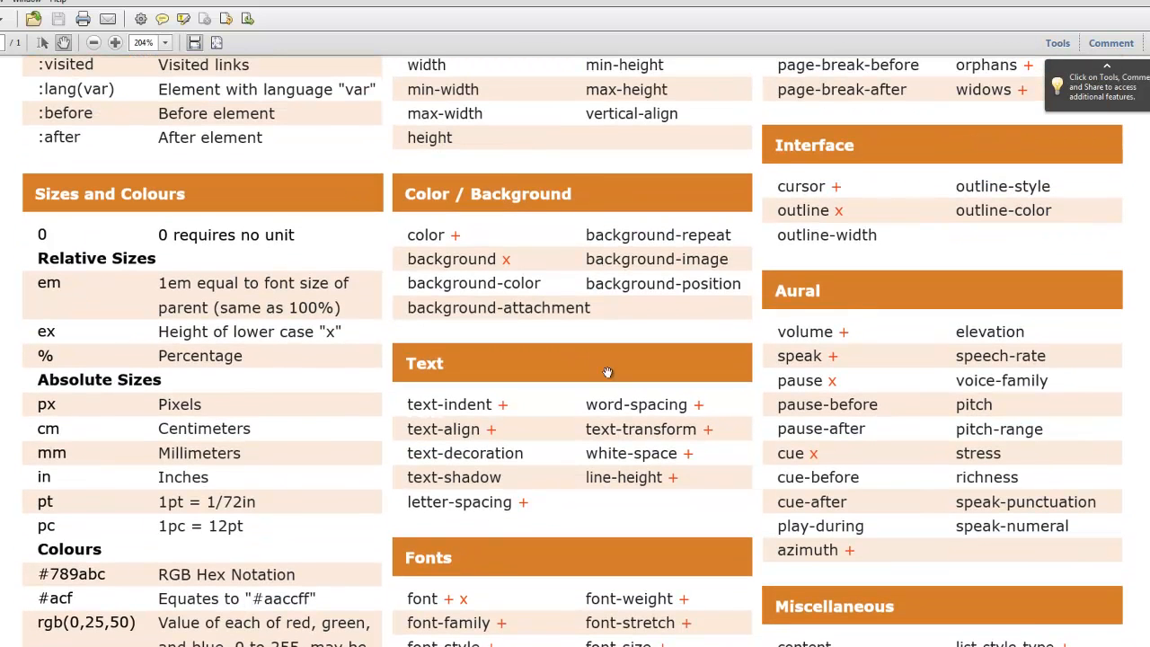
pyautogui.scroll(3)
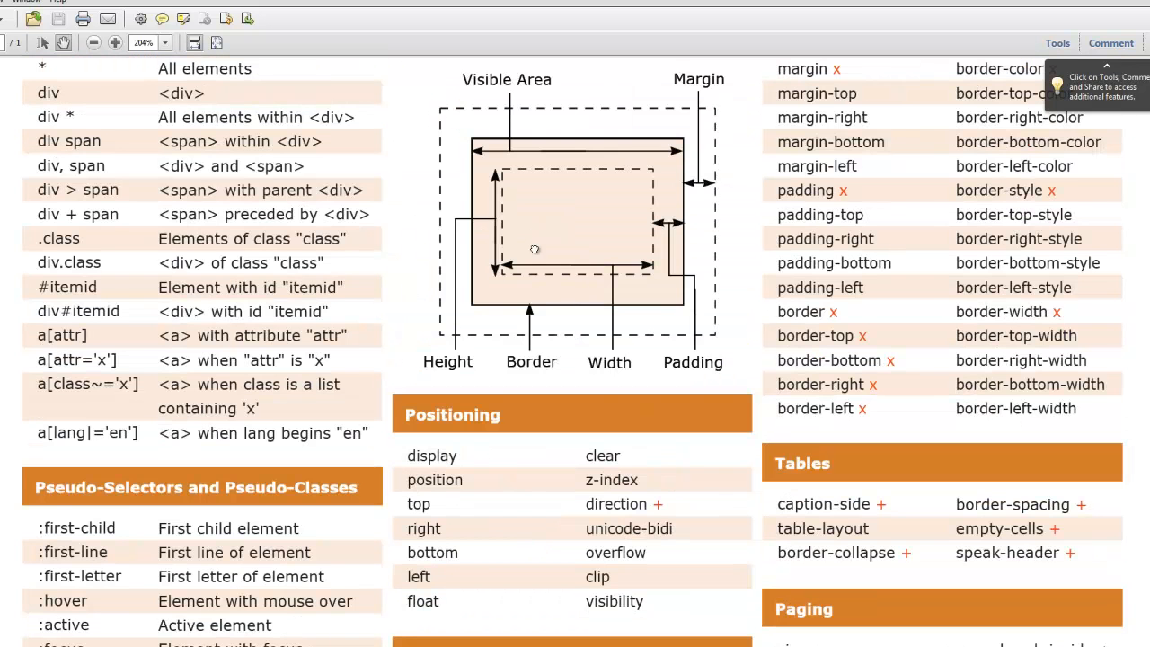
pyautogui.scroll(3)
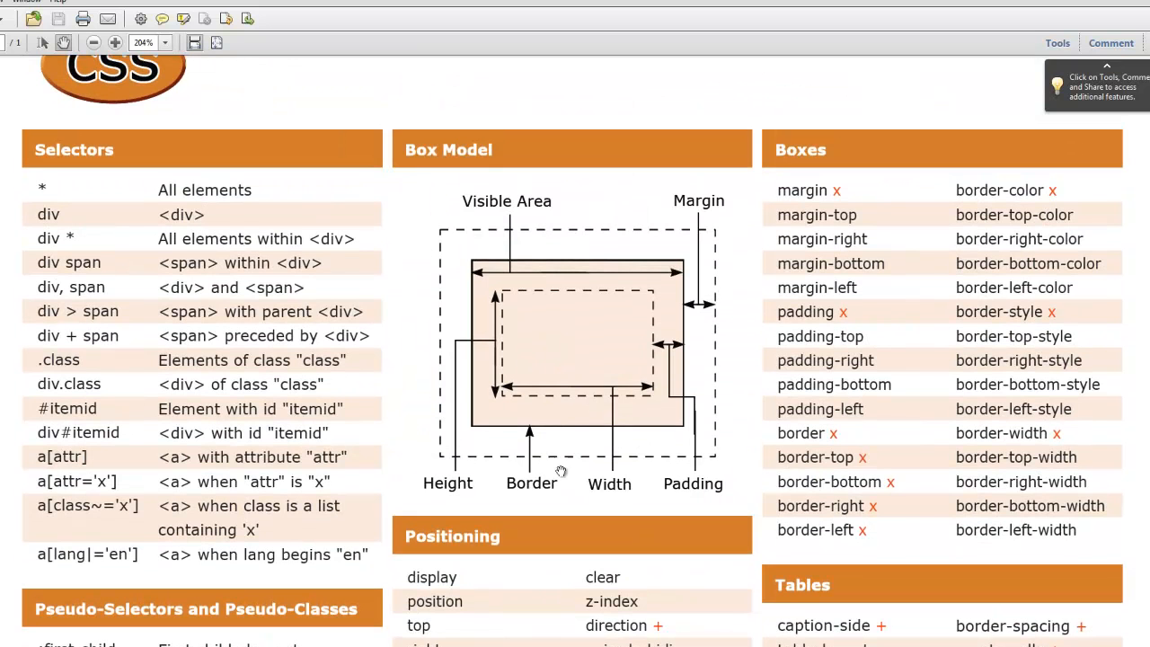
pyautogui.moveTo(690, 266)
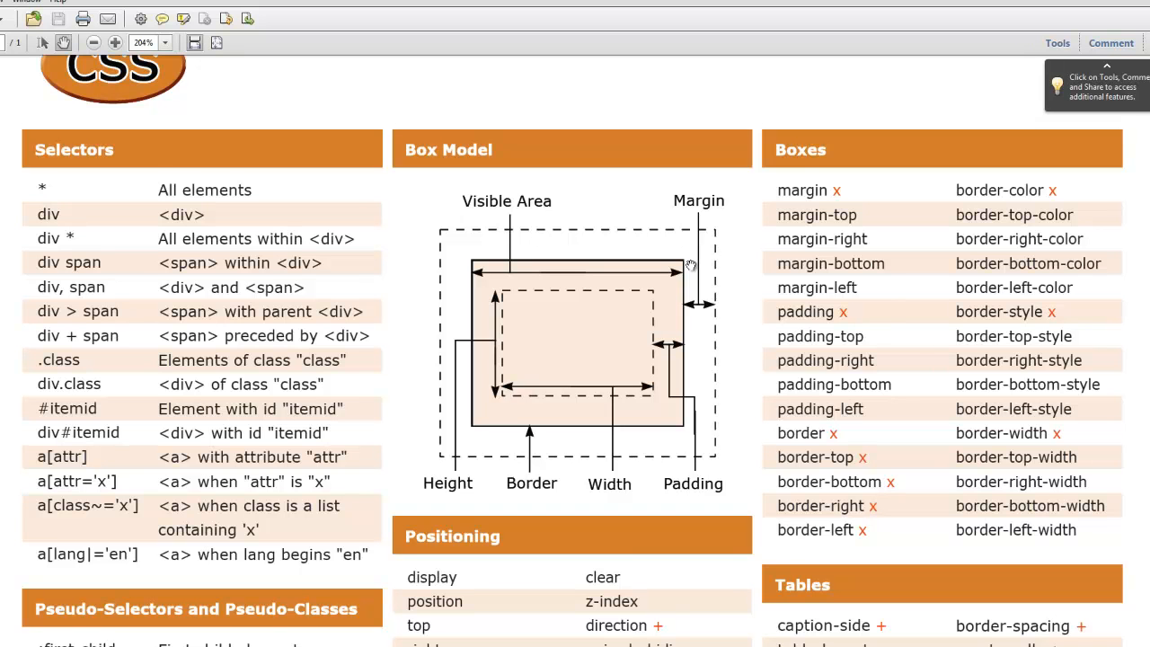
pyautogui.scroll(-3)
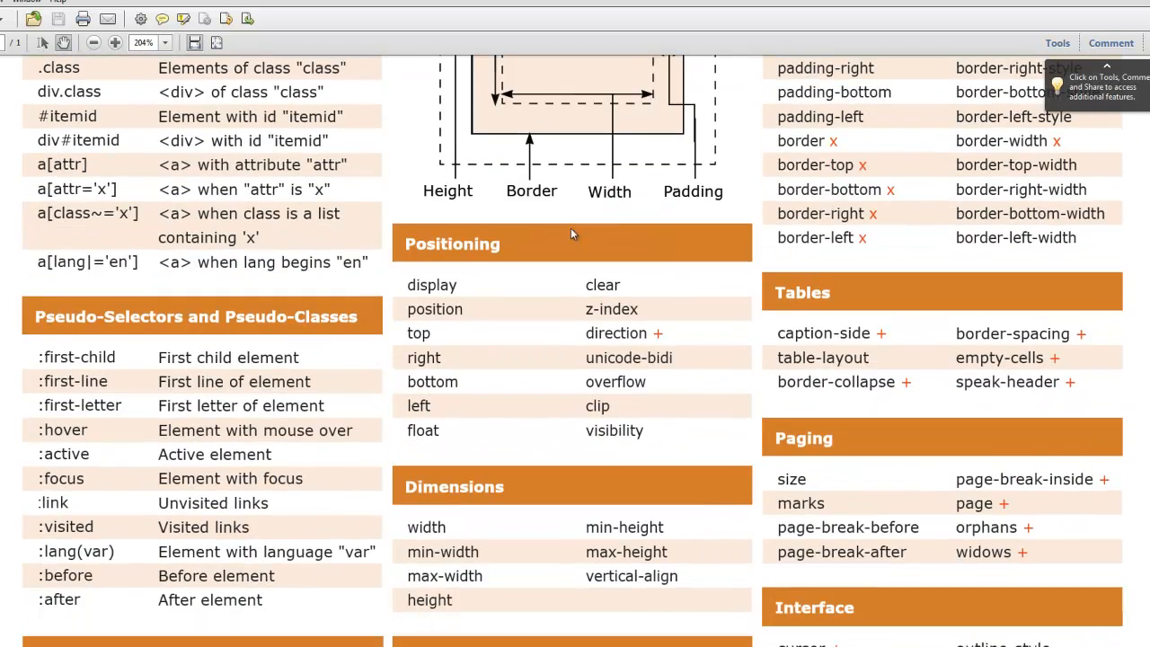